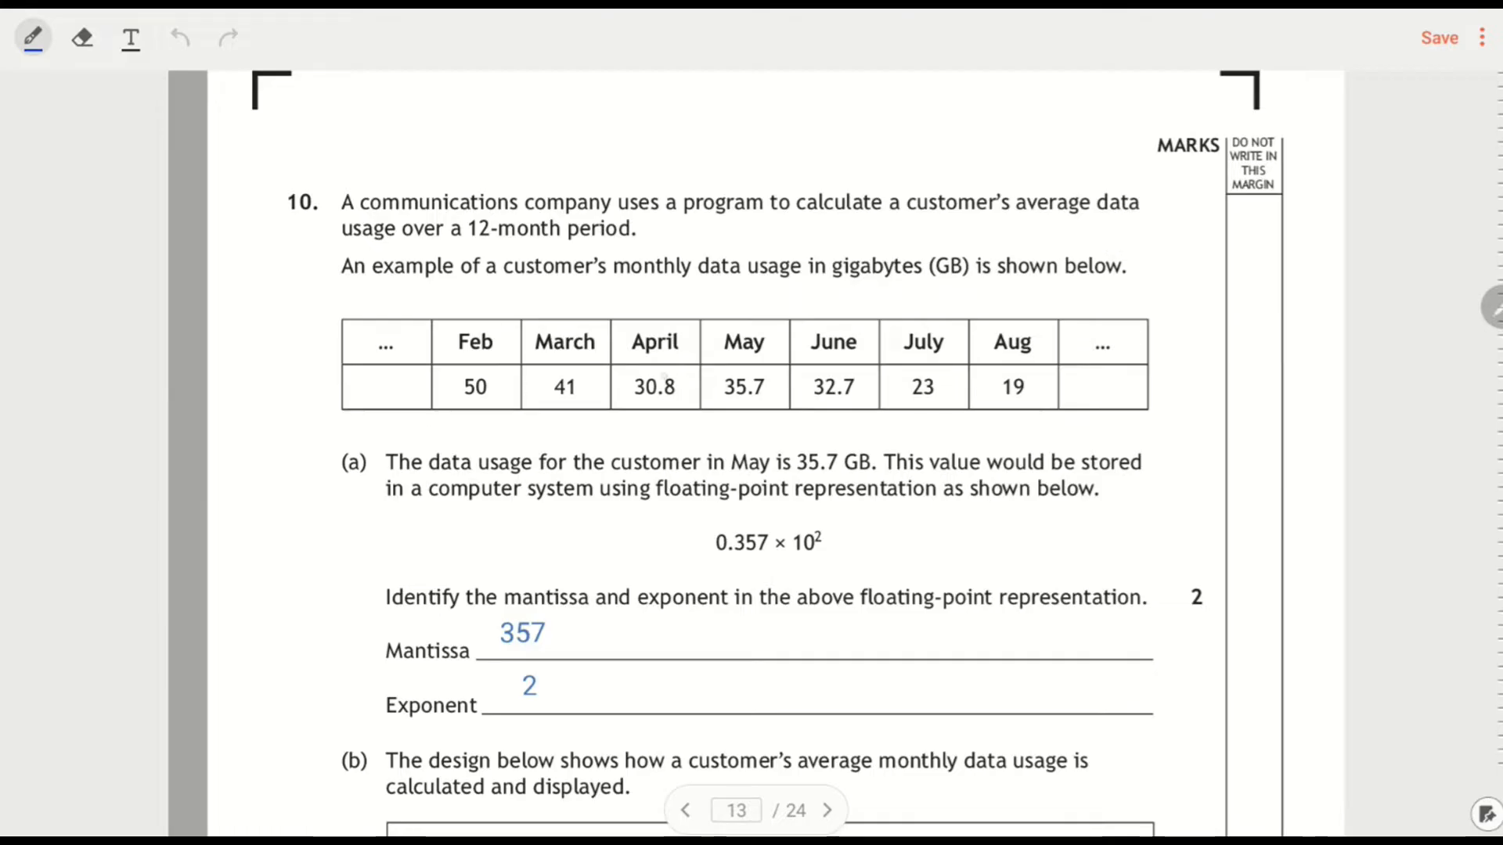
Circle the usage values 30.8, 35.7 and 32.7 and write 'Real, not integer' beneath
{"action": "left_click_drag", "start_coordinate": [632, 388], "coordinate": [743, 389]}
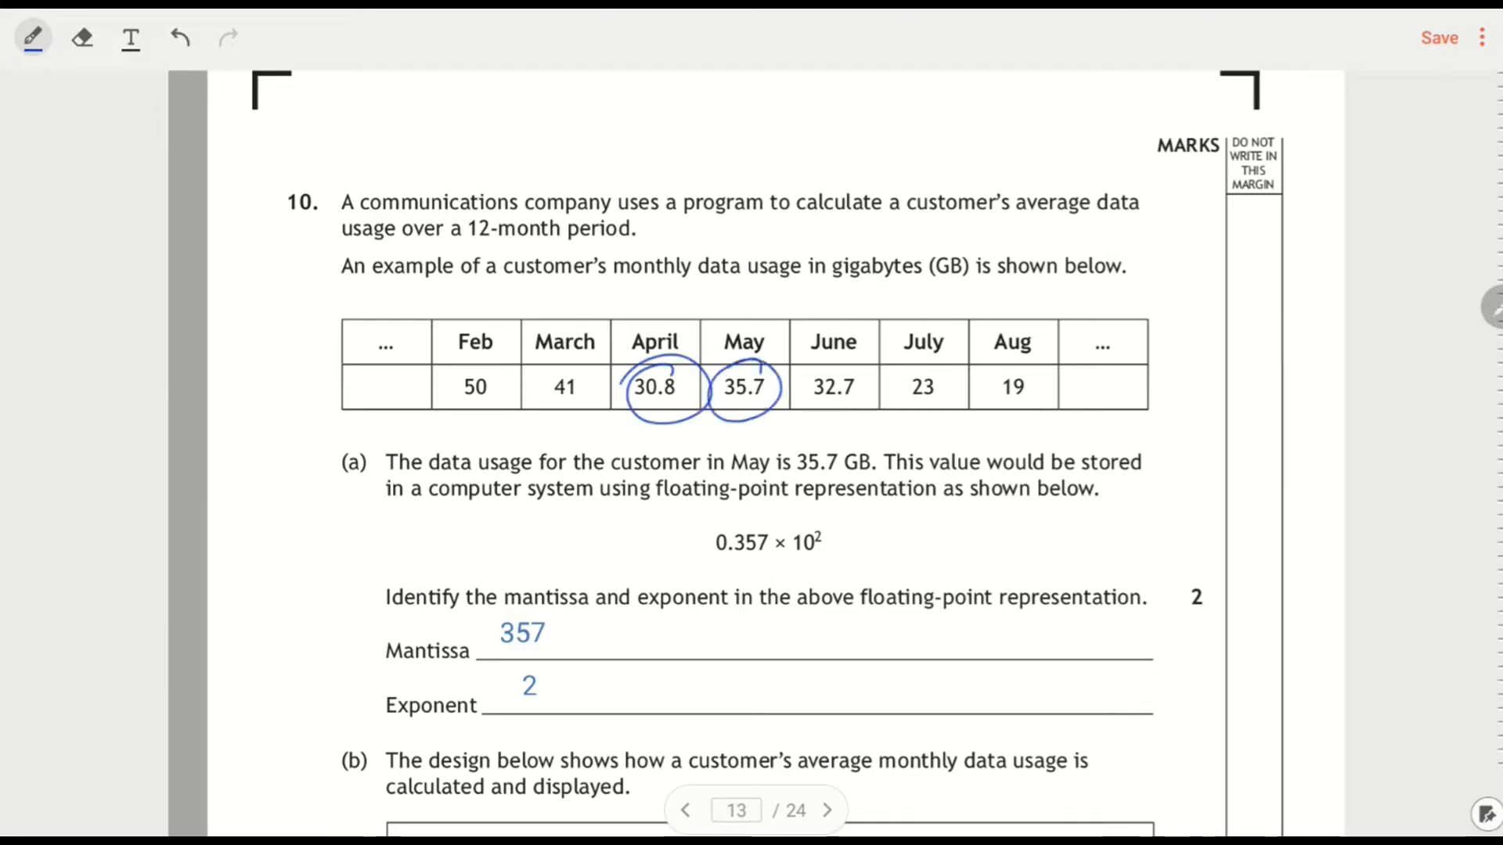
{"action": "left_click_drag", "start_coordinate": [793, 364], "coordinate": [883, 402]}
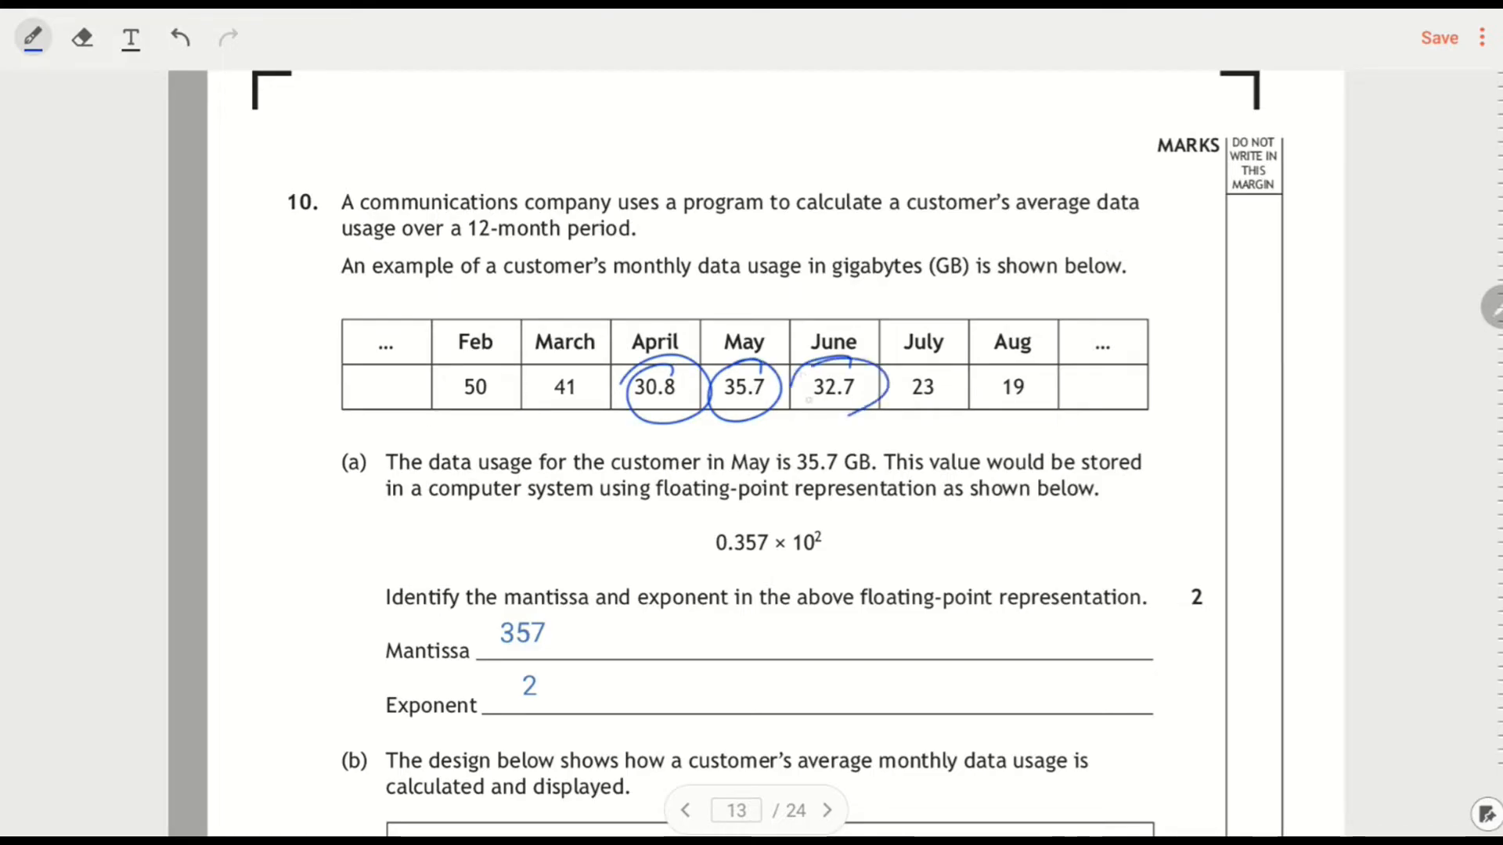
{"action": "left_click_drag", "start_coordinate": [757, 426], "coordinate": [806, 441]}
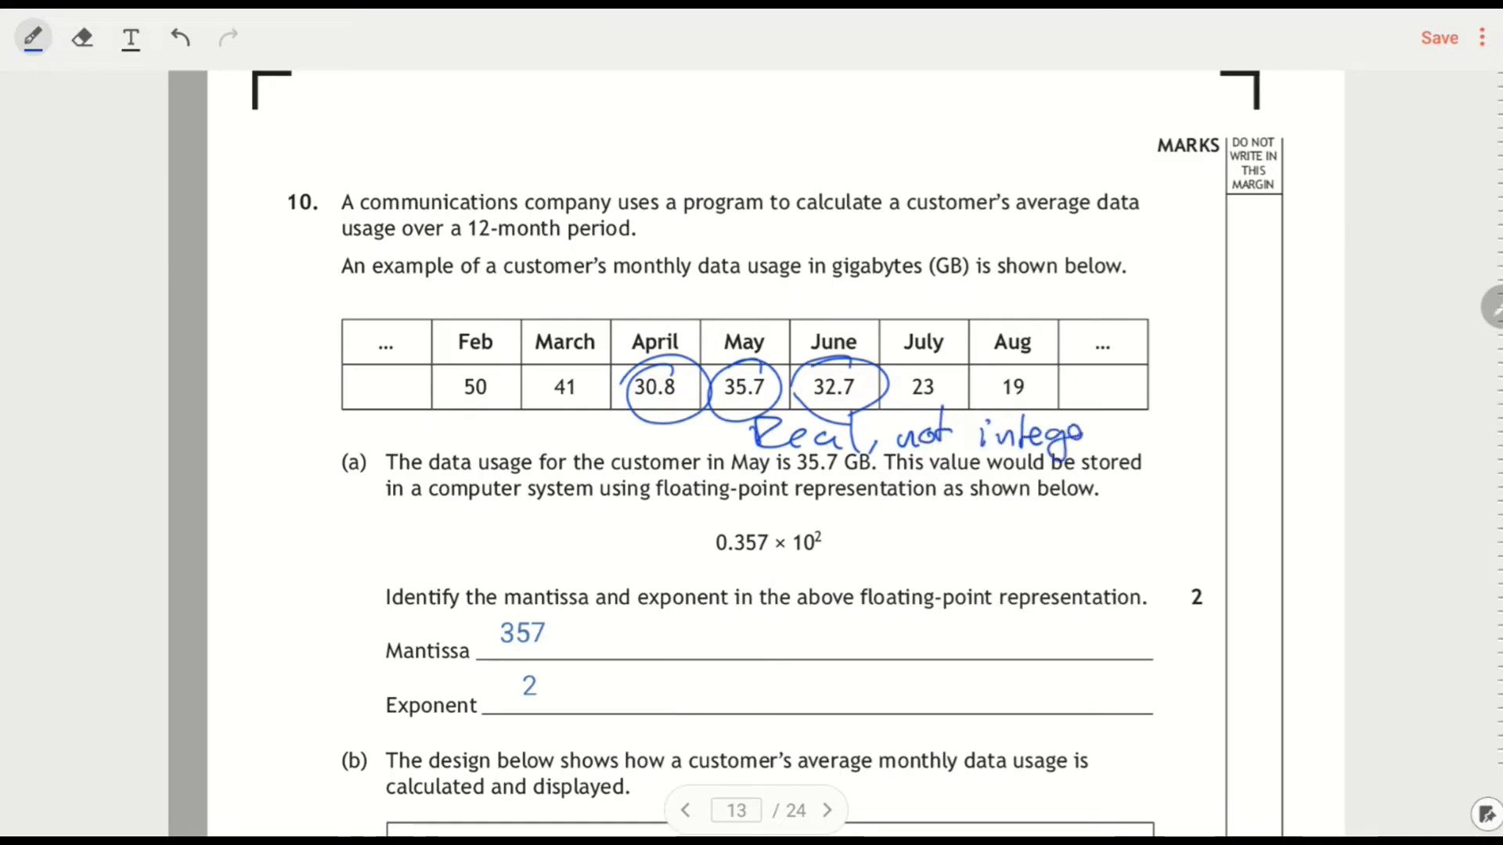
Circle the mantissa 357 and the exponent 2
{"action": "scroll", "scroll_direction": "down", "scroll_amount": 3}
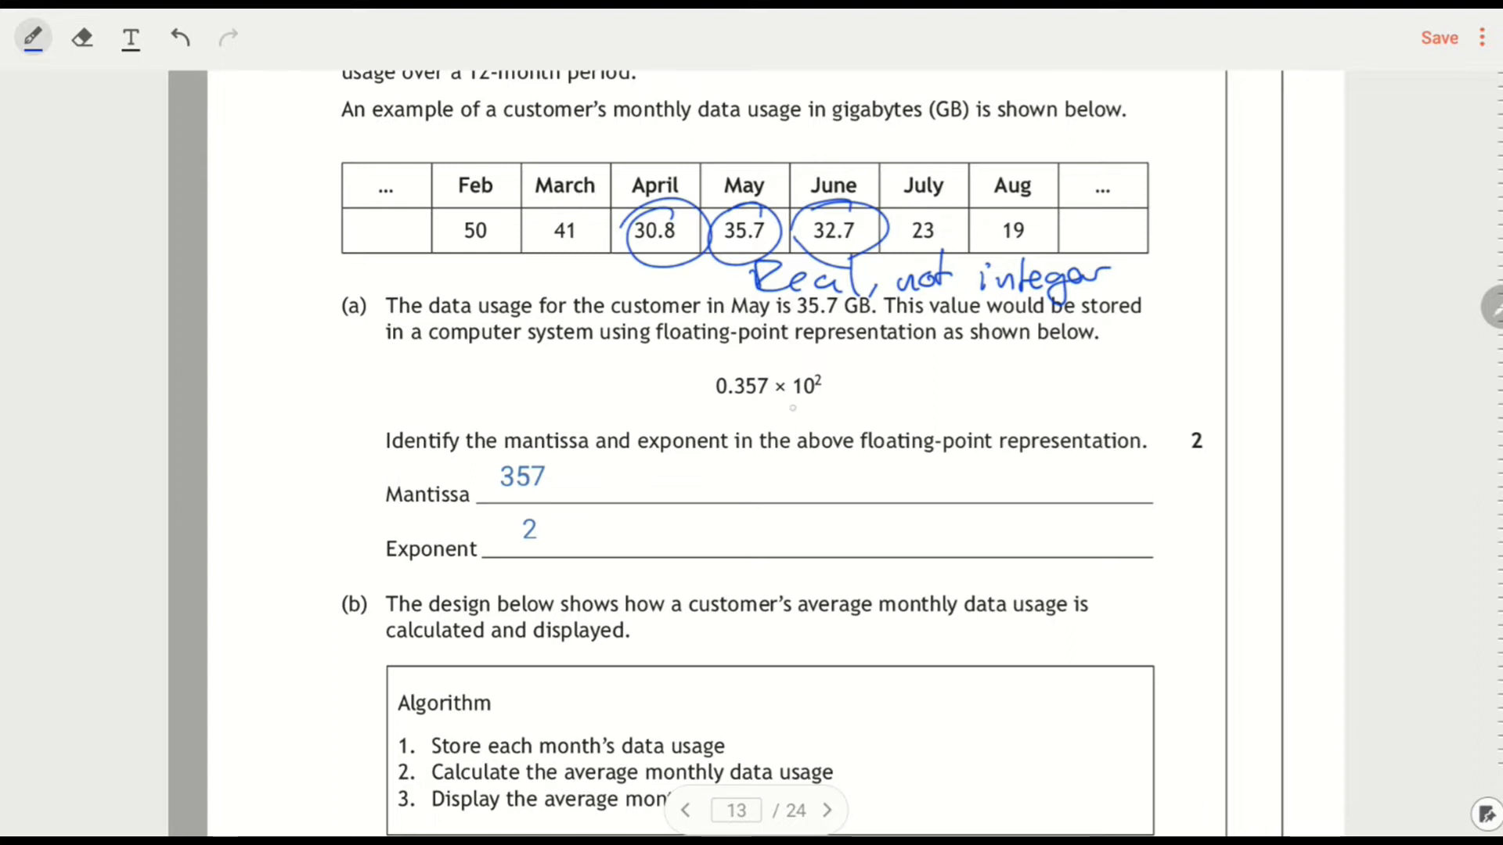
{"action": "left_click_drag", "start_coordinate": [752, 369], "coordinate": [753, 402]}
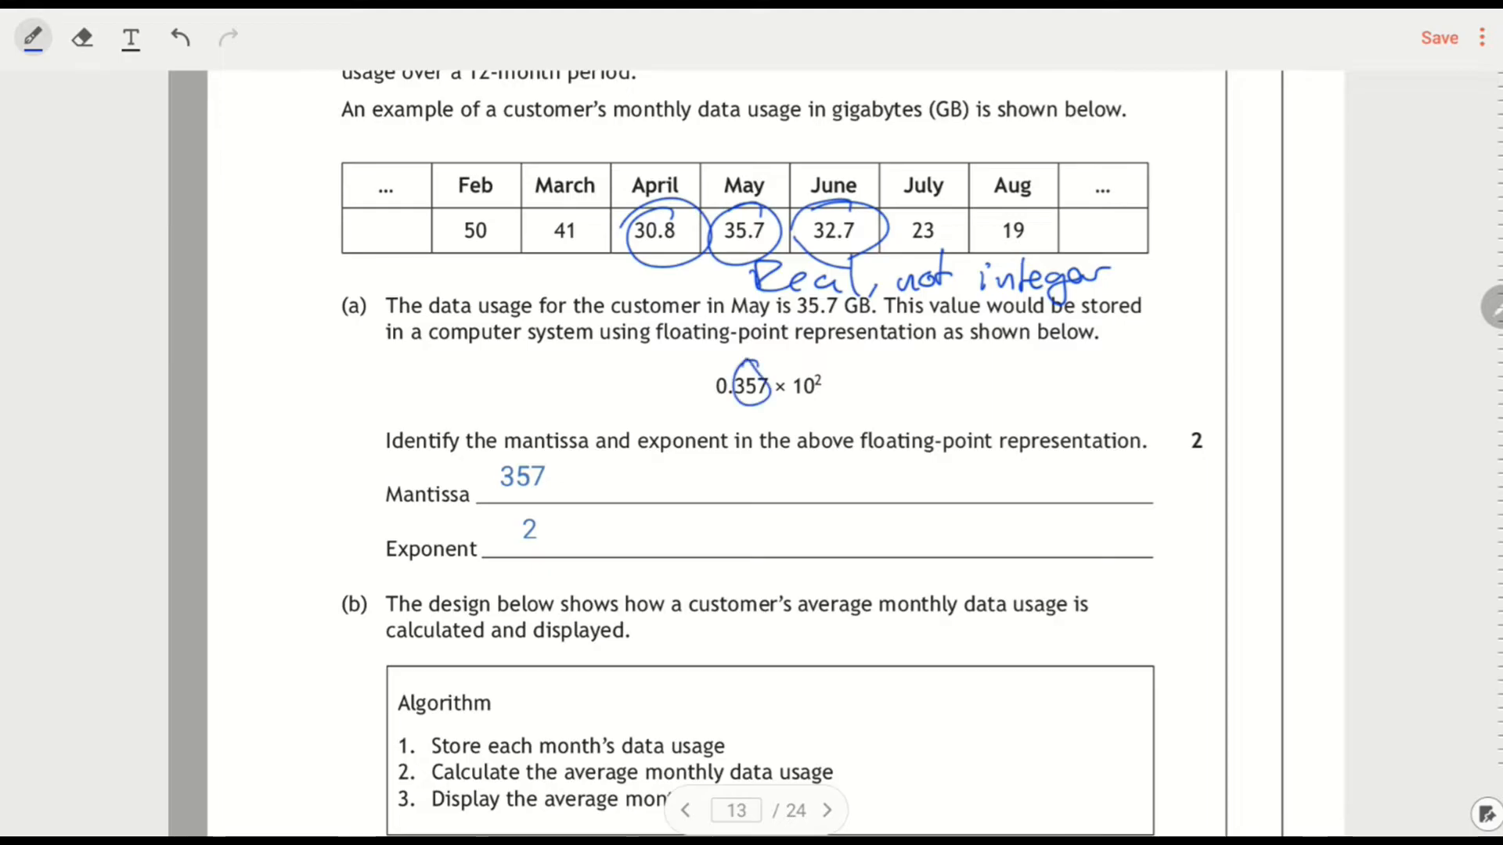
{"action": "left_click_drag", "start_coordinate": [819, 369], "coordinate": [834, 393]}
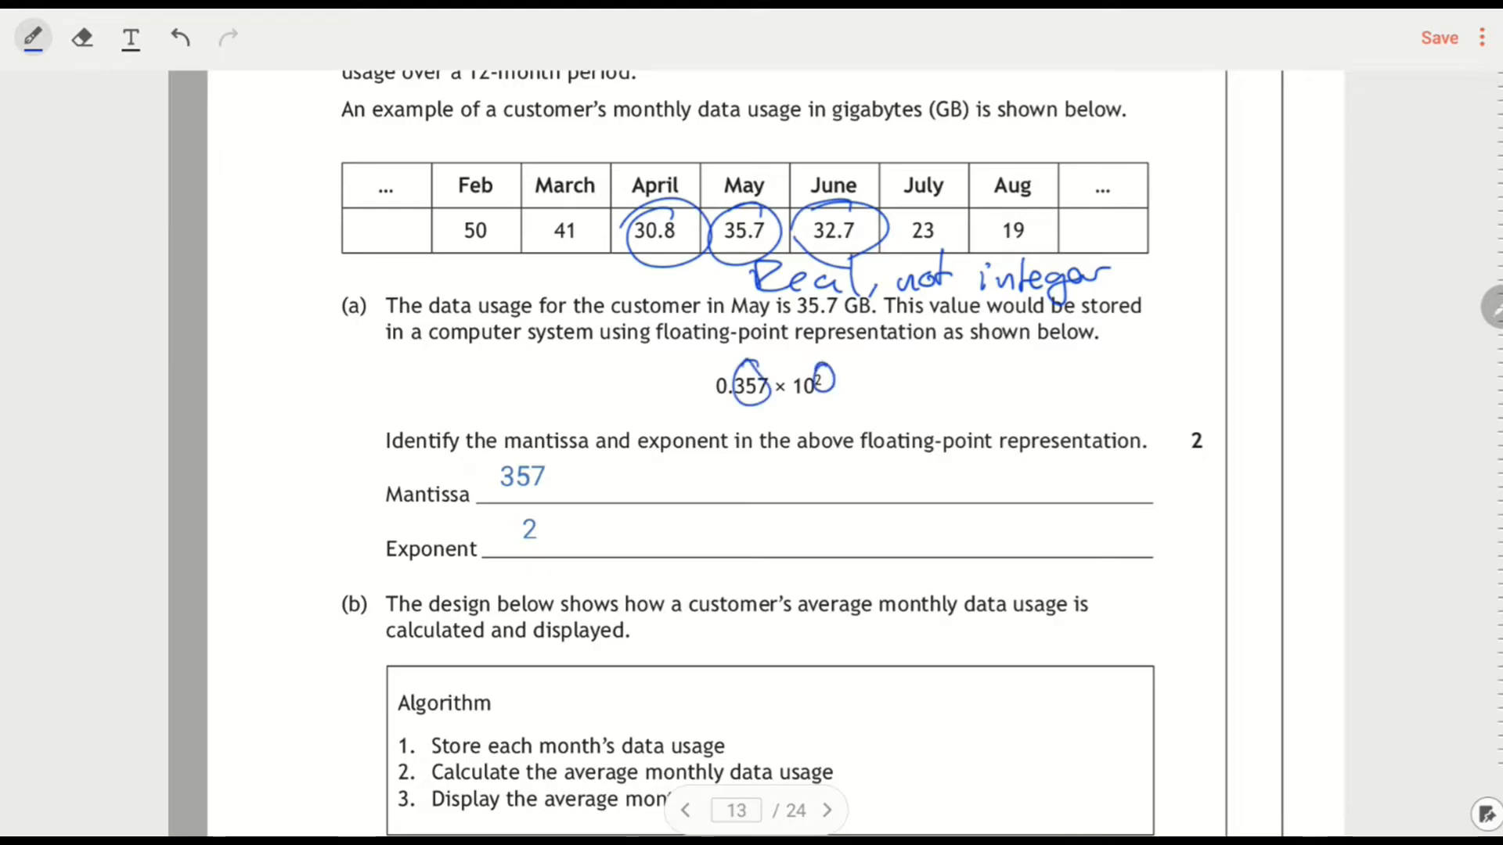
Write 'in array' with an arrow beside step 1 of part (b)
{"action": "scroll", "scroll_direction": "down", "scroll_amount": 3}
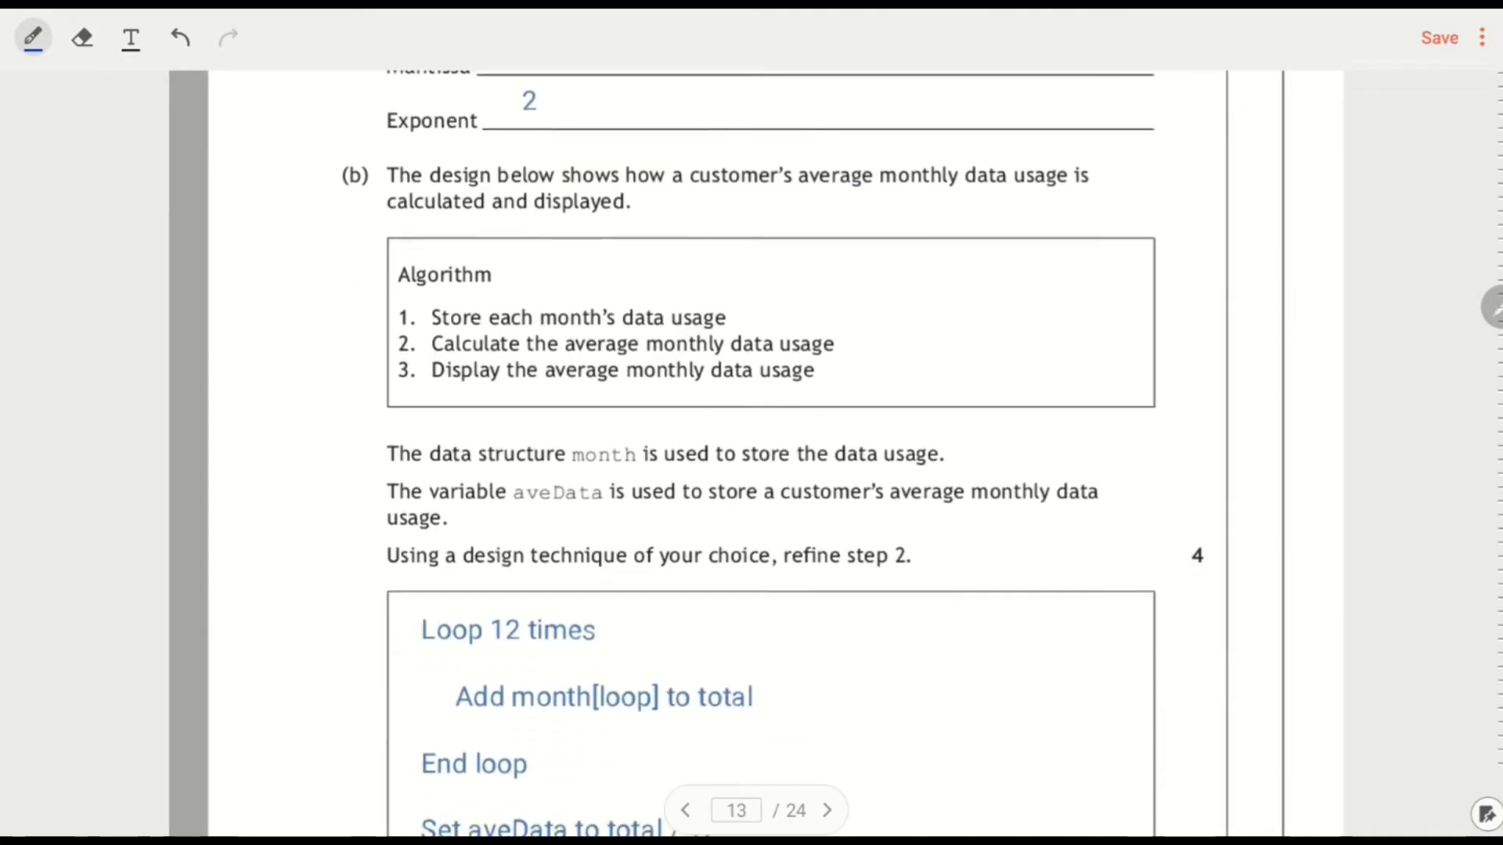
{"action": "scroll", "scroll_direction": "down", "scroll_amount": 3}
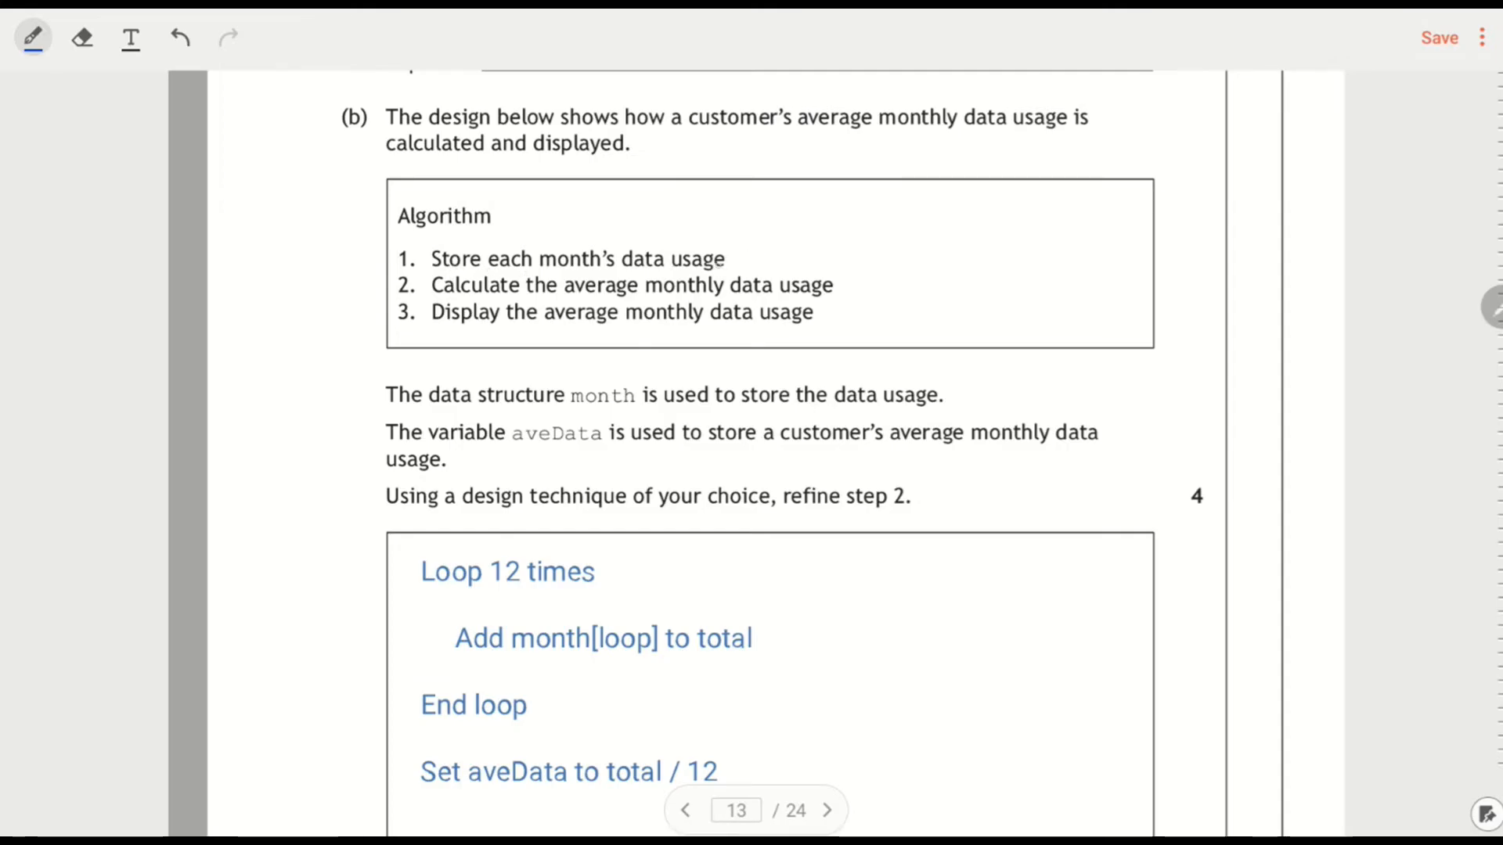
{"action": "left_click_drag", "start_coordinate": [743, 252], "coordinate": [786, 226]}
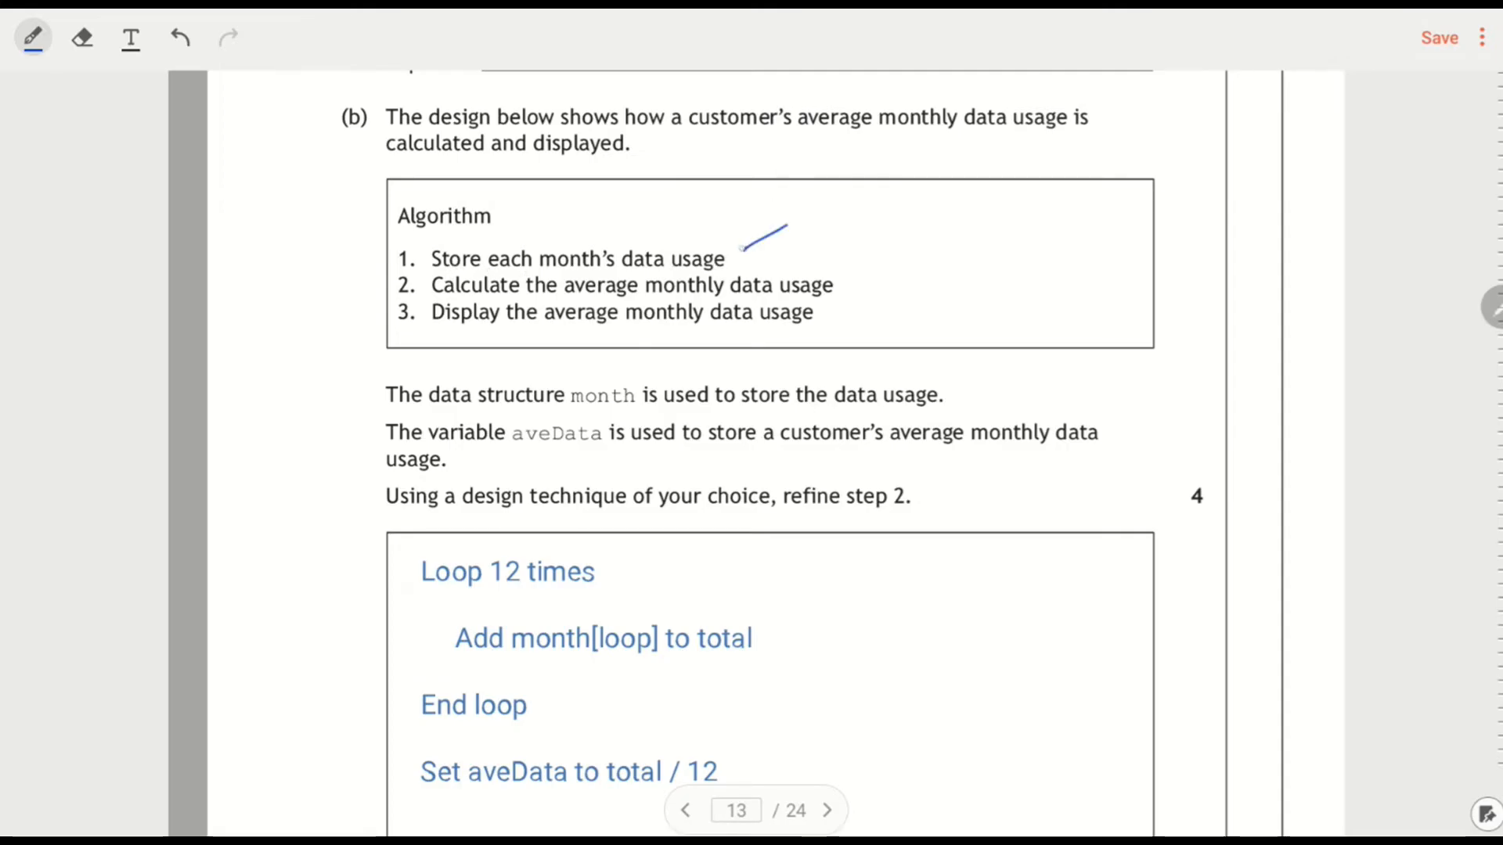
{"action": "left_click_drag", "start_coordinate": [757, 239], "coordinate": [839, 216]}
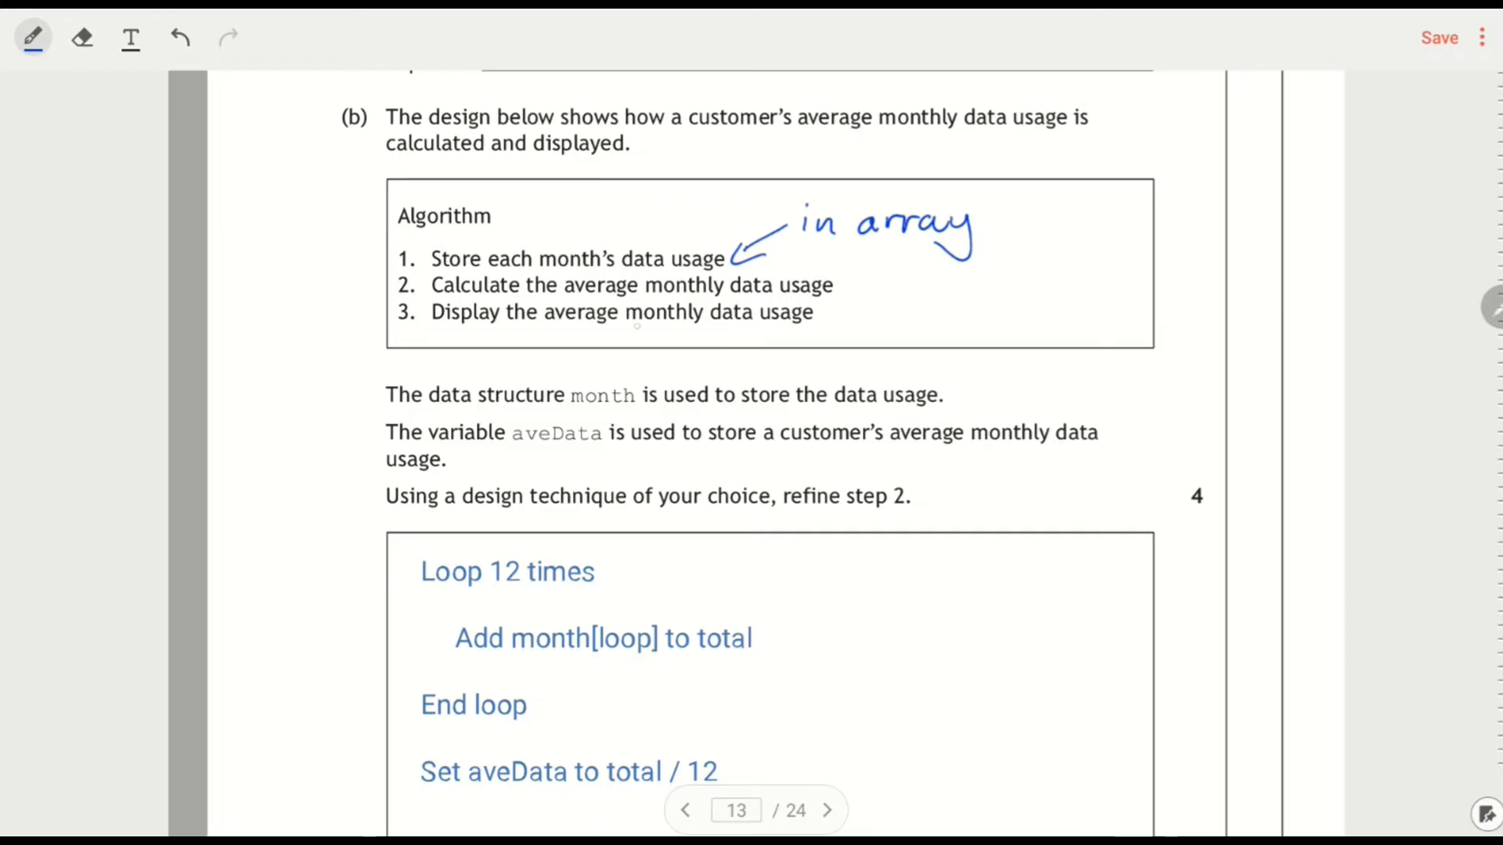
Underline step 2, draw a star arrow to it, and underline aveData twice
{"action": "scroll", "scroll_direction": "down", "scroll_amount": 3}
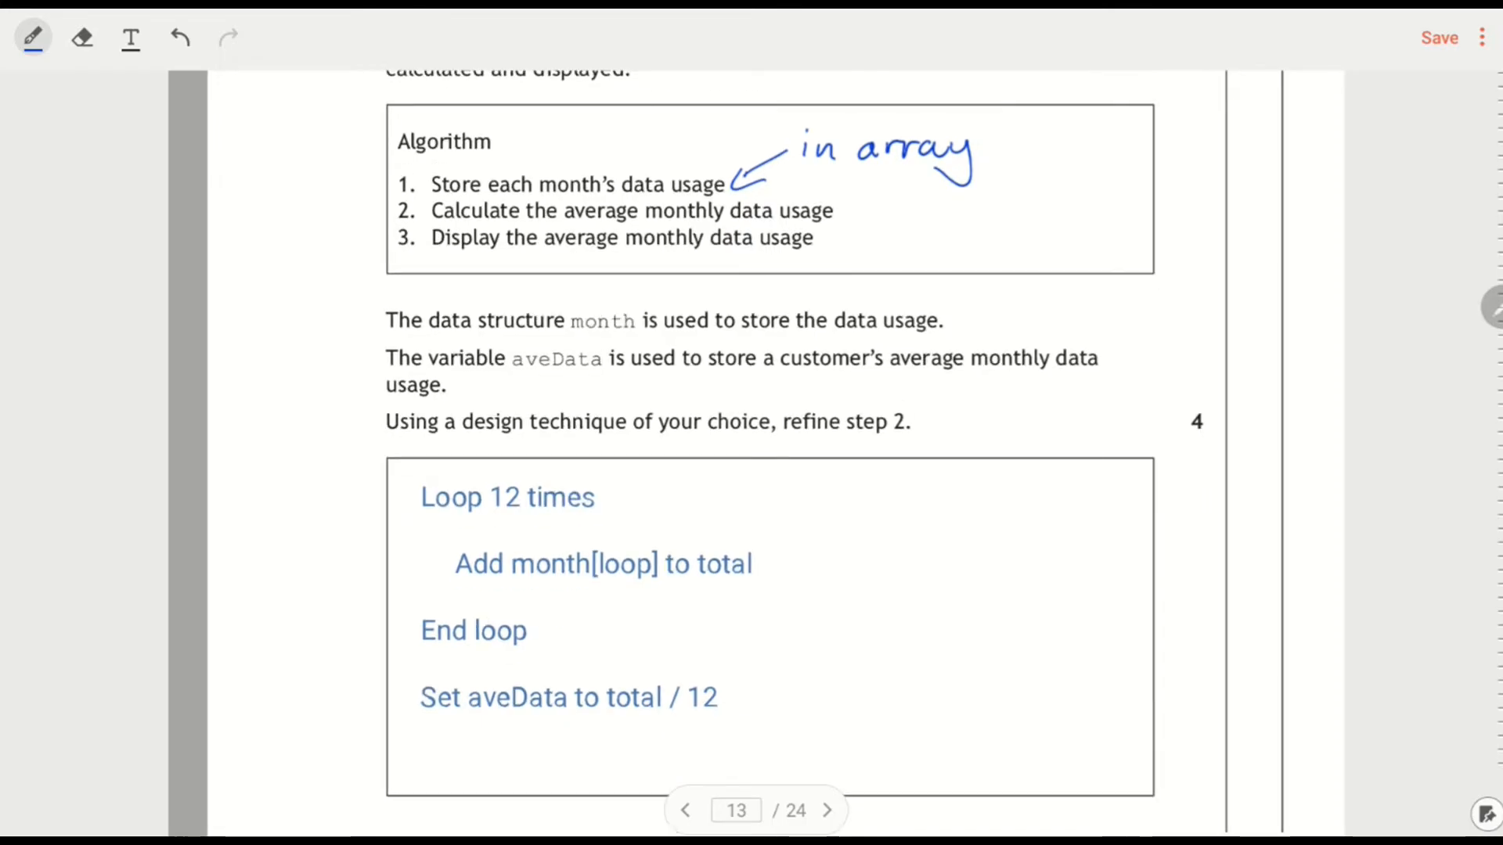
{"action": "left_click_drag", "start_coordinate": [844, 439], "coordinate": [906, 439]}
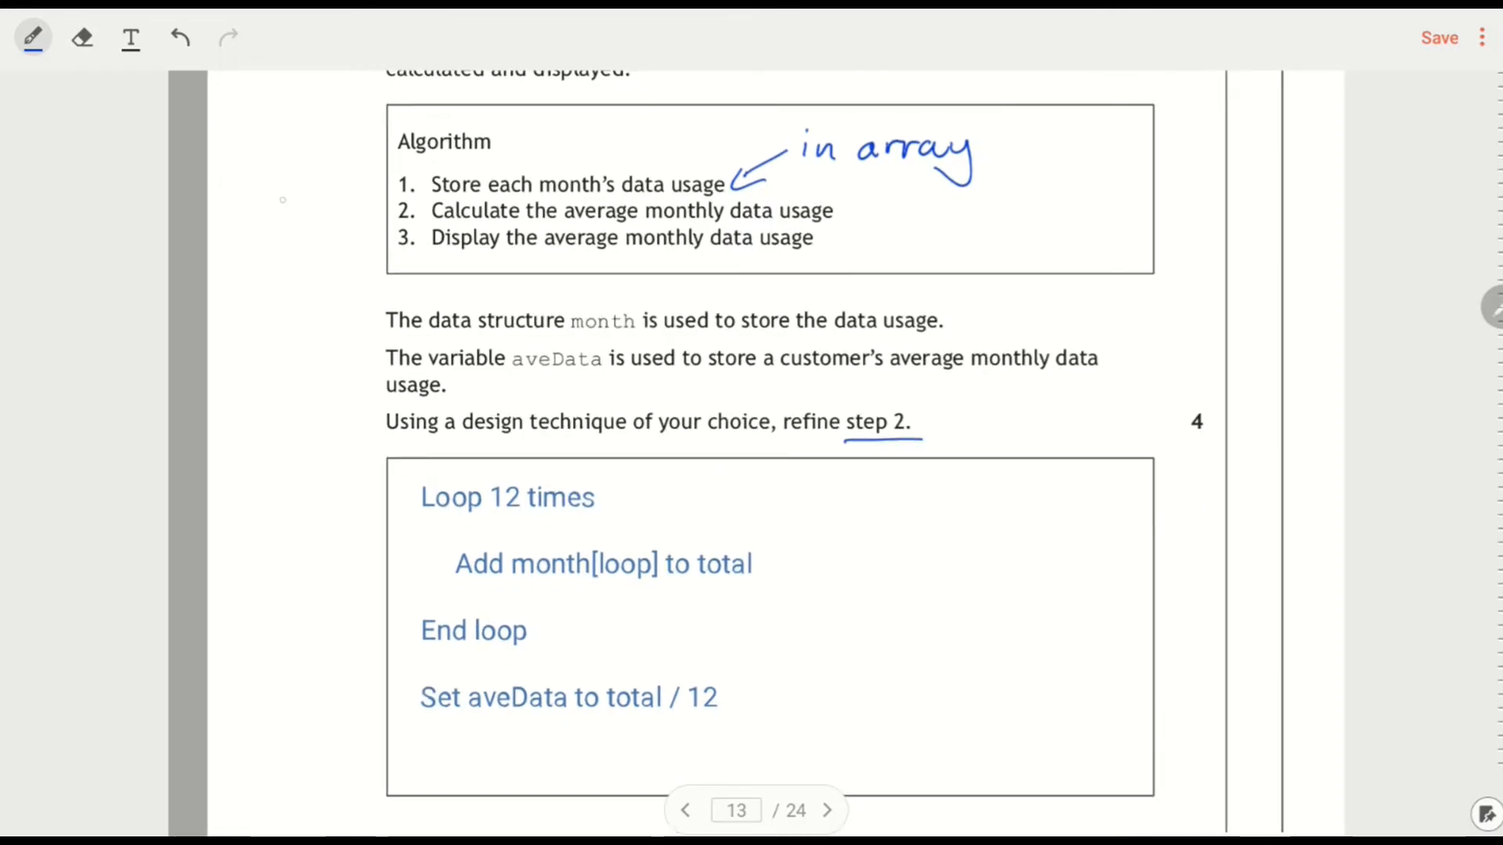
{"action": "left_click_drag", "start_coordinate": [260, 192], "coordinate": [298, 226]}
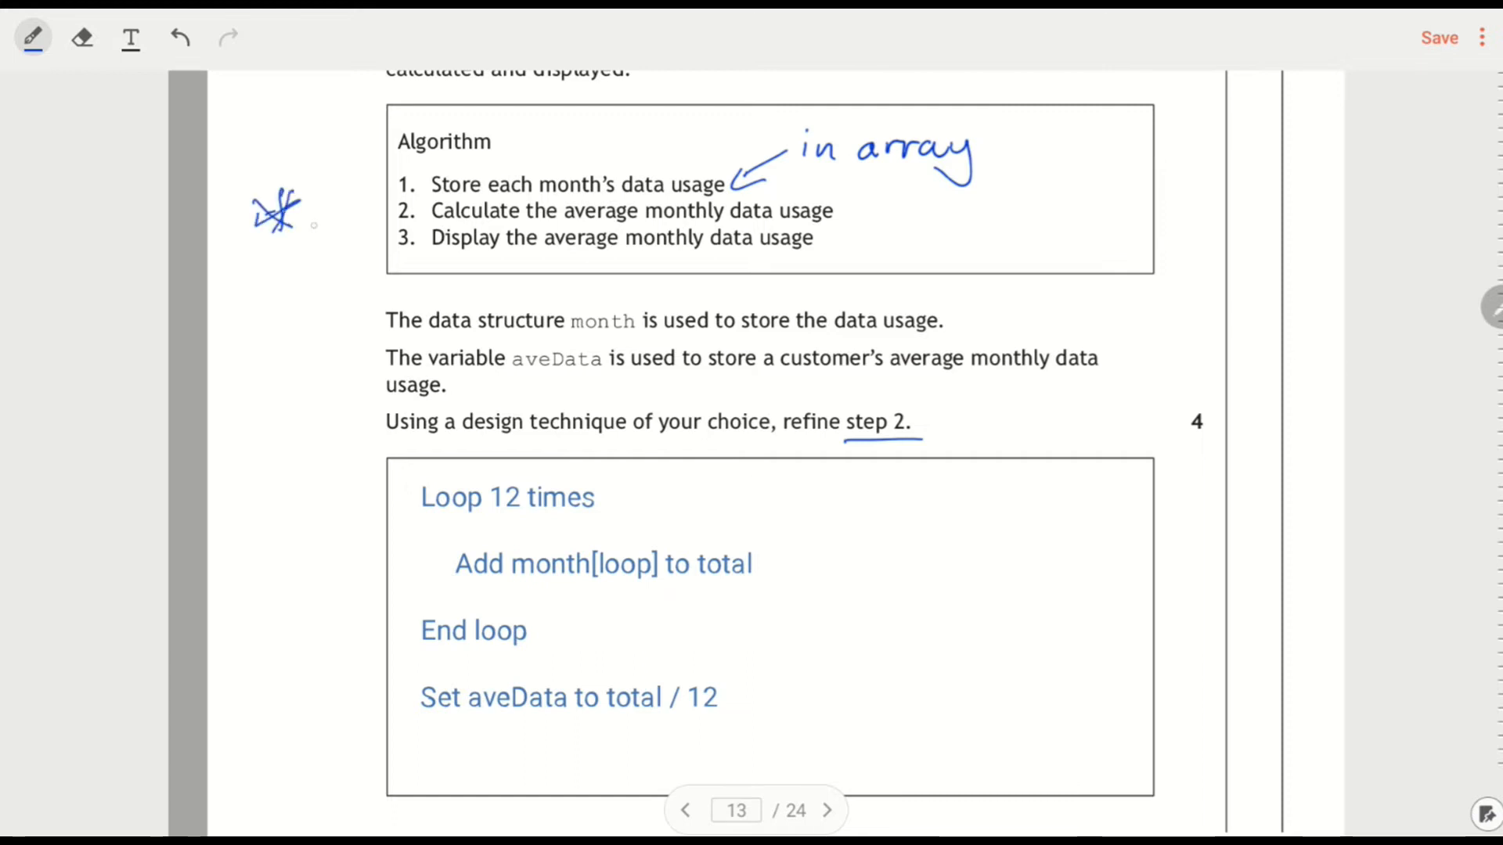
{"action": "left_click_drag", "start_coordinate": [307, 213], "coordinate": [393, 209]}
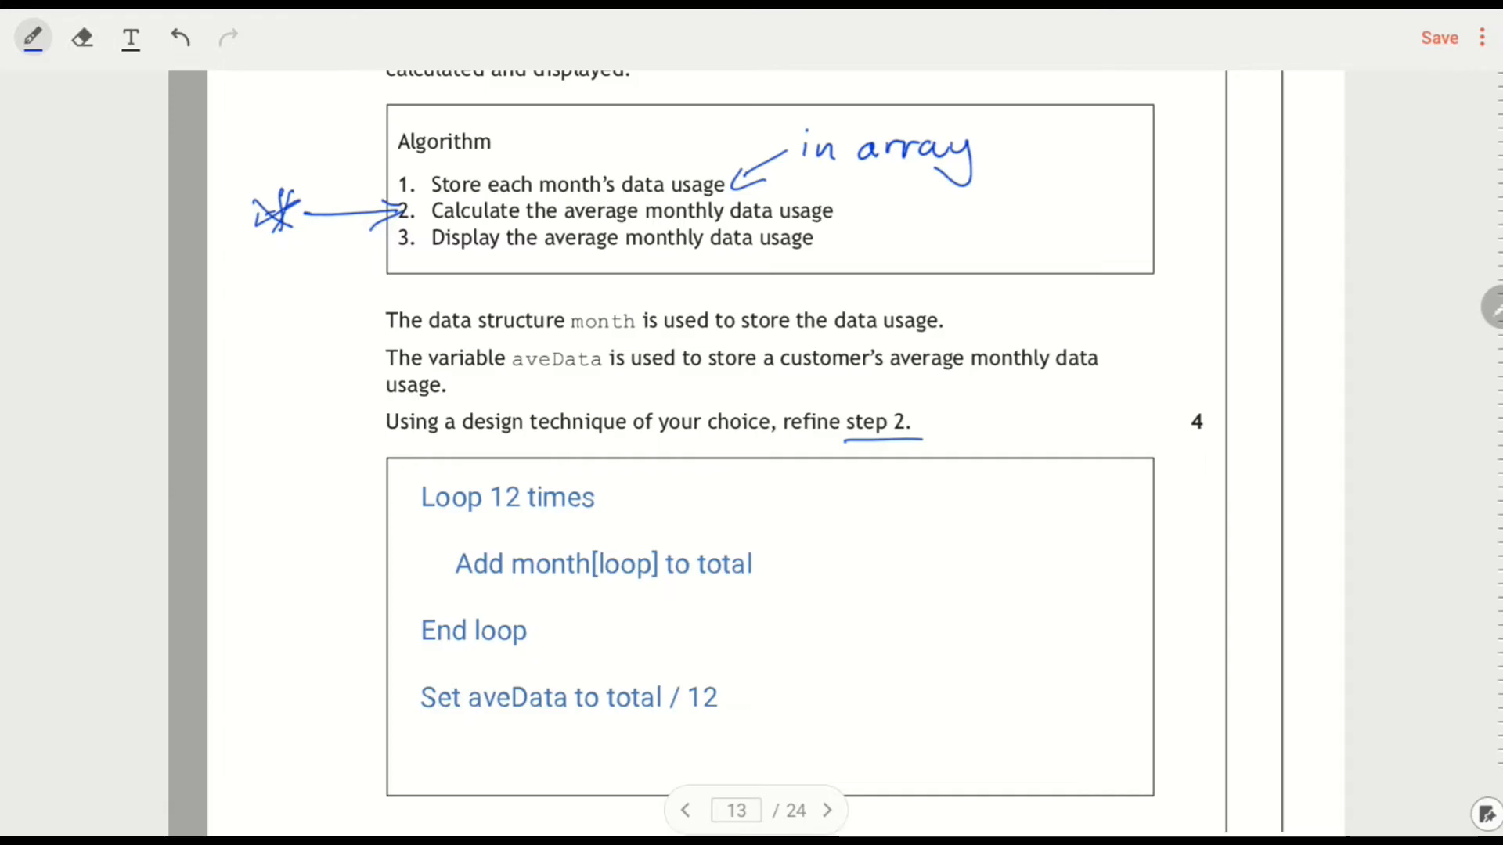
{"action": "left_click_drag", "start_coordinate": [505, 377], "coordinate": [610, 377]}
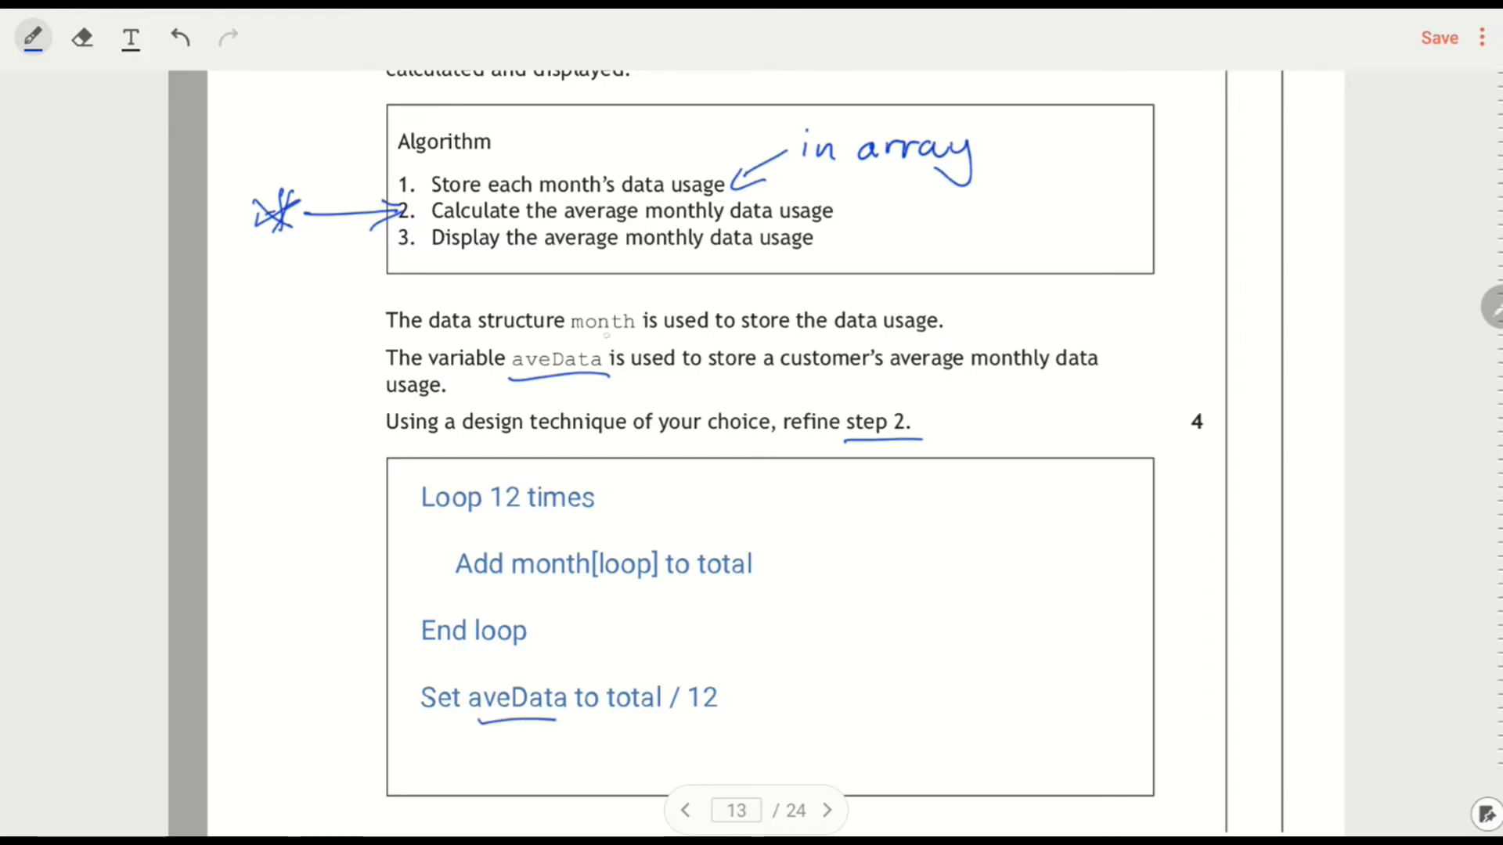
{"action": "left_click_drag", "start_coordinate": [567, 336], "coordinate": [644, 336]}
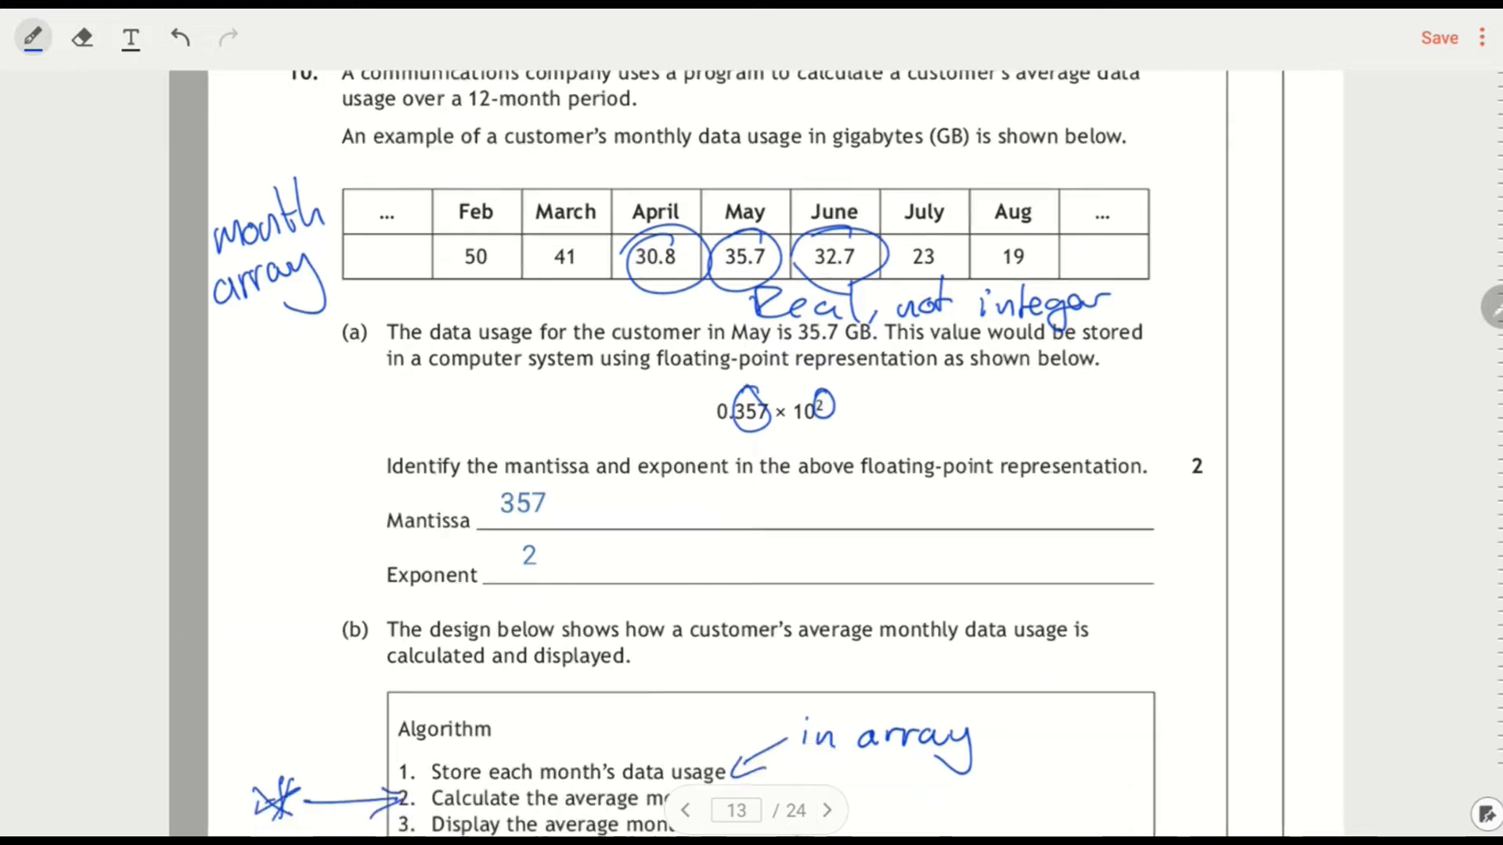
Write 'loop for each month' with an arrow beside Loop 12 times
{"action": "scroll", "scroll_direction": "down", "scroll_amount": 3}
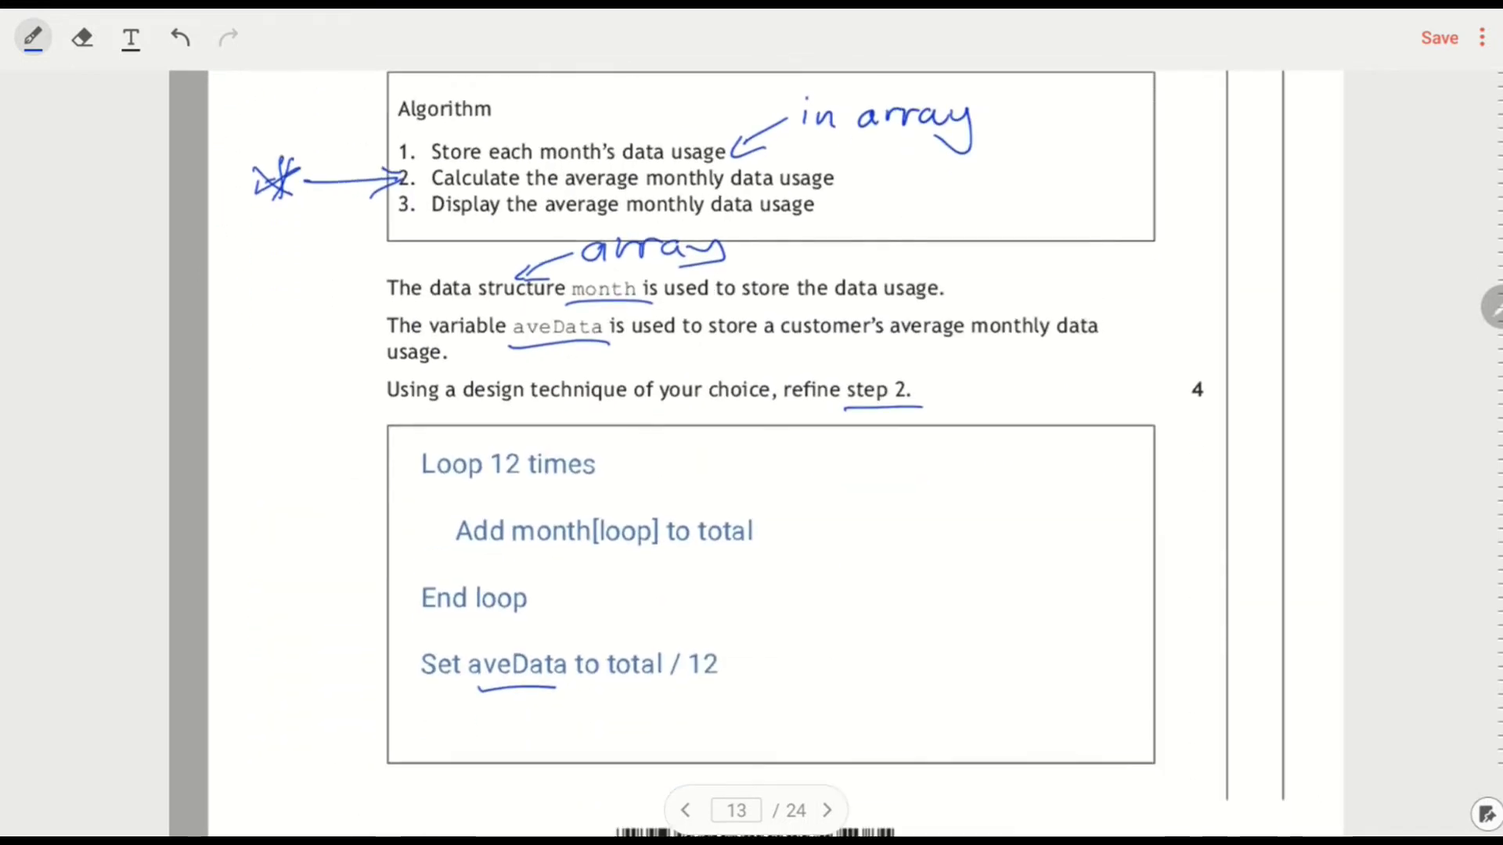
{"action": "scroll", "scroll_direction": "down", "scroll_amount": 3}
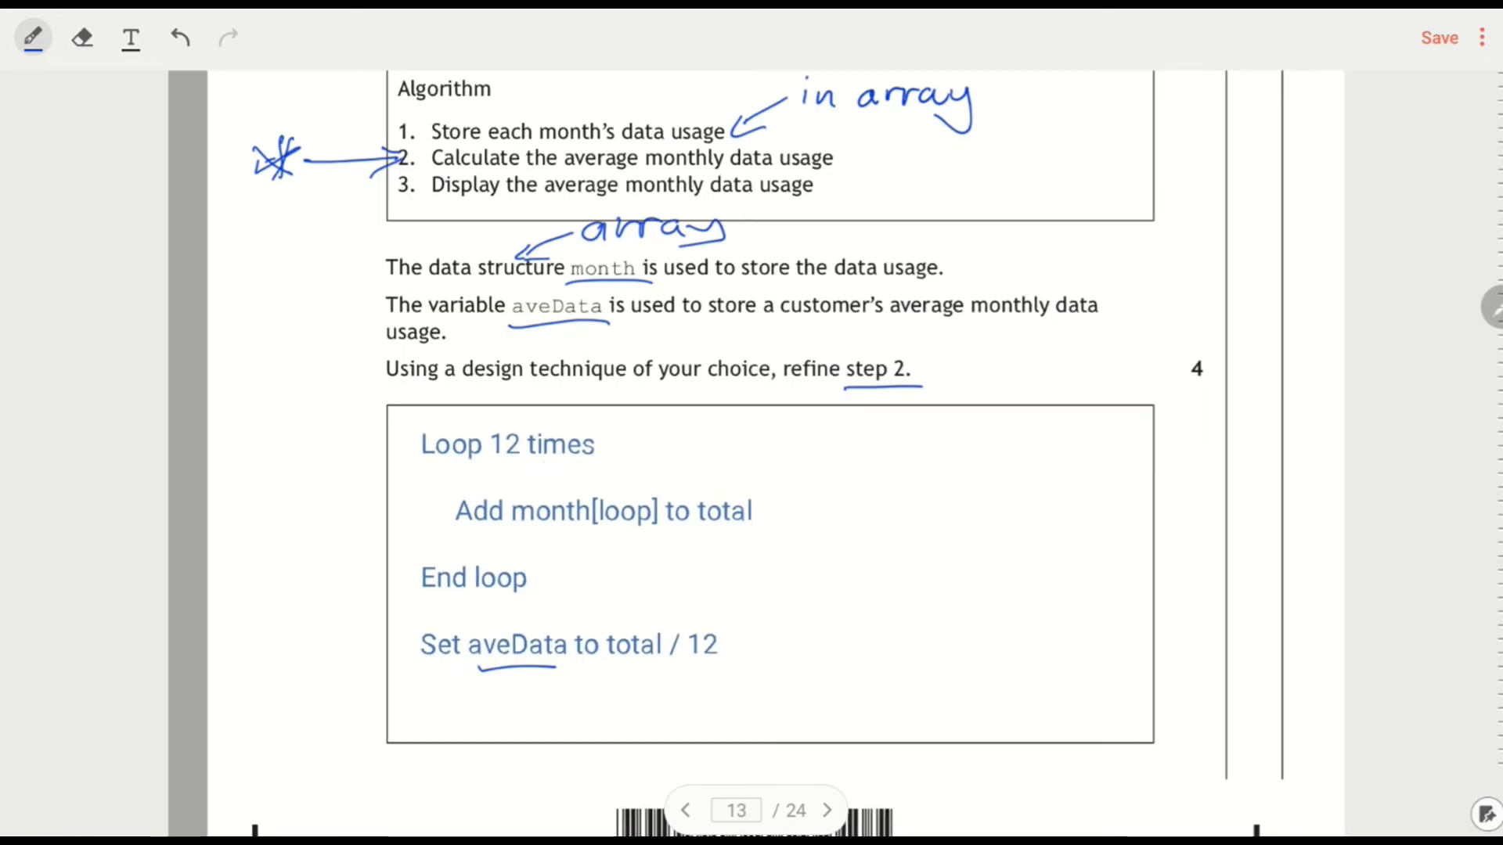
{"action": "left_click_drag", "start_coordinate": [699, 441], "coordinate": [623, 444]}
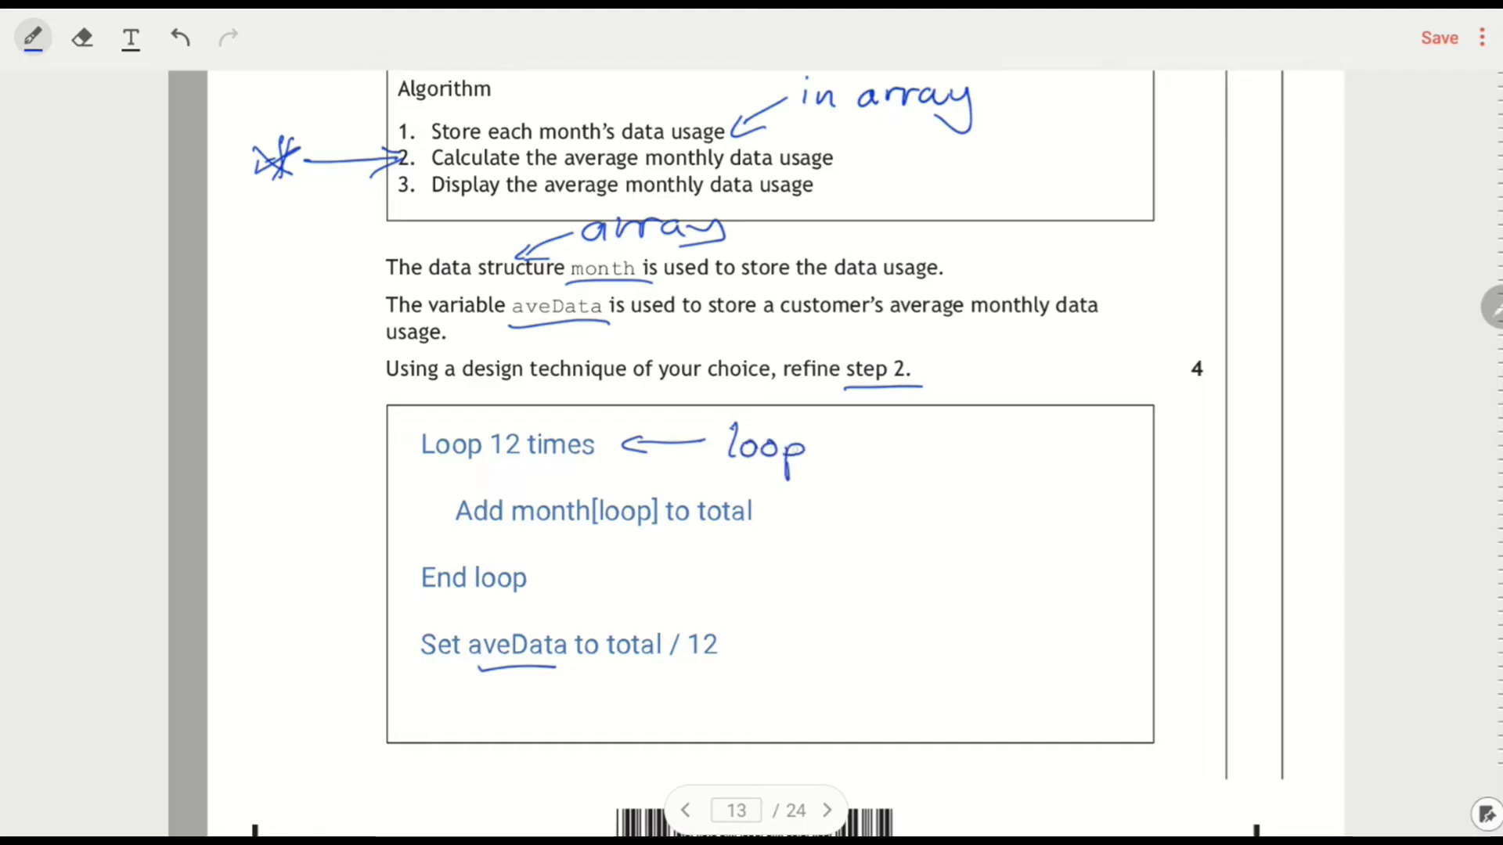
{"action": "left_click_drag", "start_coordinate": [819, 446], "coordinate": [925, 451]}
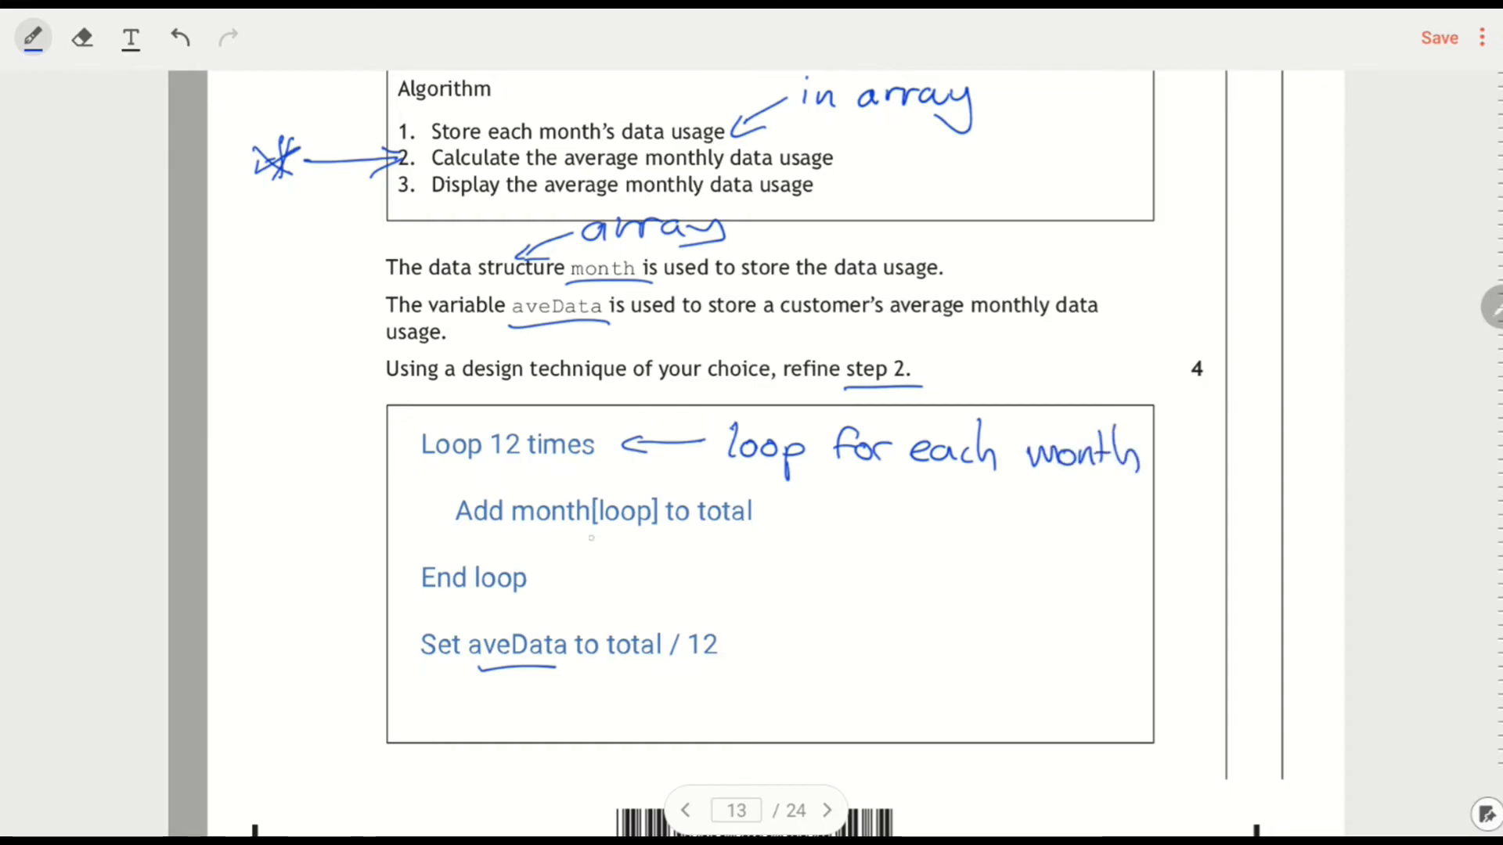
Underline month[loop] and write '[loop] or [i] [counter] etc. for month array'
{"action": "left_click_drag", "start_coordinate": [583, 537], "coordinate": [674, 537]}
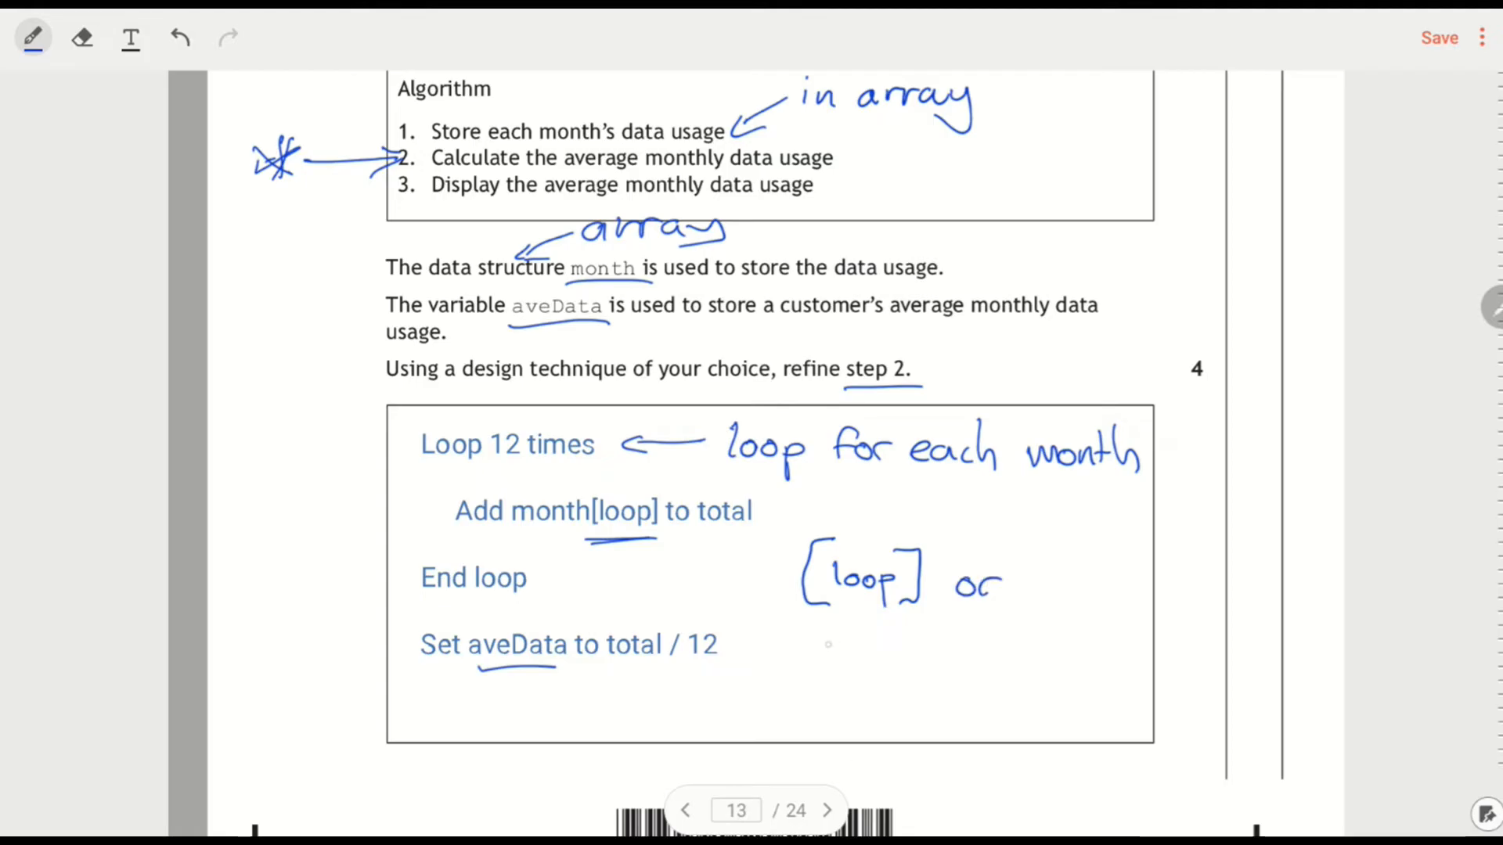
{"action": "left_click_drag", "start_coordinate": [806, 652], "coordinate": [876, 652]}
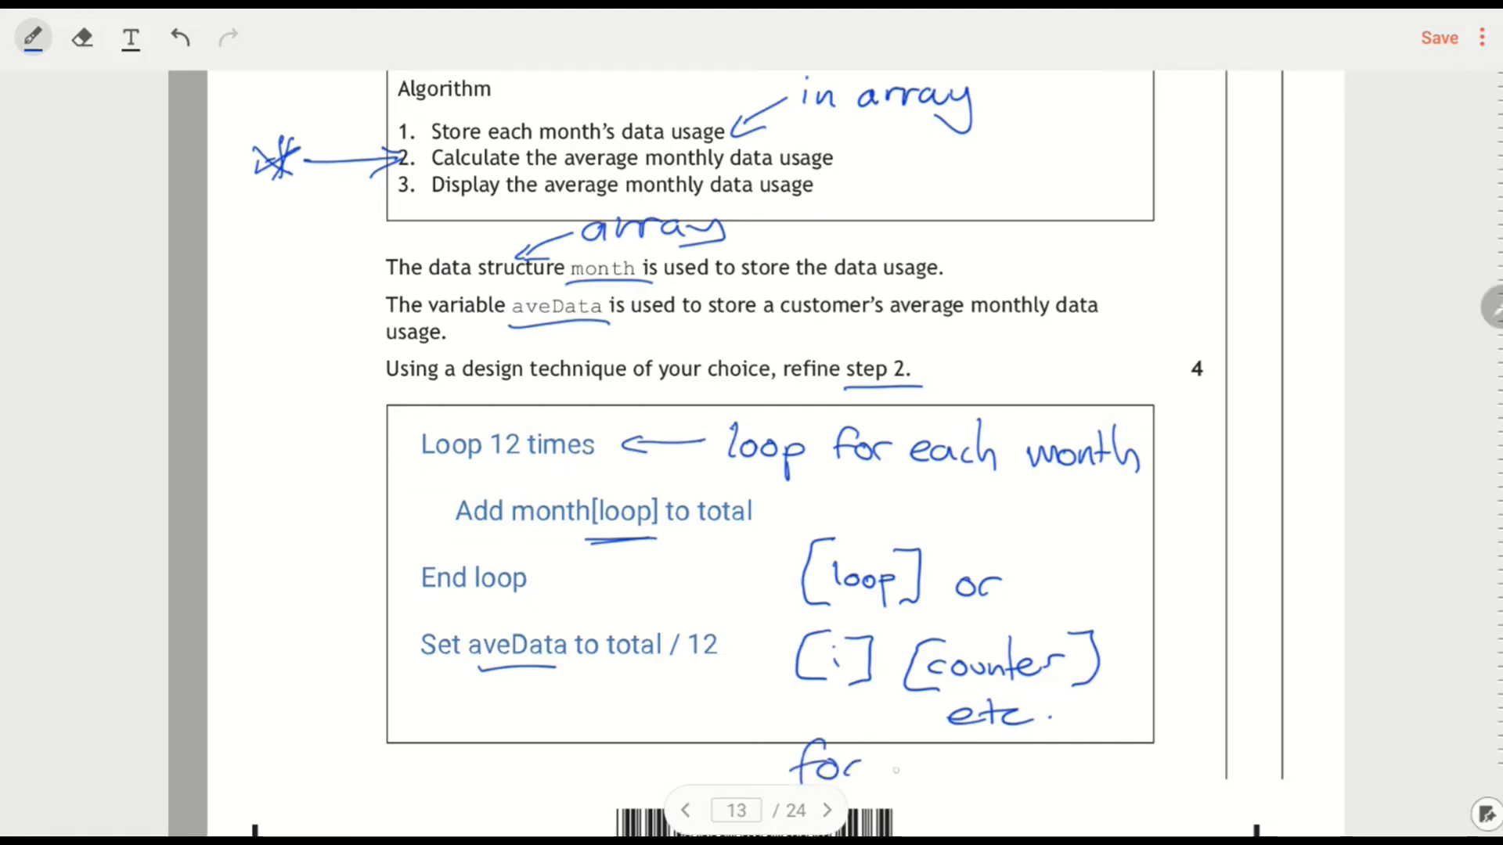
{"action": "left_click_drag", "start_coordinate": [892, 767], "coordinate": [996, 772]}
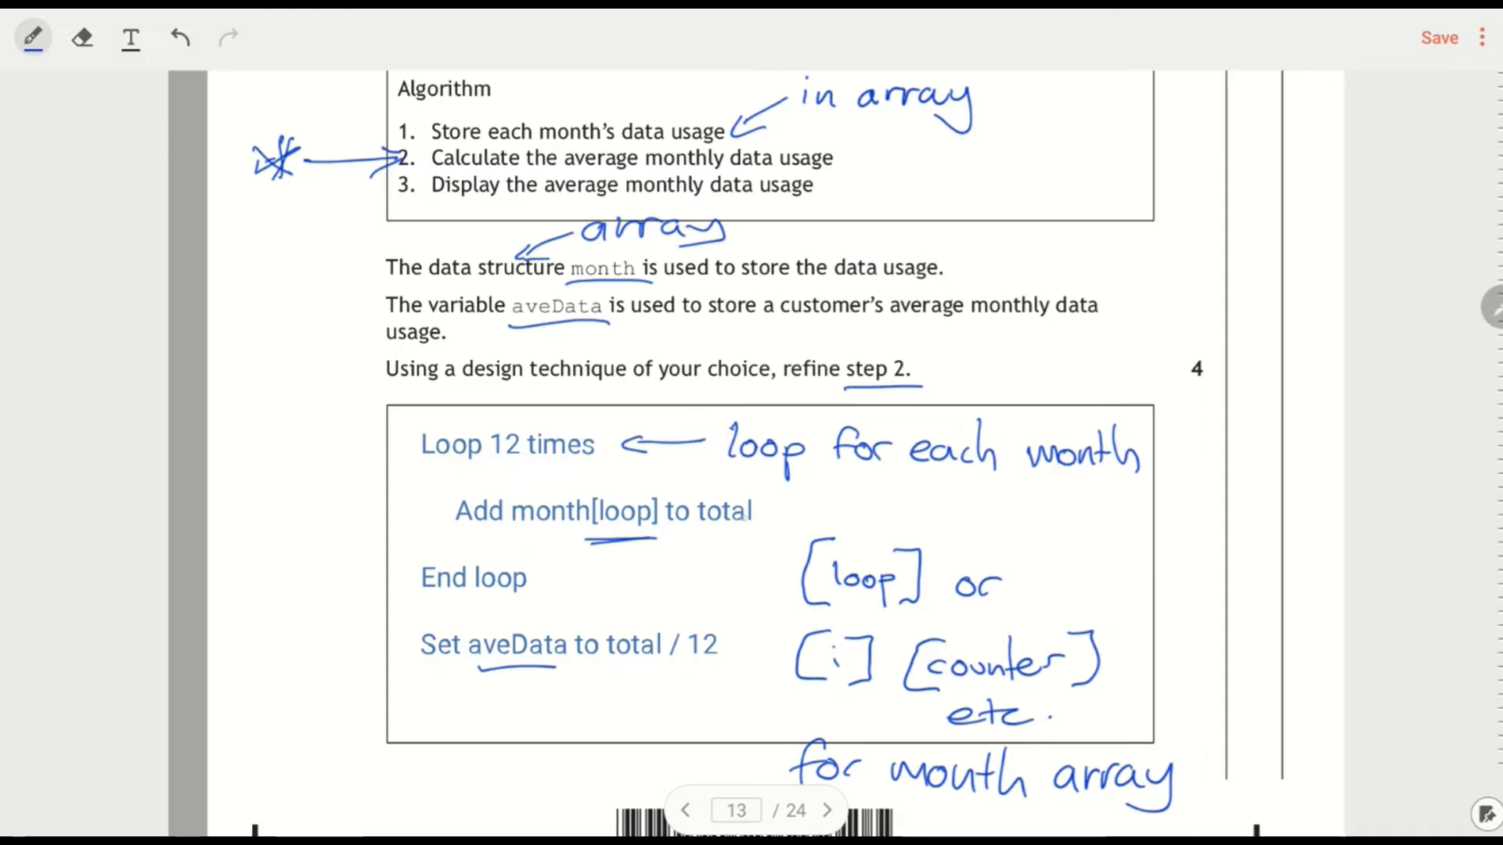
{"action": "scroll", "scroll_direction": "down", "scroll_amount": 3}
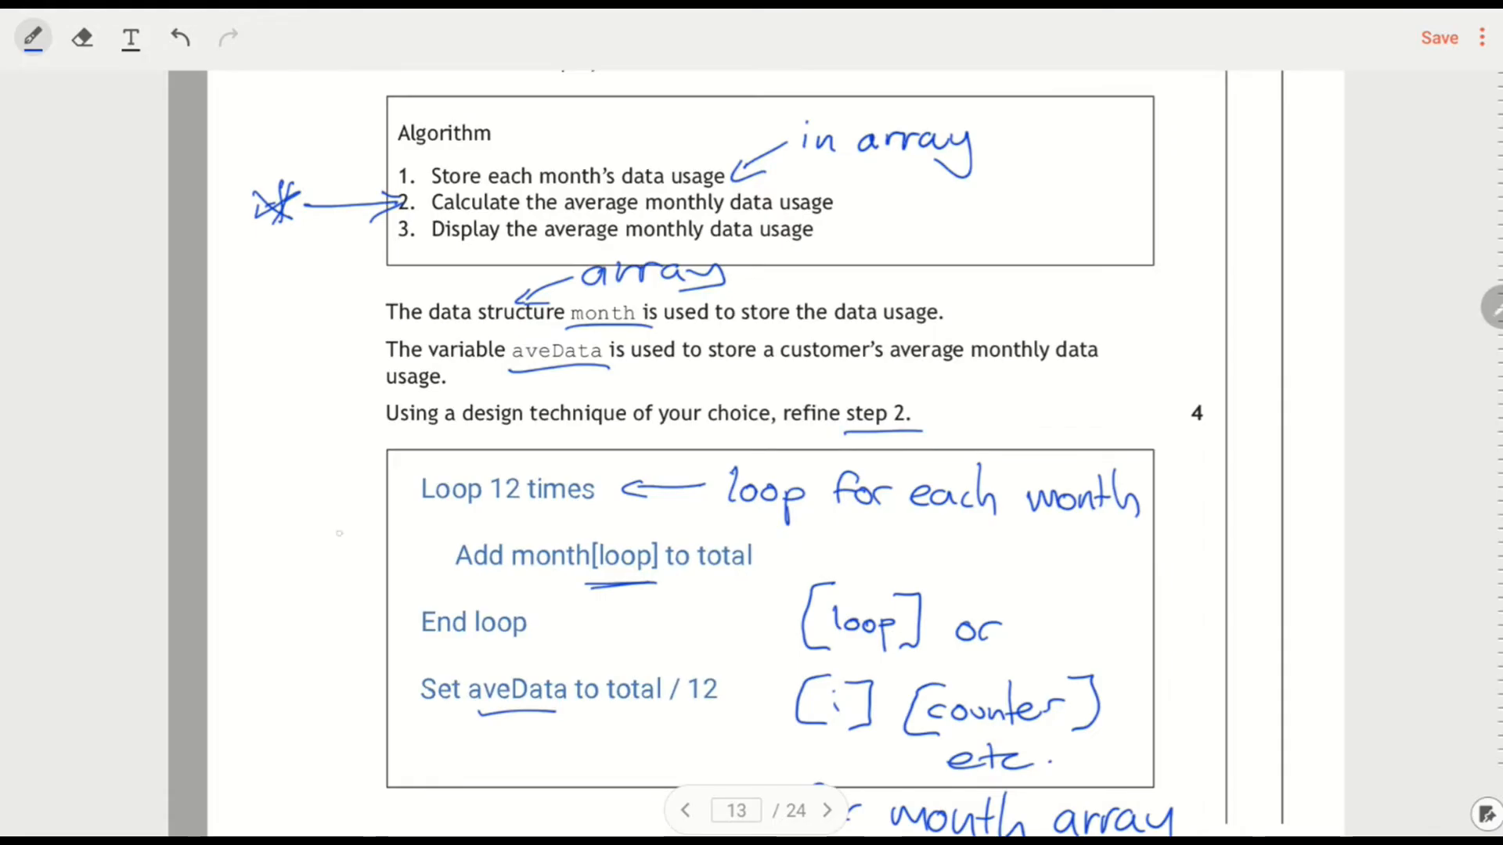
Bracket the loop lines 'Running total', note 'Then average', and arrow the circled 4 marks
{"action": "left_click_drag", "start_coordinate": [374, 465], "coordinate": [368, 681]}
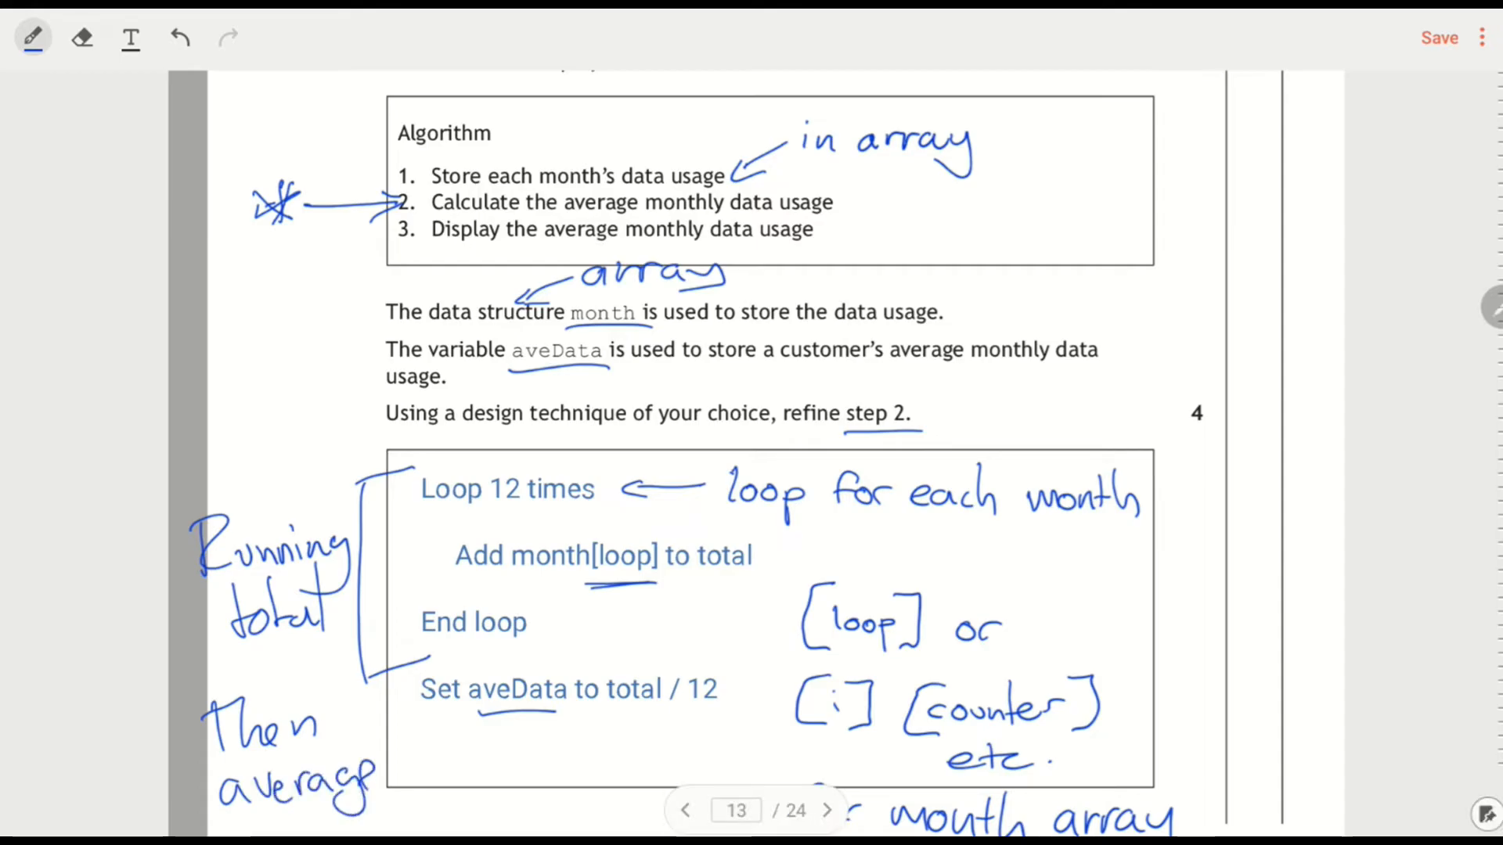
{"action": "scroll", "scroll_direction": "down", "scroll_amount": 3}
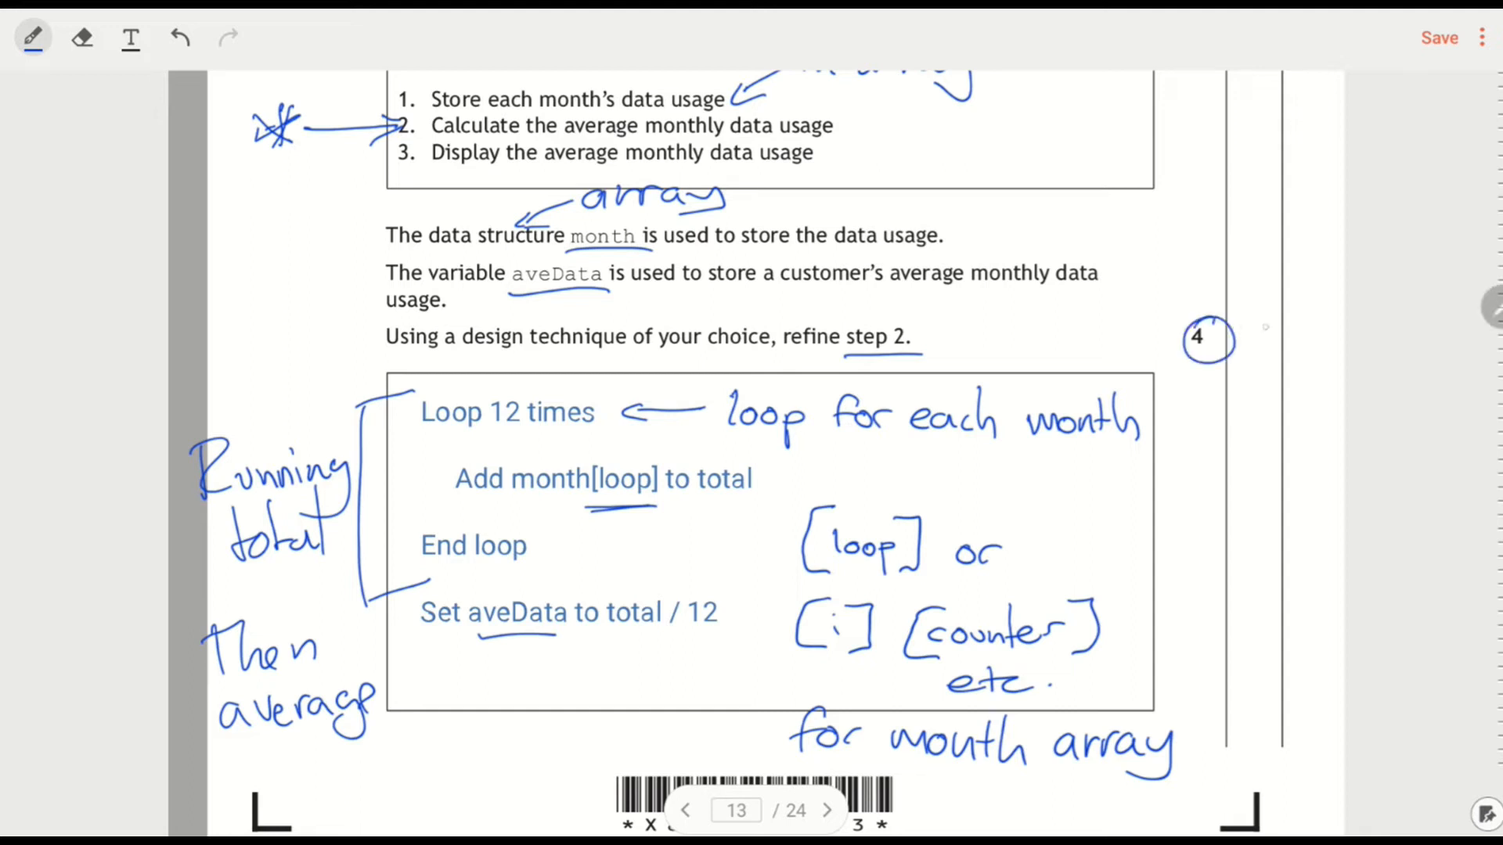
{"action": "left_click_drag", "start_coordinate": [1284, 288], "coordinate": [1237, 336]}
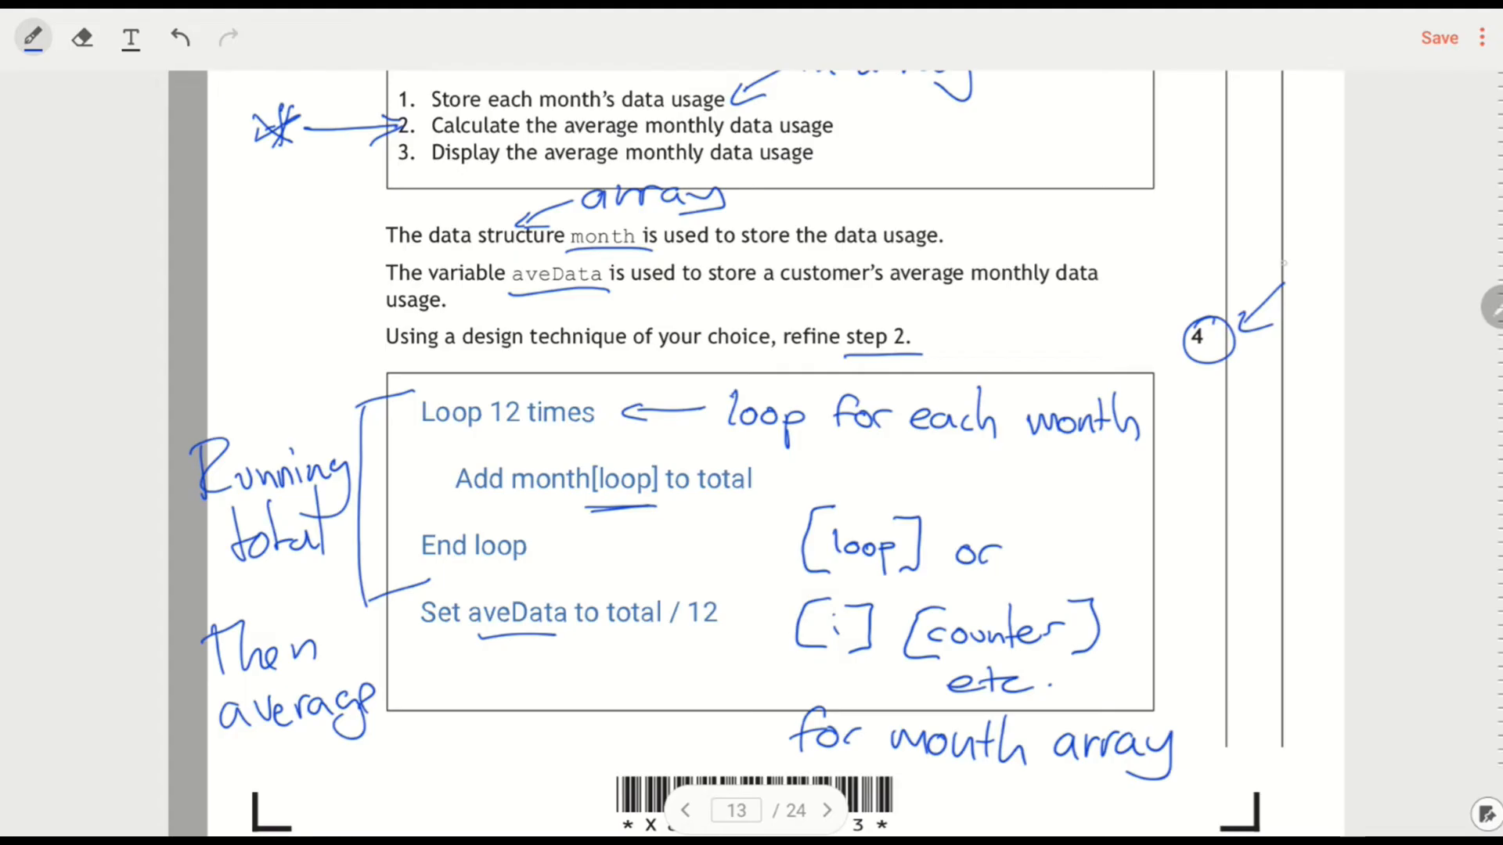
Bring question 10(c) into view with the print( round(aveData, 2) ) answer
{"action": "left_click", "coordinate": [828, 811]}
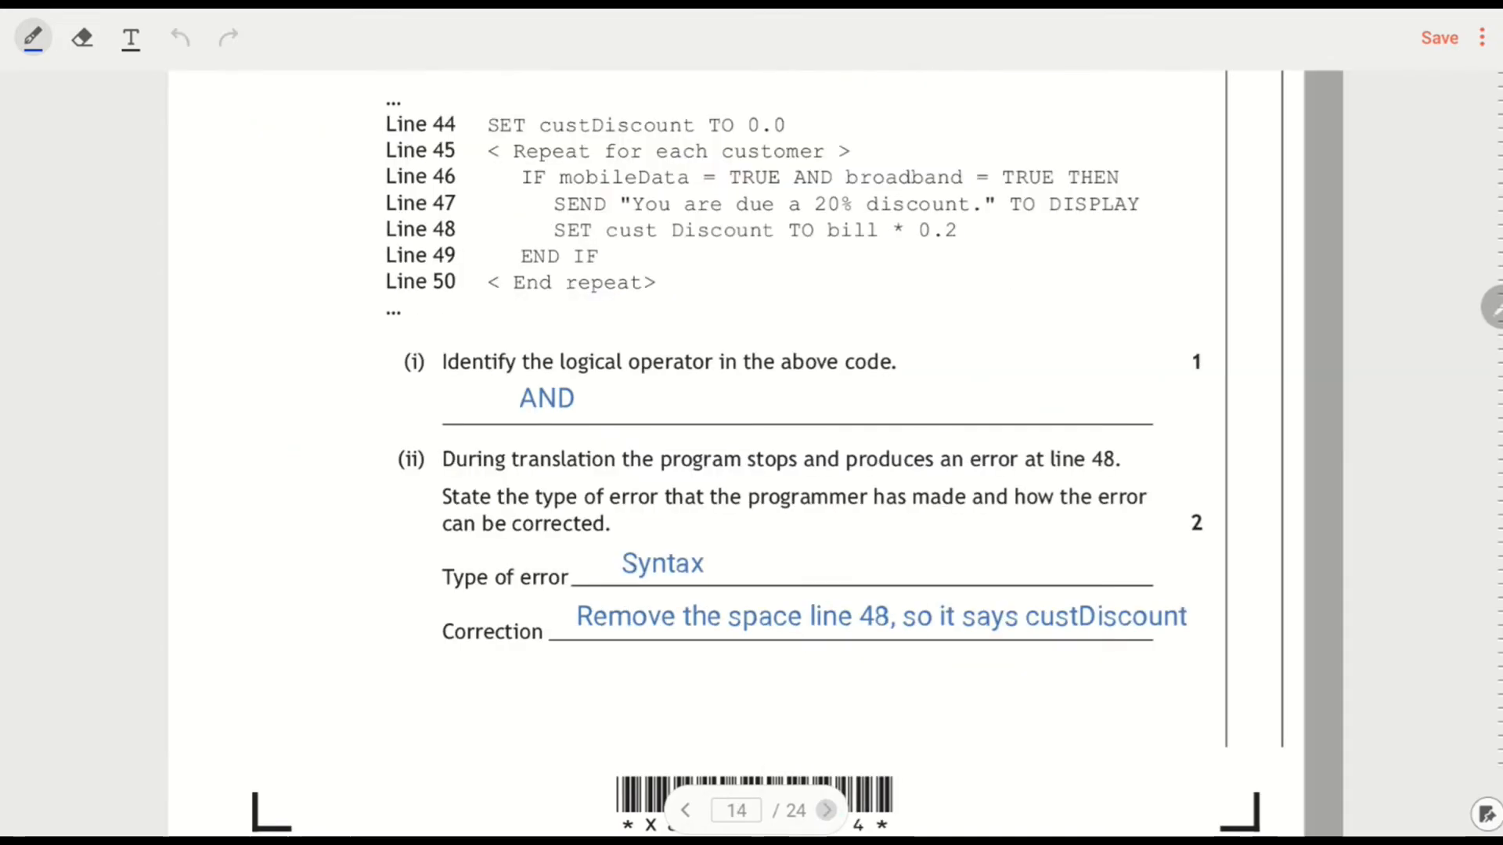
{"action": "scroll", "scroll_direction": "down", "scroll_amount": 3}
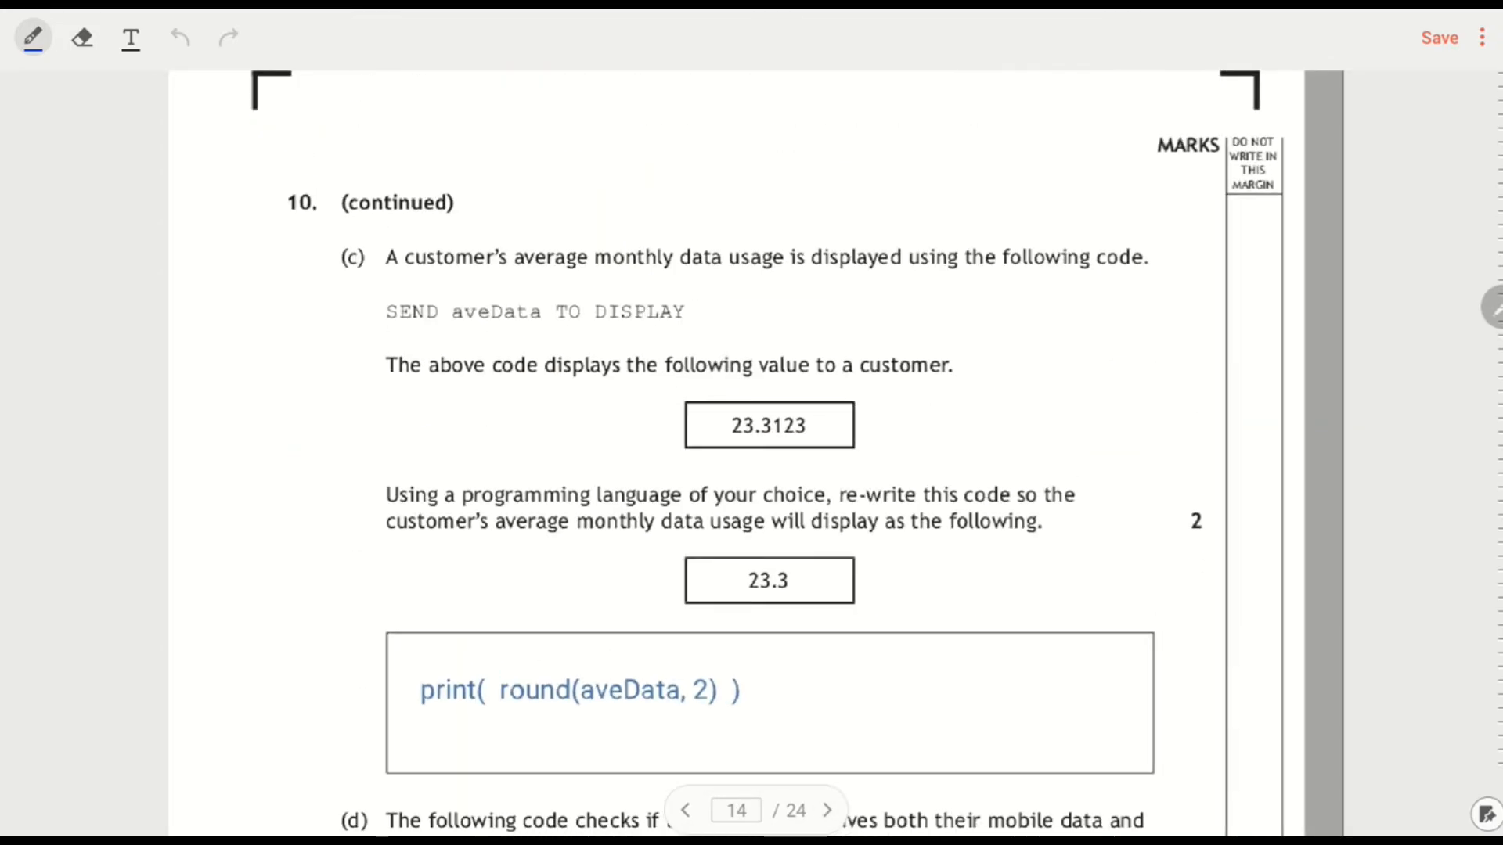
{"action": "scroll", "scroll_direction": "down", "scroll_amount": 3}
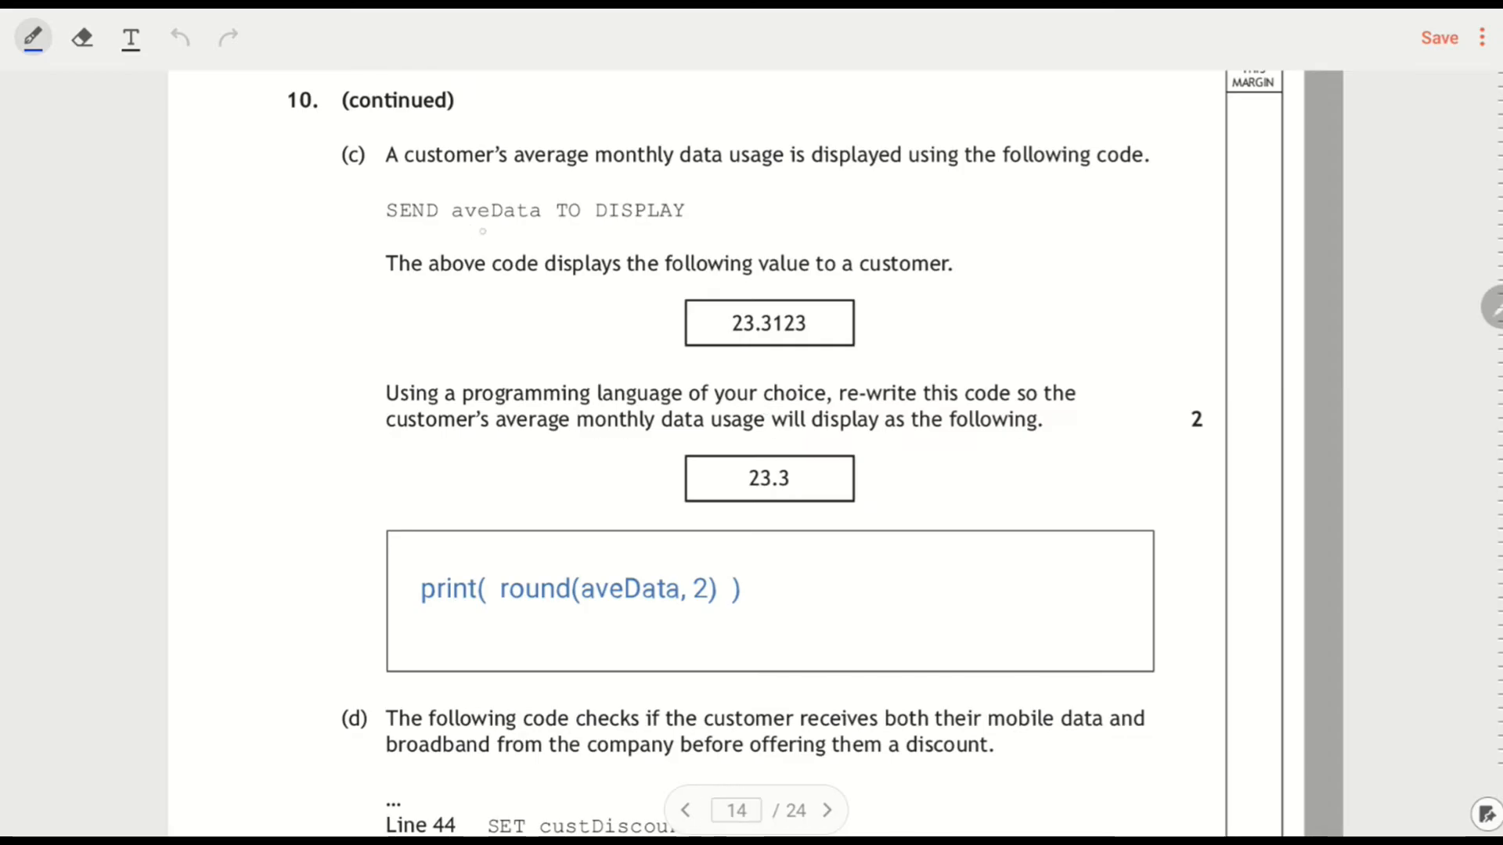
Underline aveData in the SEND line and write 'round to 1 dp.' beside 23.3
{"action": "left_click_drag", "start_coordinate": [448, 234], "coordinate": [544, 233]}
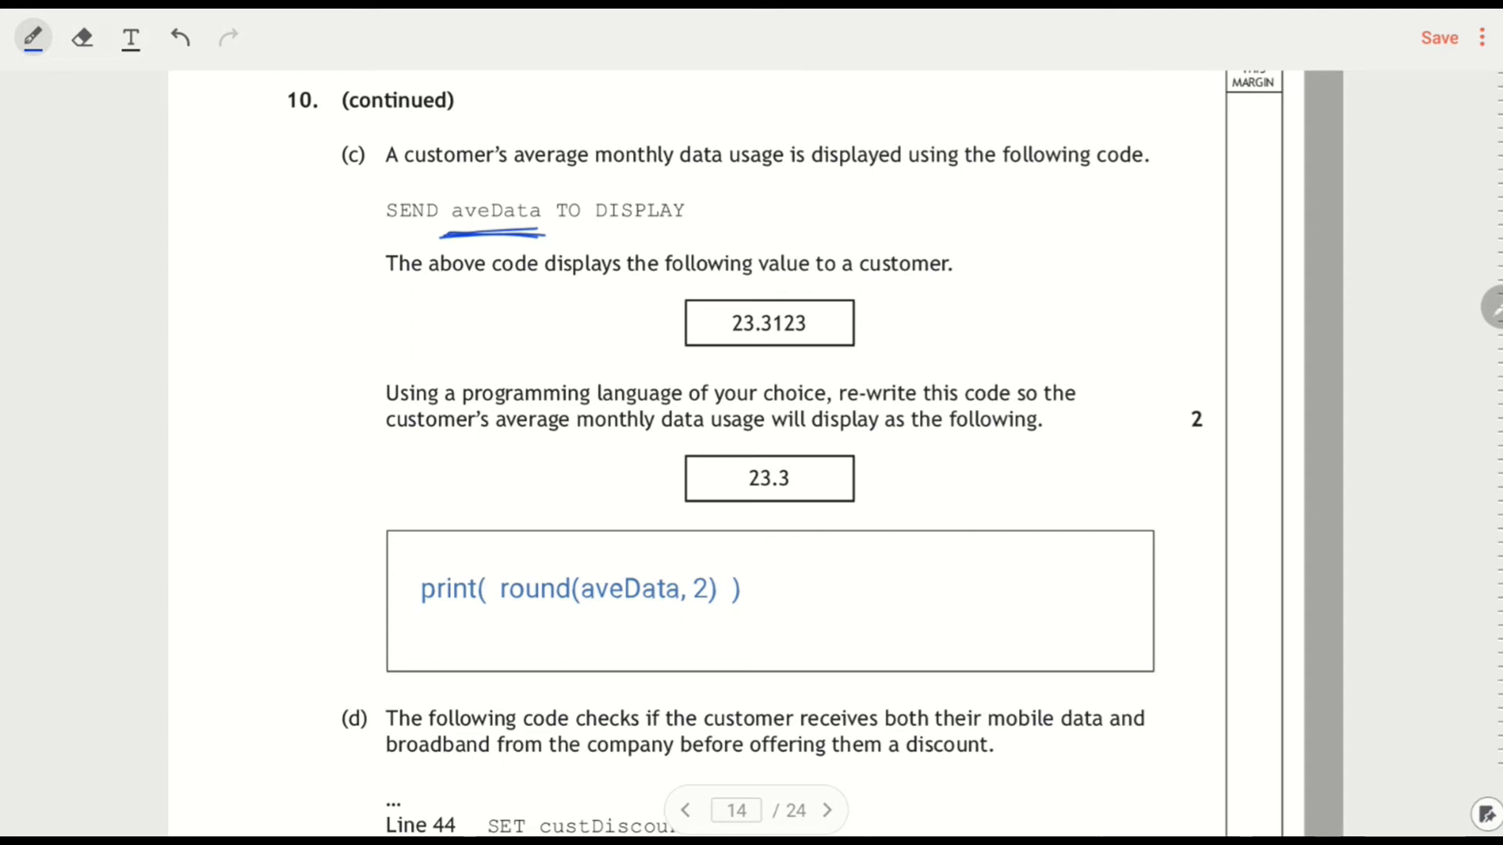
{"action": "left_click_drag", "start_coordinate": [877, 489], "coordinate": [930, 475]}
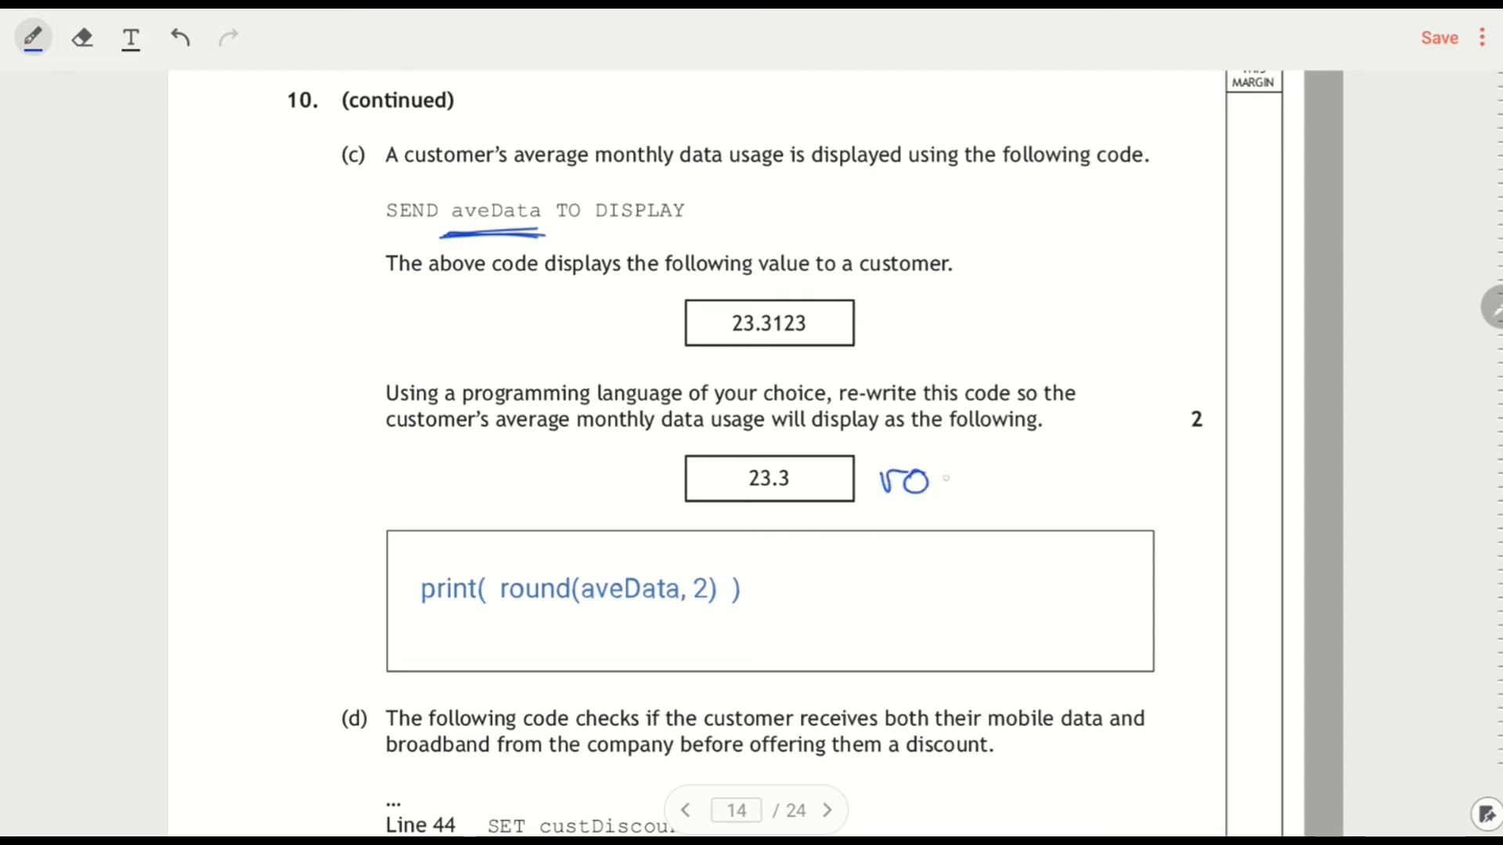
{"action": "left_click_drag", "start_coordinate": [880, 498], "coordinate": [1016, 479]}
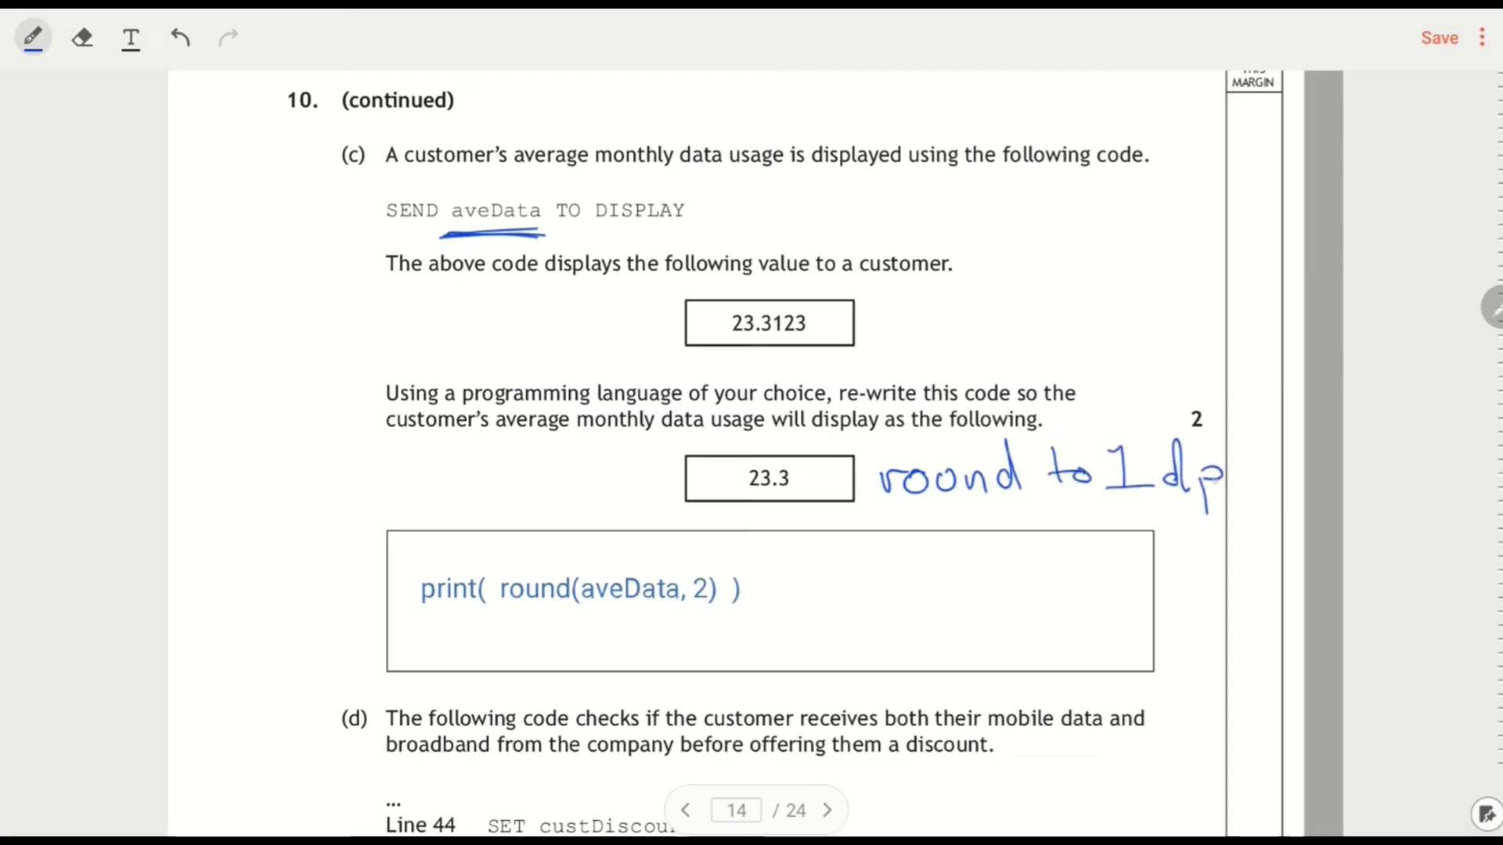
{"action": "left_click", "coordinate": [1233, 480]}
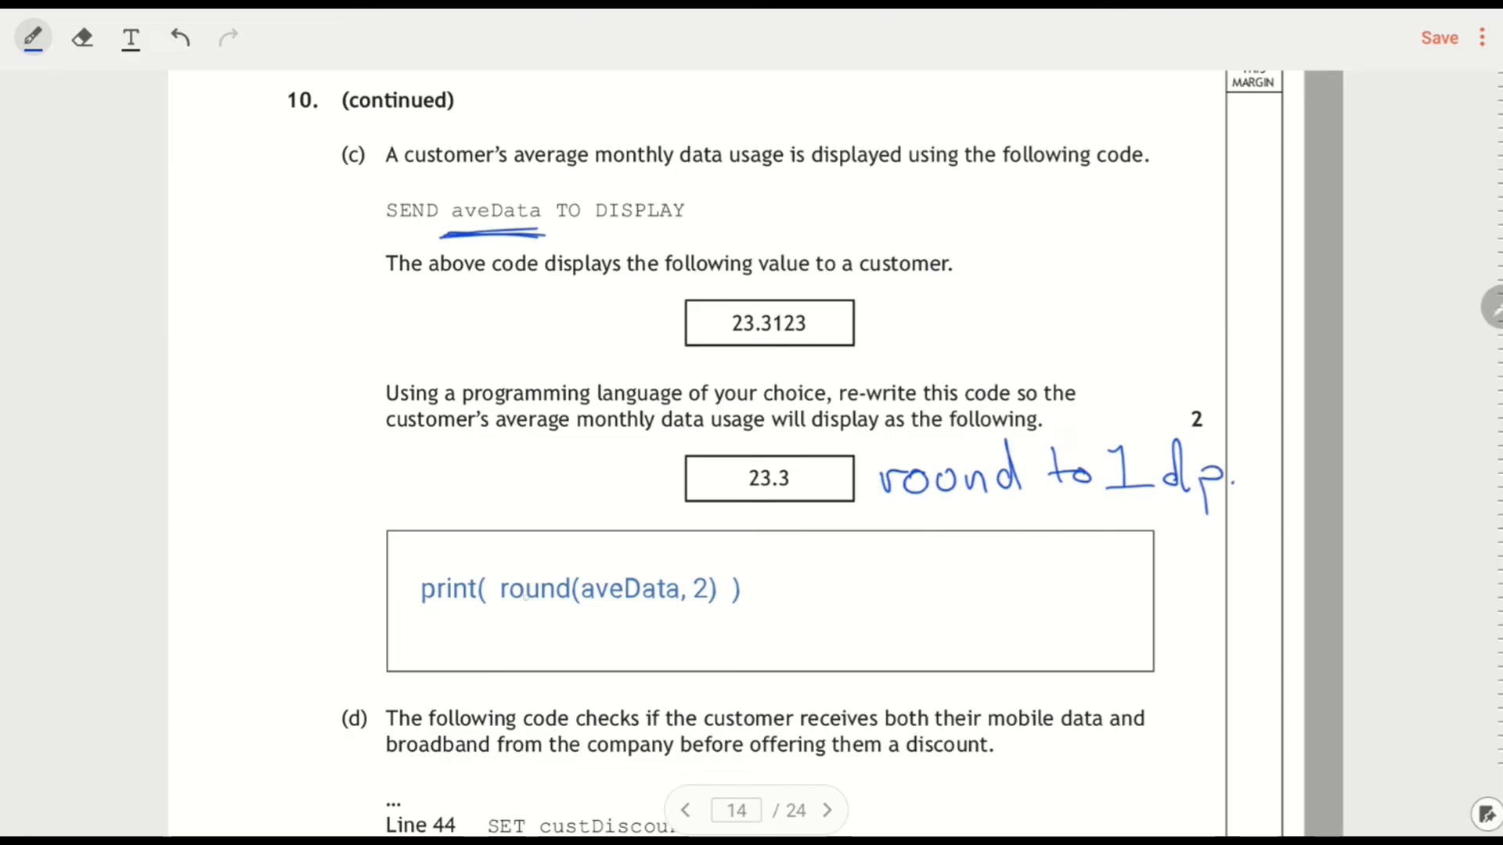
Underline round, overwrite the 2 with 1, and label function and parameters
{"action": "left_click_drag", "start_coordinate": [494, 620], "coordinate": [564, 619]}
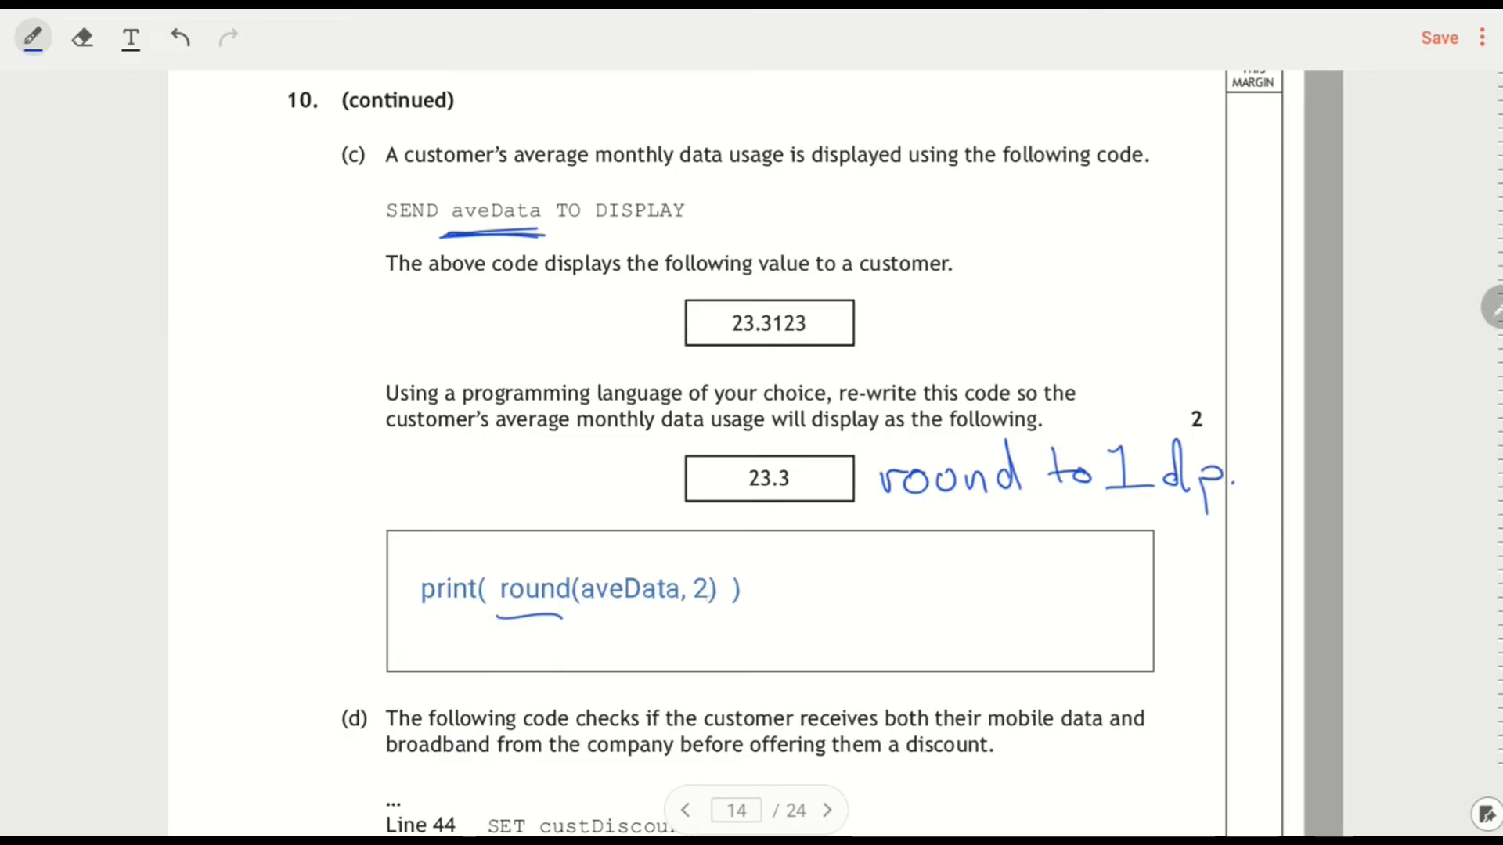
{"action": "left_click_drag", "start_coordinate": [690, 575], "coordinate": [704, 599]}
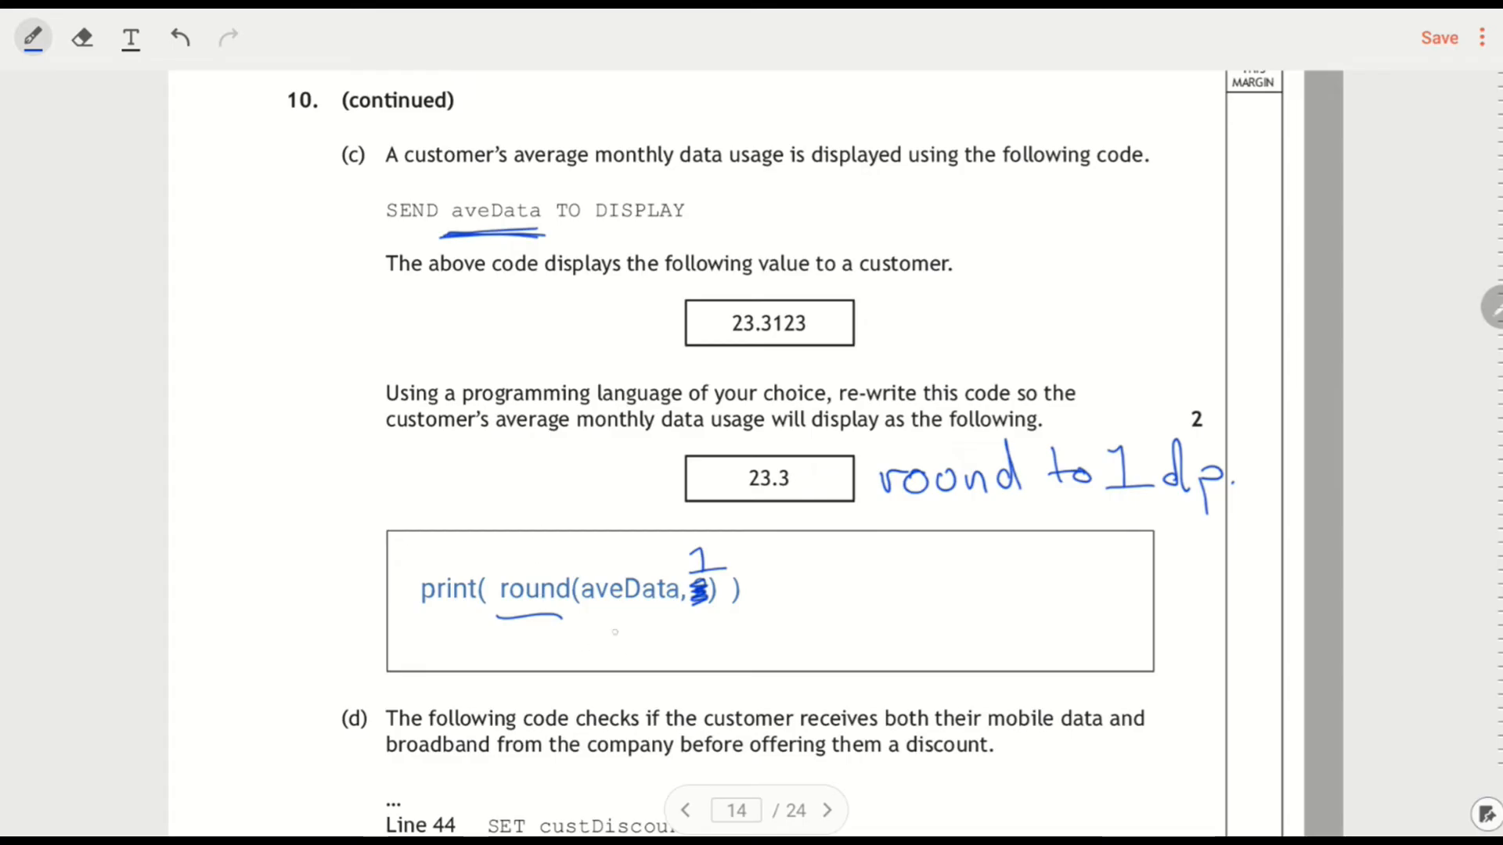
{"action": "left_click_drag", "start_coordinate": [594, 632], "coordinate": [738, 628]}
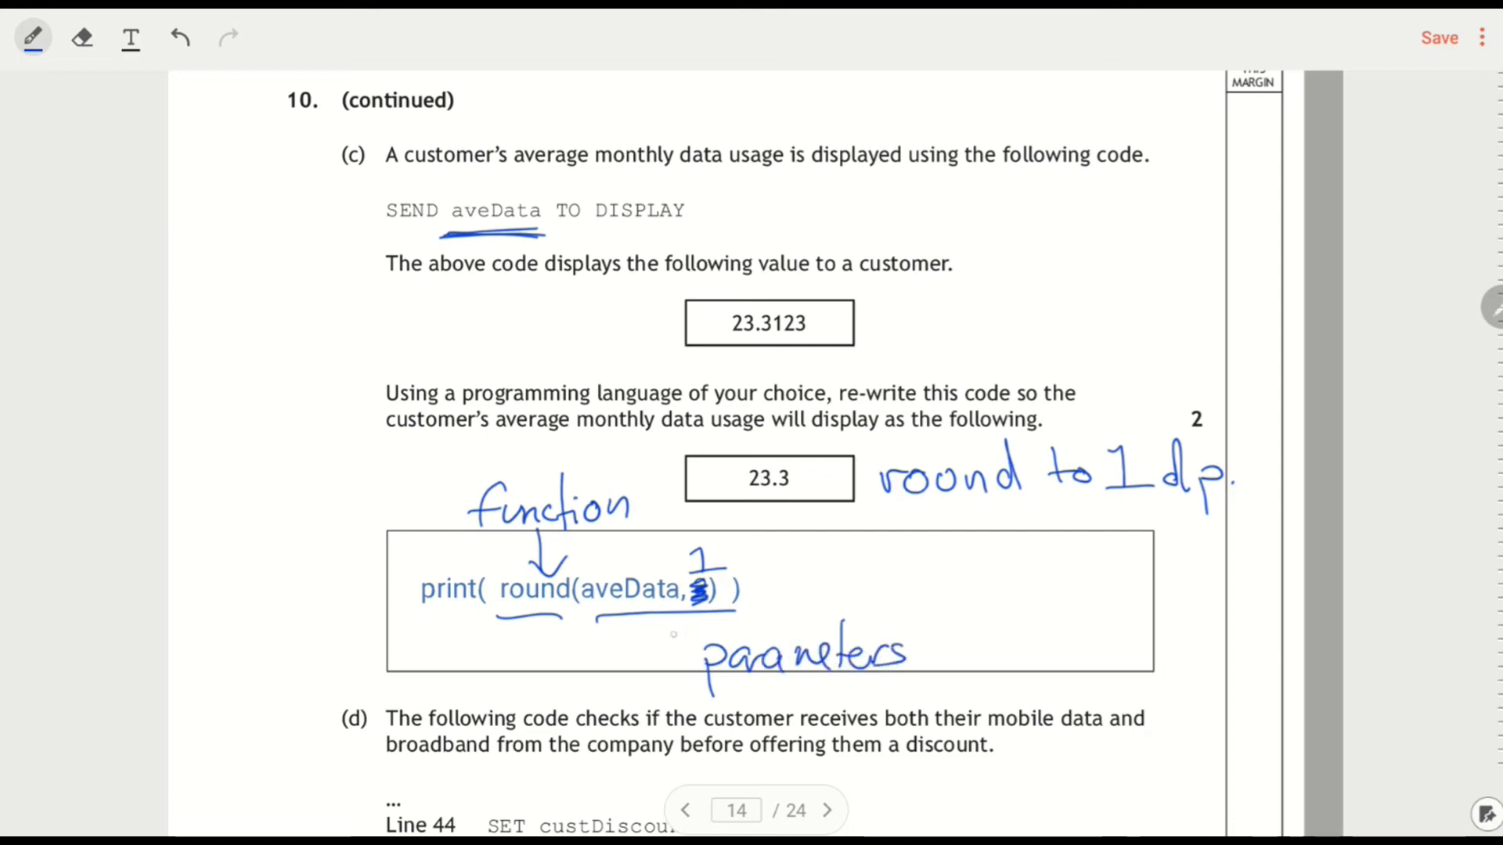
{"action": "left_click_drag", "start_coordinate": [700, 661], "coordinate": [680, 614]}
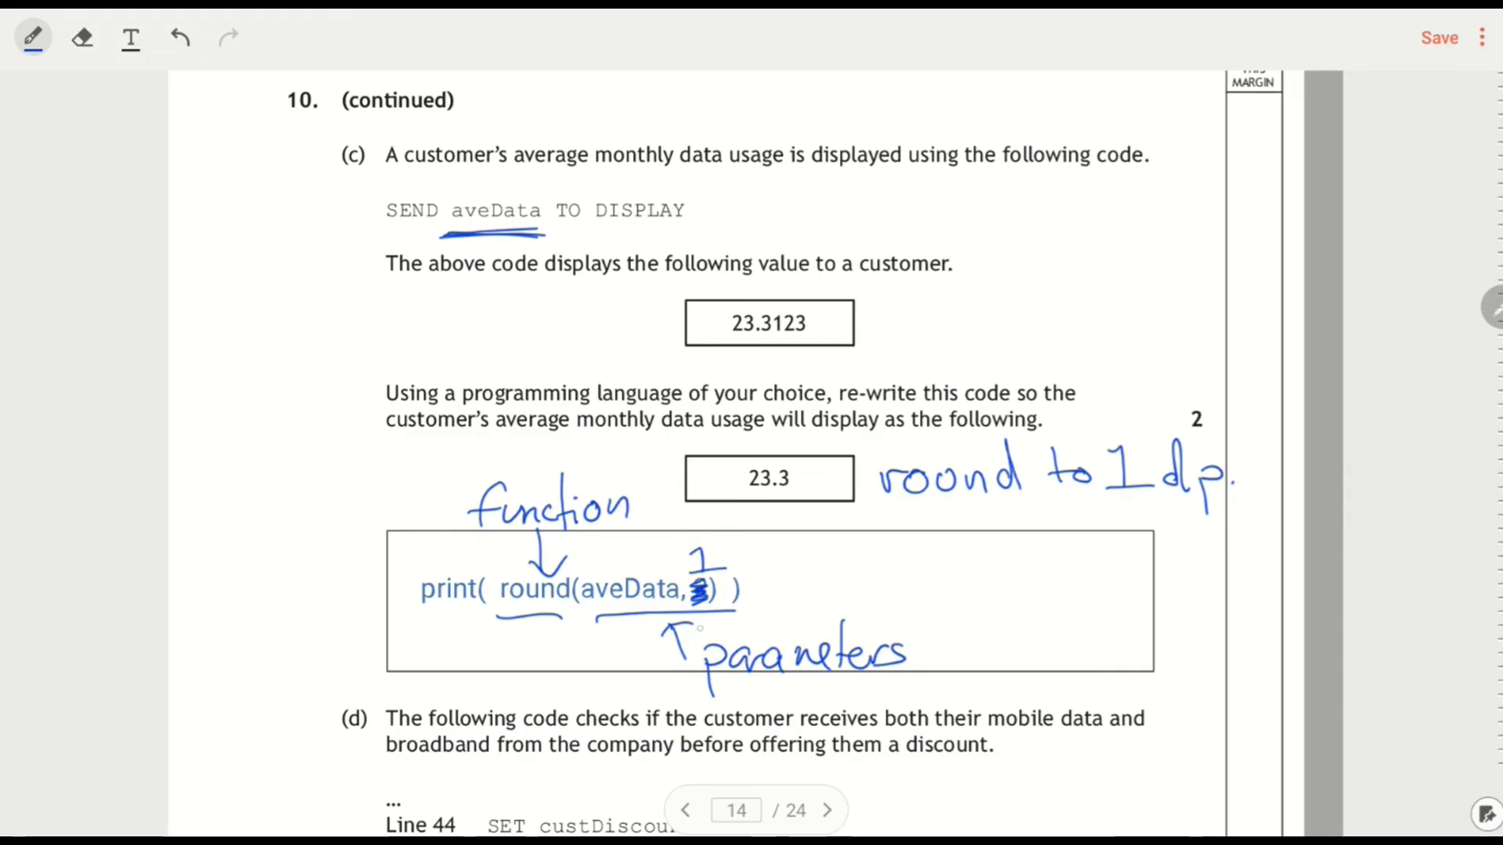
Scroll down to part (d), lines 44–50 and the logical operator answer
{"action": "scroll", "scroll_direction": "down", "scroll_amount": 3}
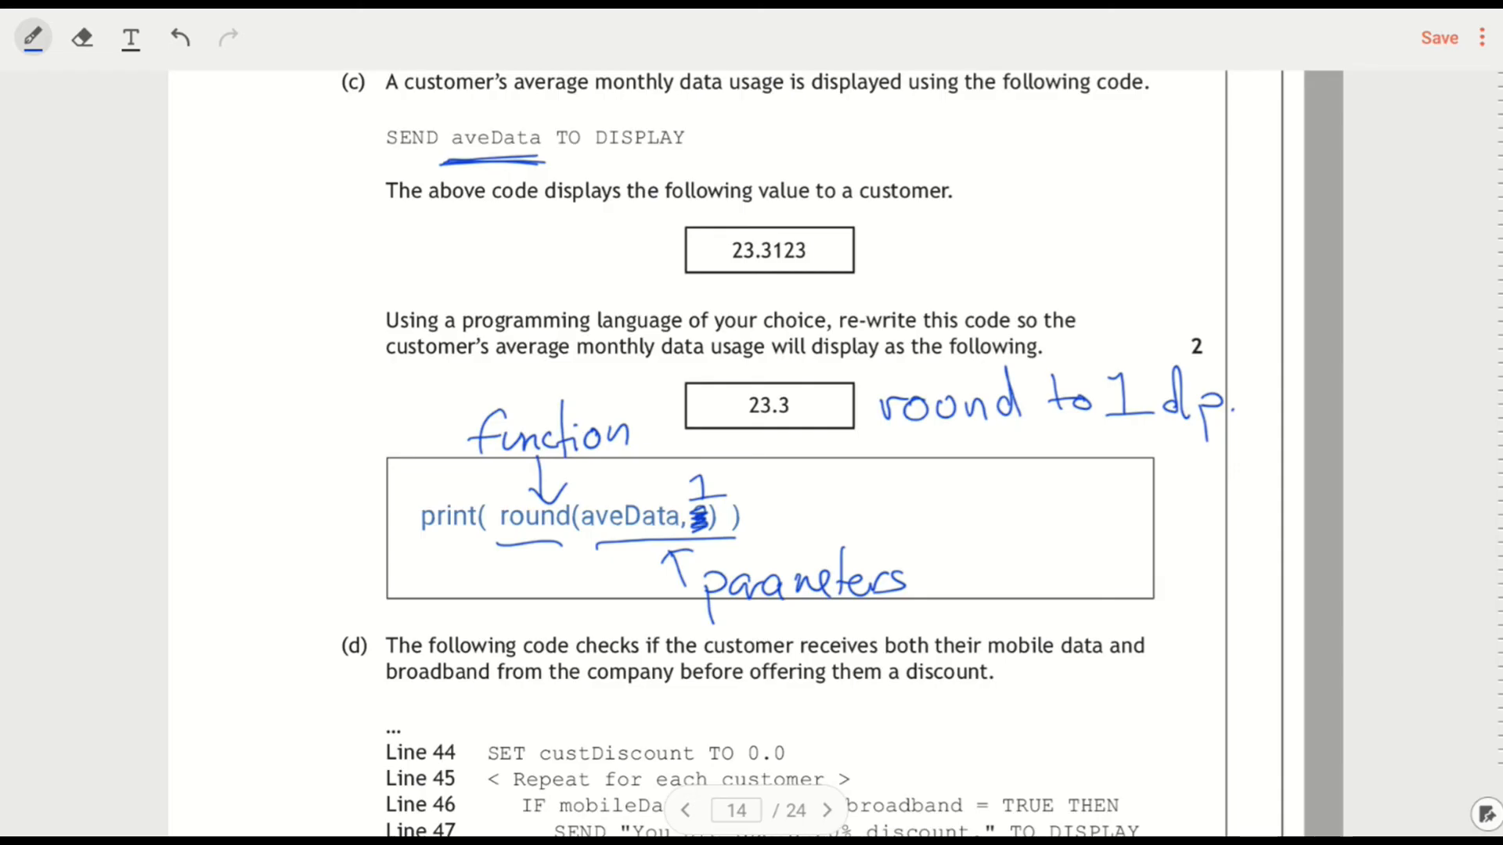
{"action": "scroll", "scroll_direction": "down", "scroll_amount": 3}
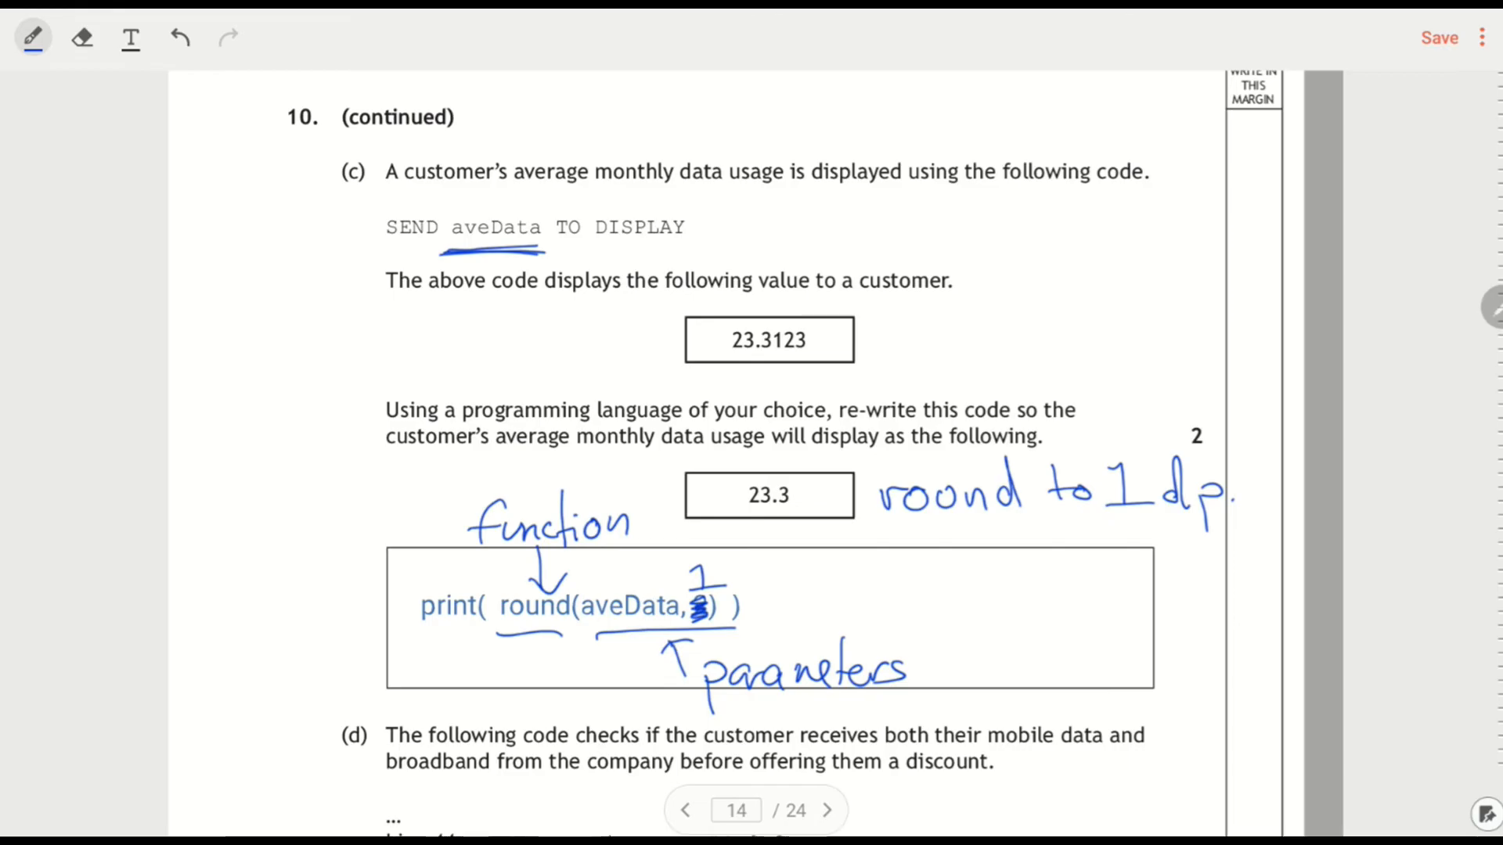
{"action": "scroll", "scroll_direction": "down", "scroll_amount": 3}
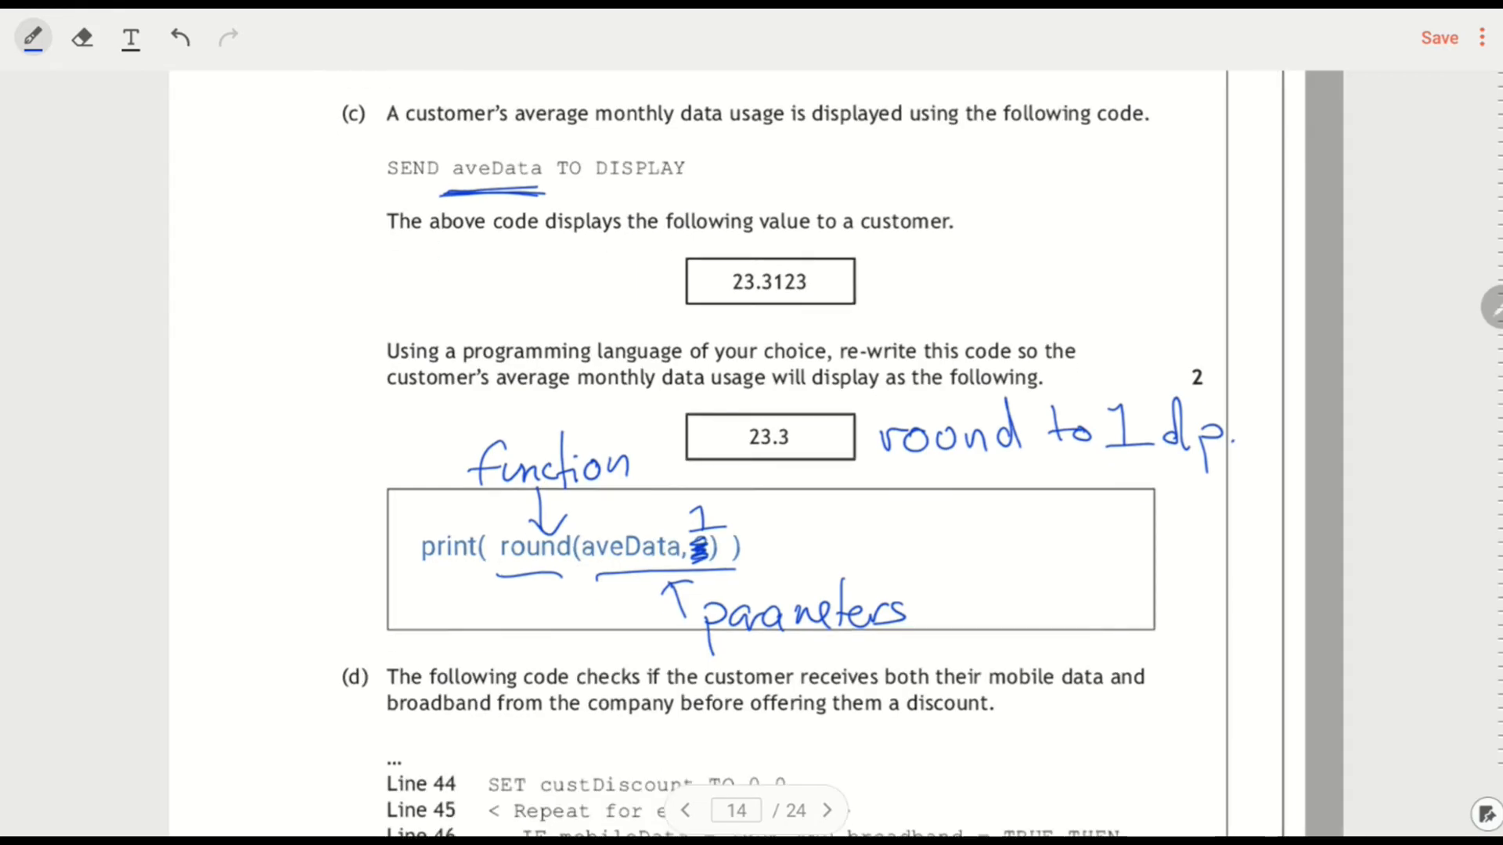
{"action": "scroll", "scroll_direction": "down", "scroll_amount": 3}
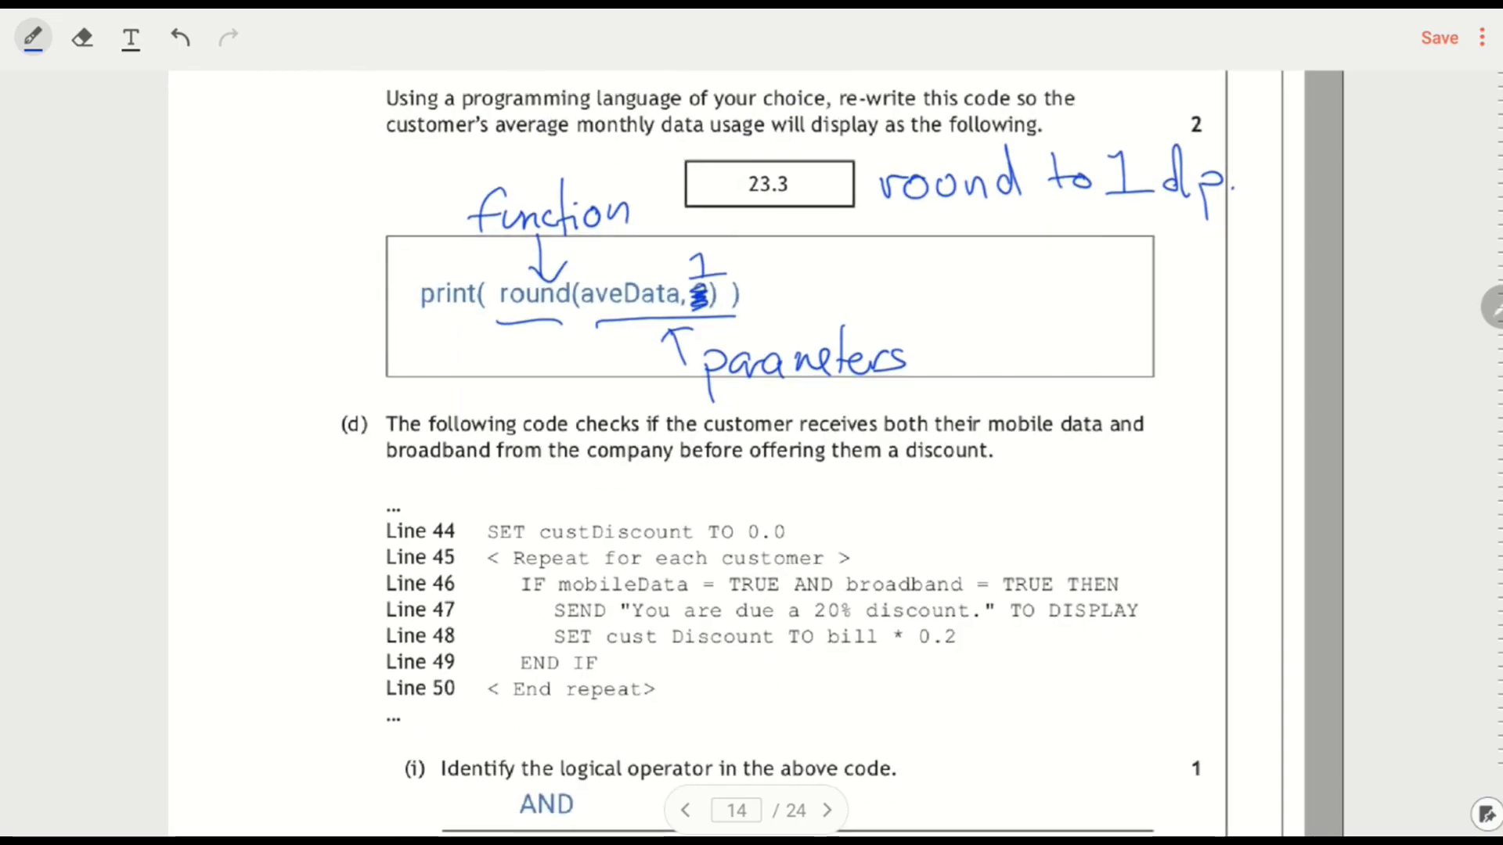
{"action": "scroll", "scroll_direction": "down", "scroll_amount": 3}
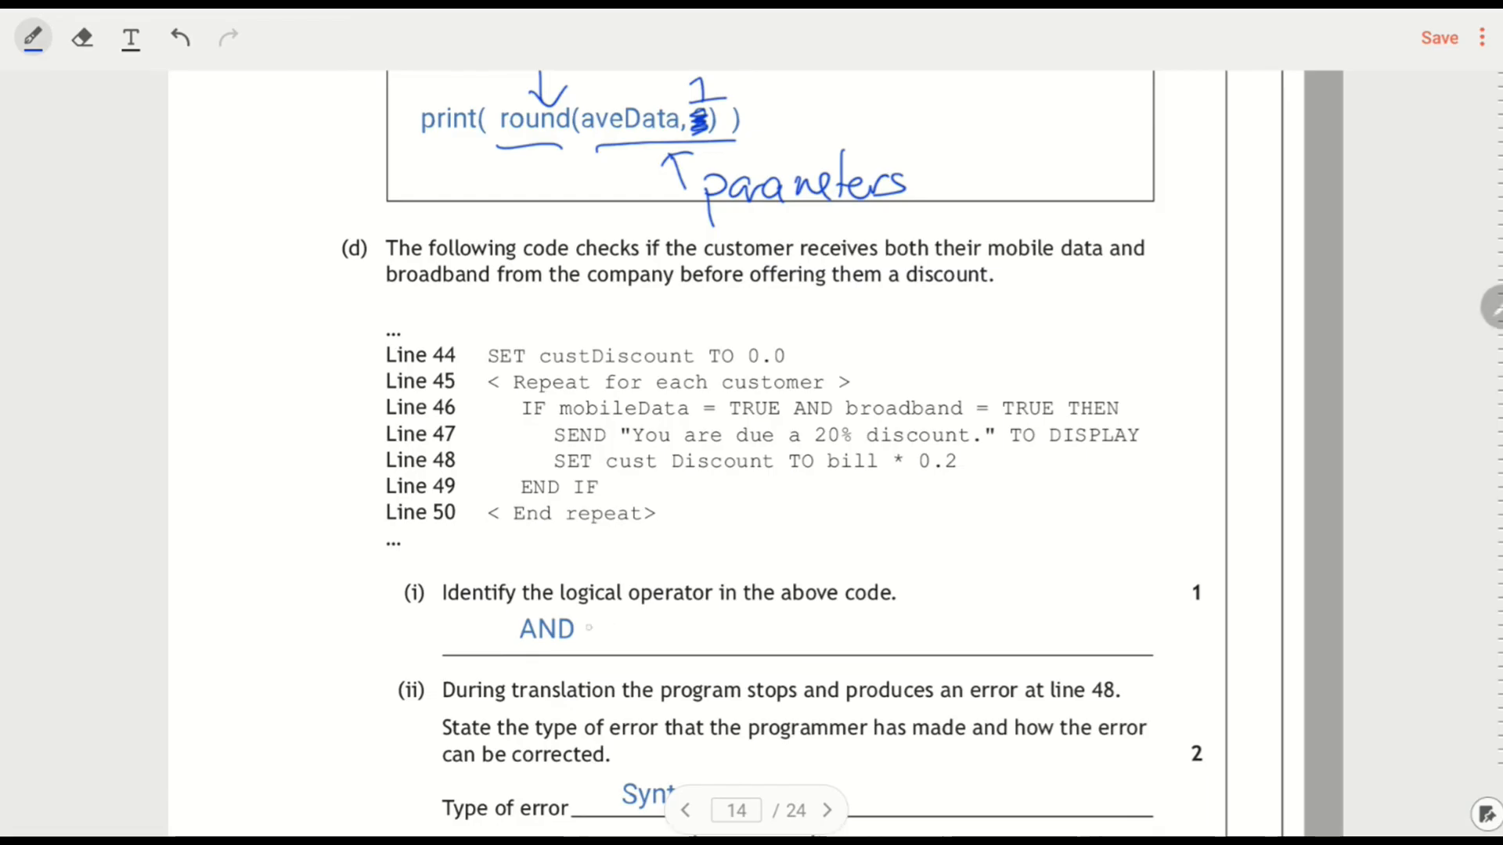
Underline 'logical operator', circle AND on line 46, and write 'No OR, NOT'
{"action": "left_click_drag", "start_coordinate": [567, 609], "coordinate": [714, 609]}
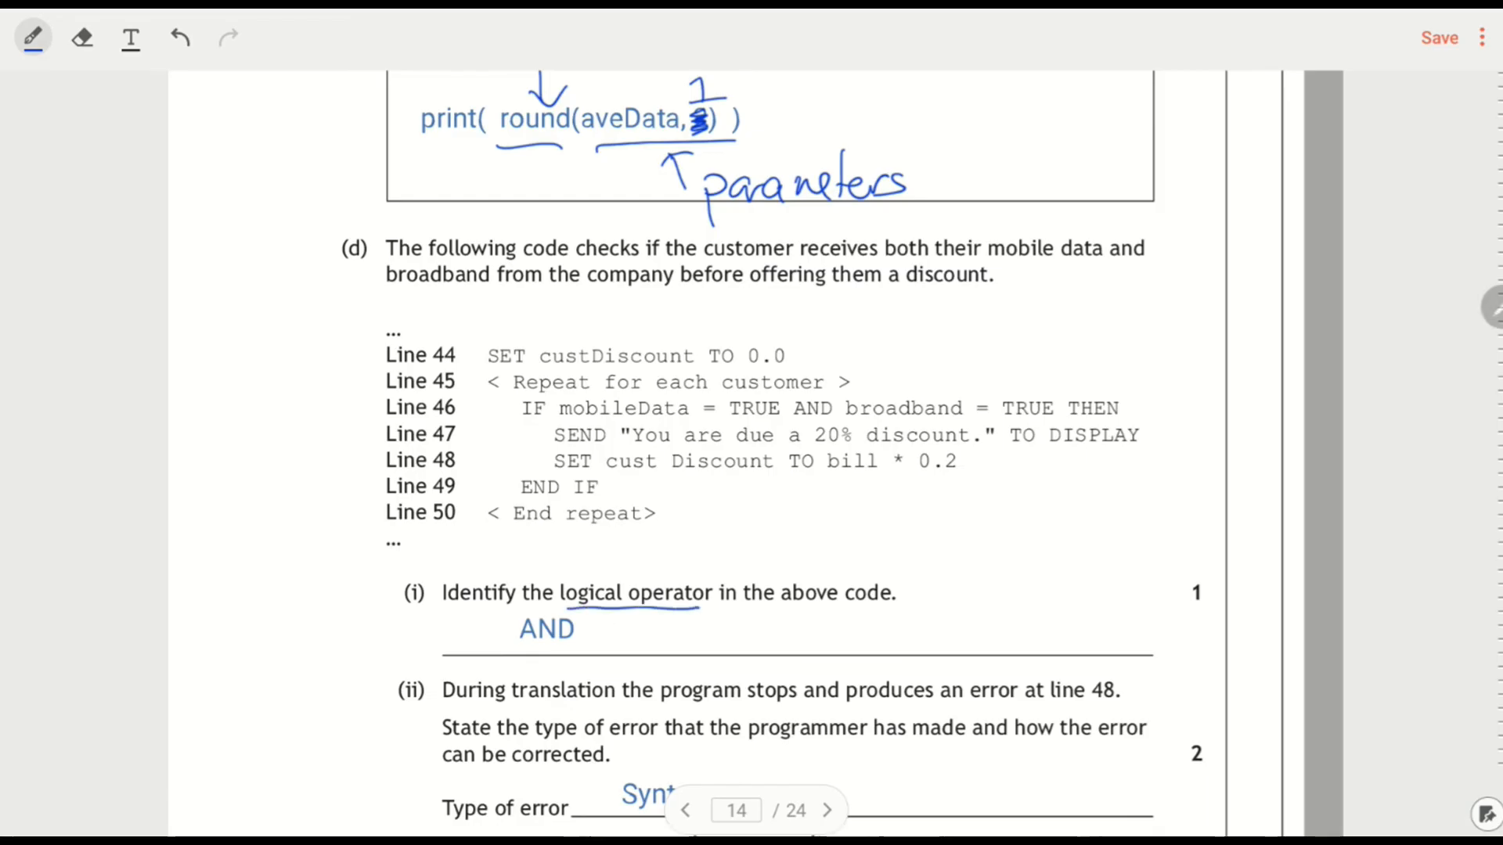
{"action": "left_click_drag", "start_coordinate": [786, 397], "coordinate": [788, 417]}
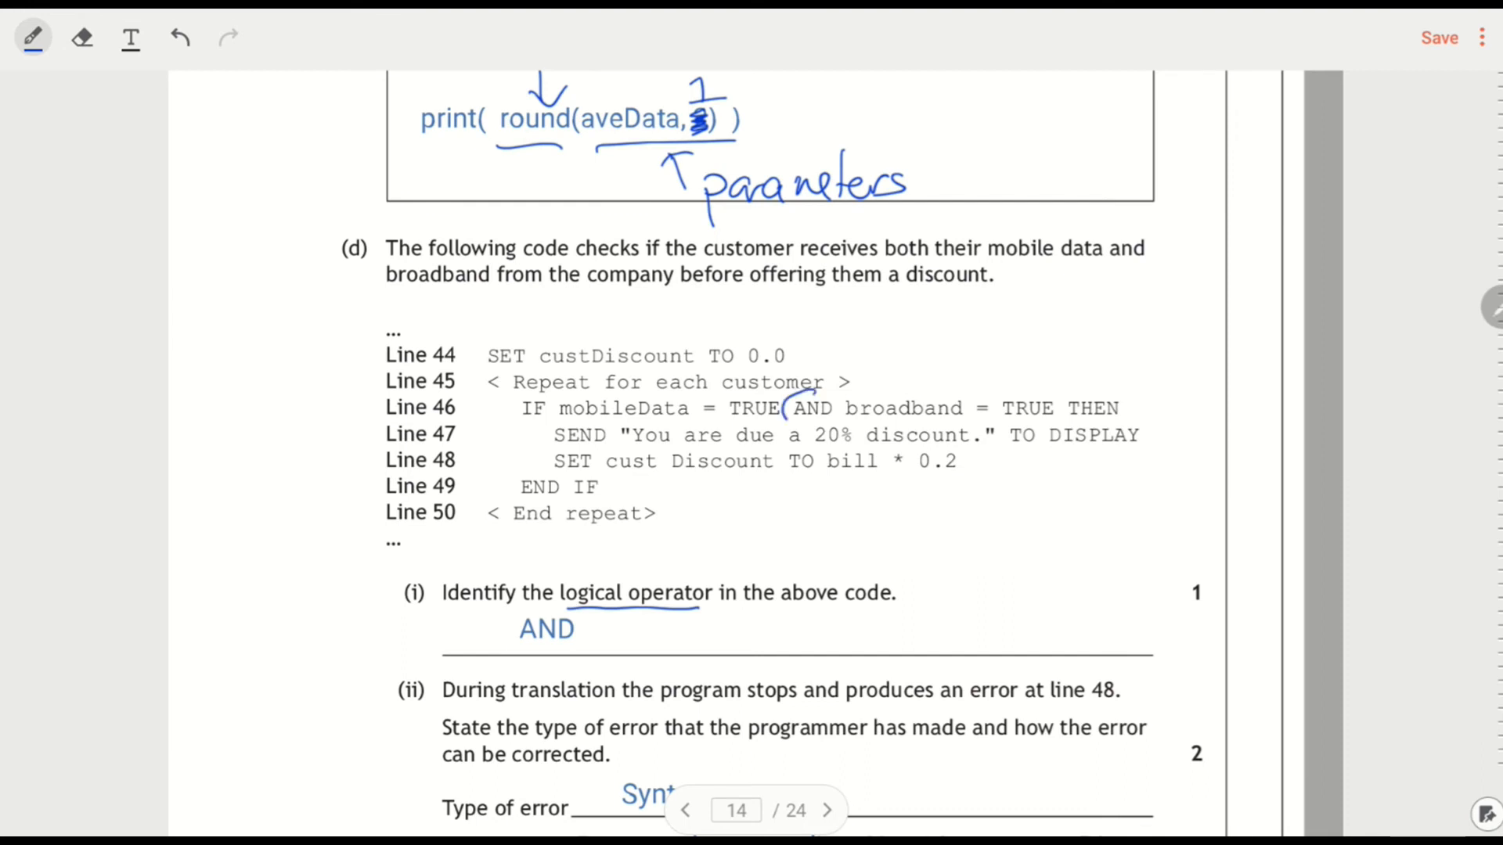
{"action": "left_click_drag", "start_coordinate": [786, 393], "coordinate": [843, 422]}
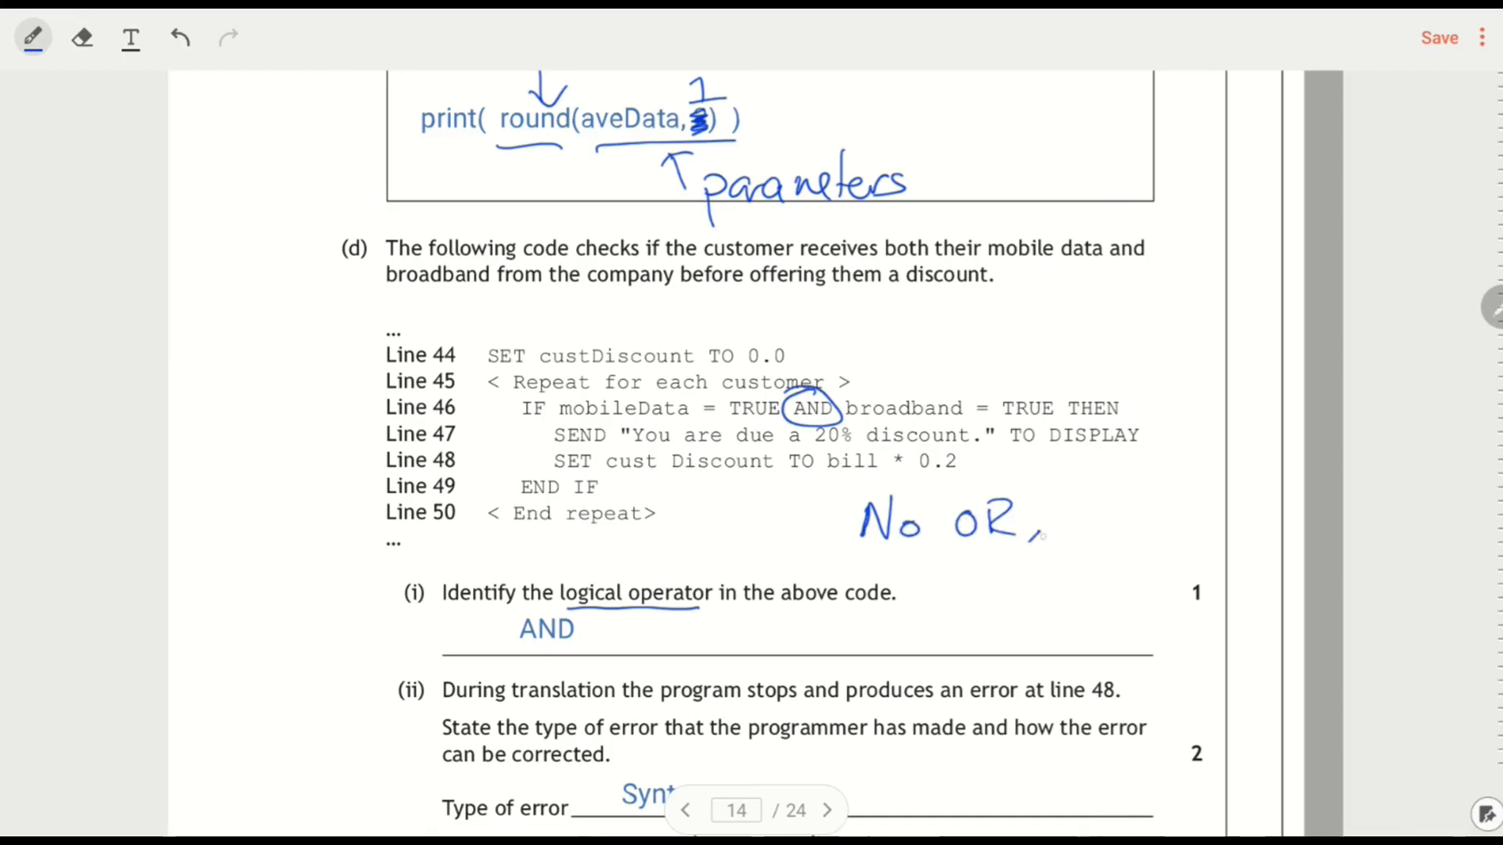
{"action": "type", "text": "NOT"}
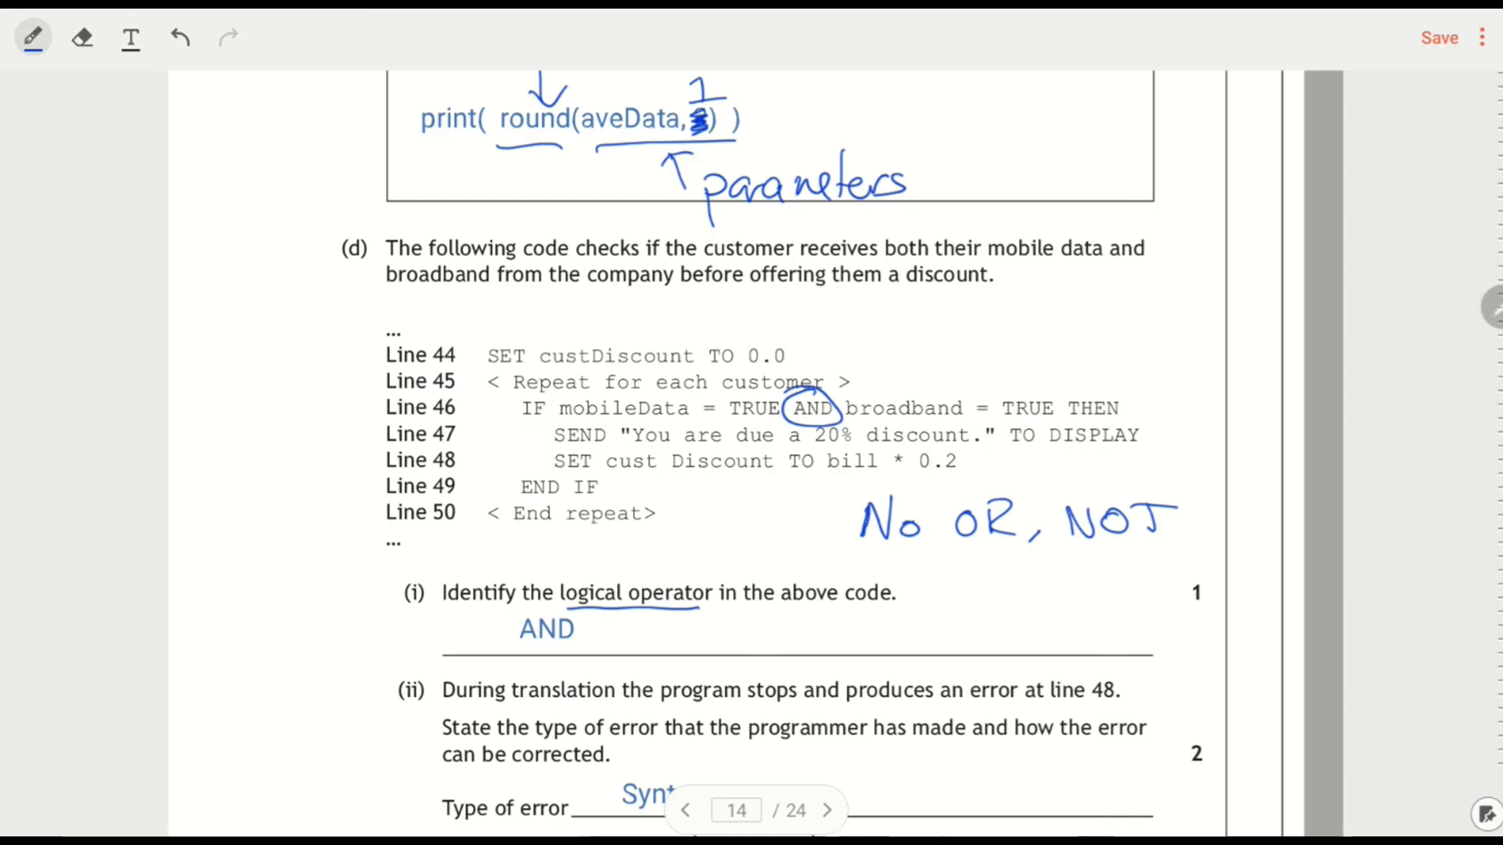
{"action": "scroll", "scroll_direction": "down", "scroll_amount": 3}
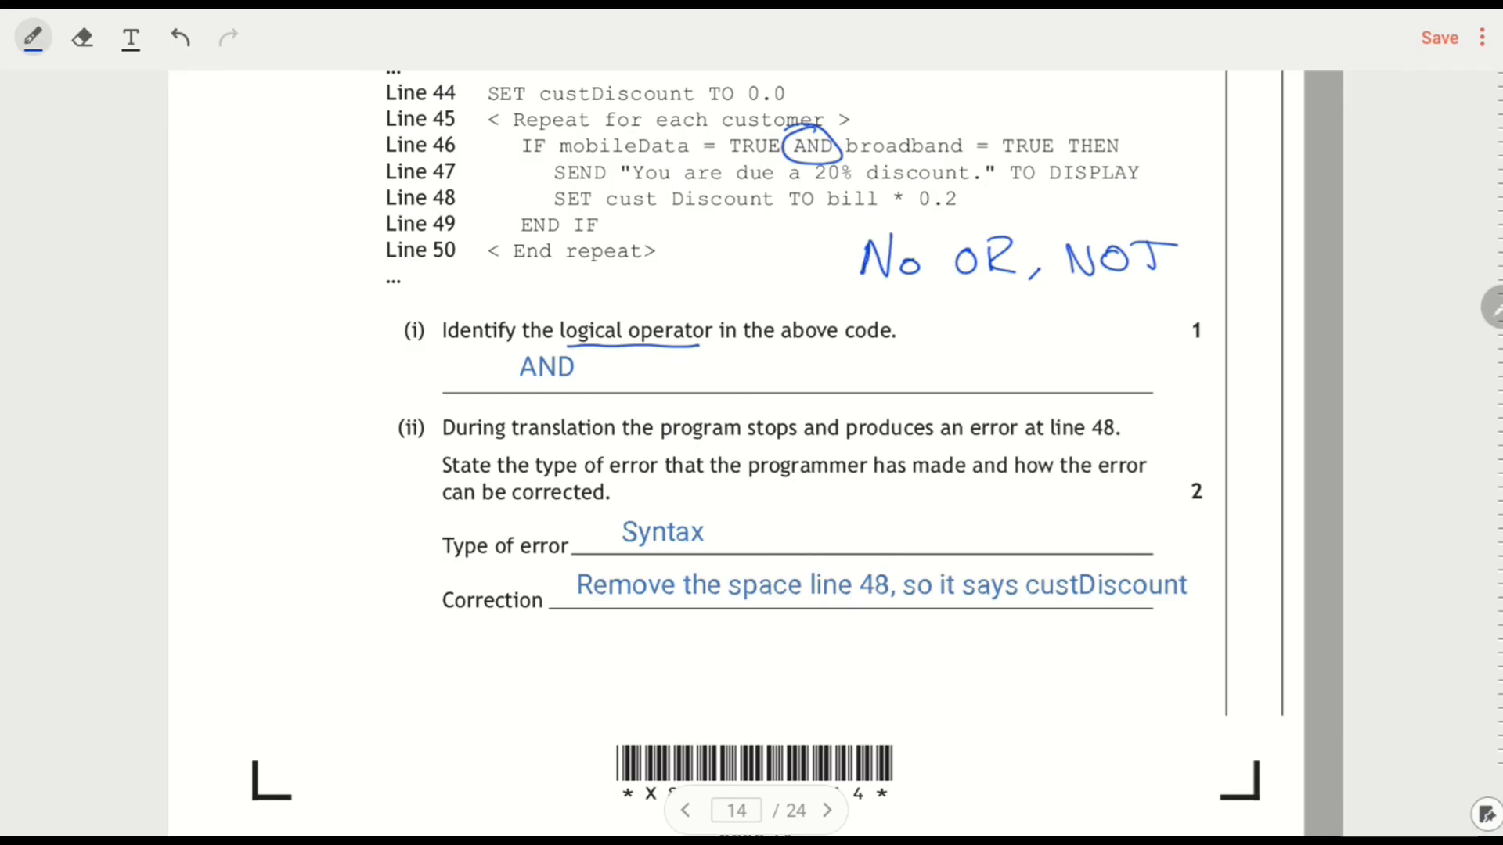
Underline the translation clues, write ', because during translation', star line 48, underline custDiscount
{"action": "left_click_drag", "start_coordinate": [441, 444], "coordinate": [614, 444]}
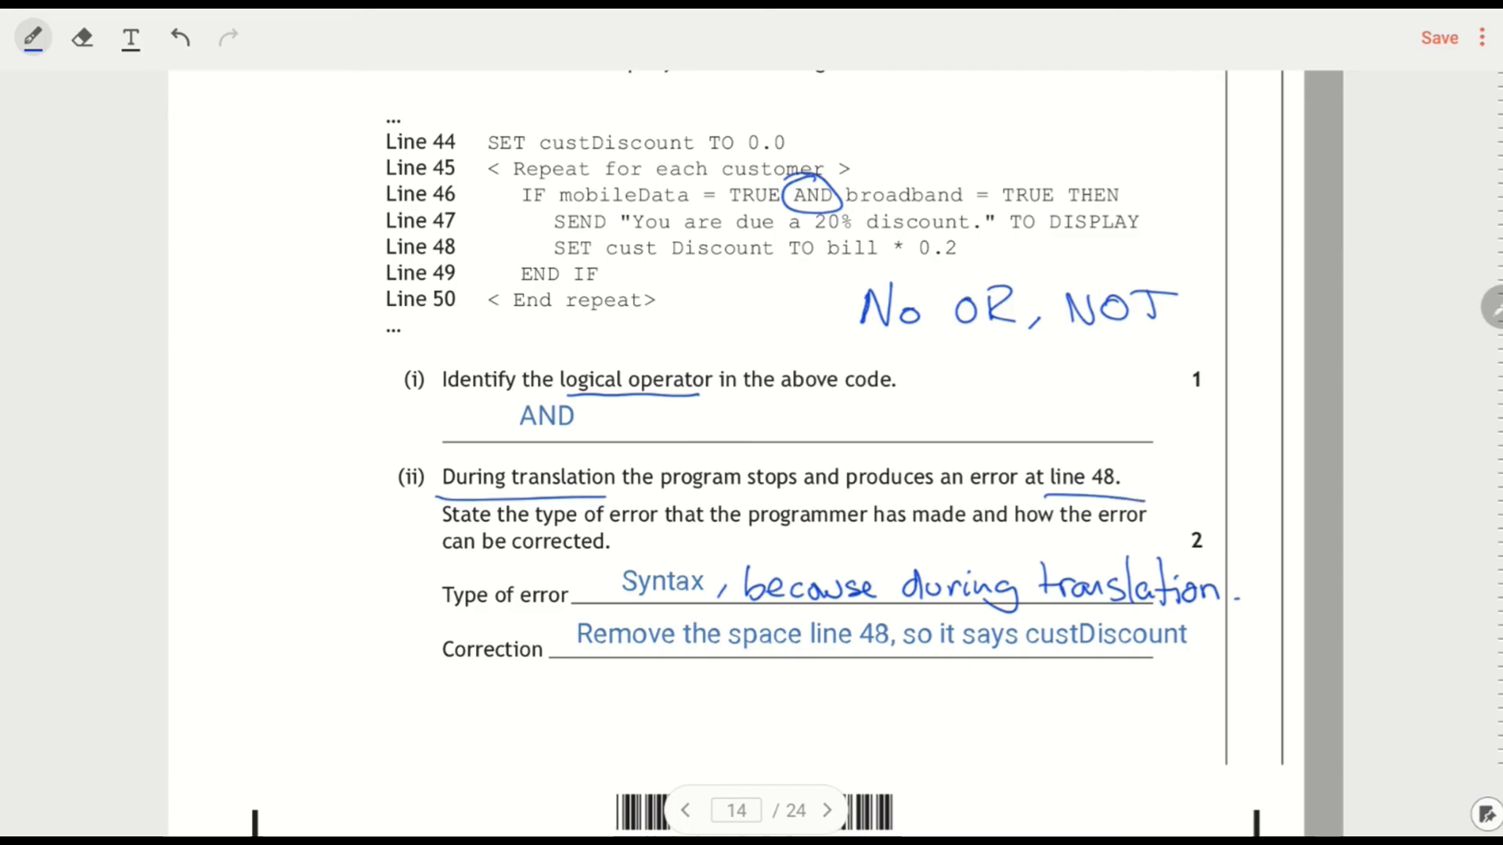
{"action": "left_click_drag", "start_coordinate": [259, 278], "coordinate": [364, 249]}
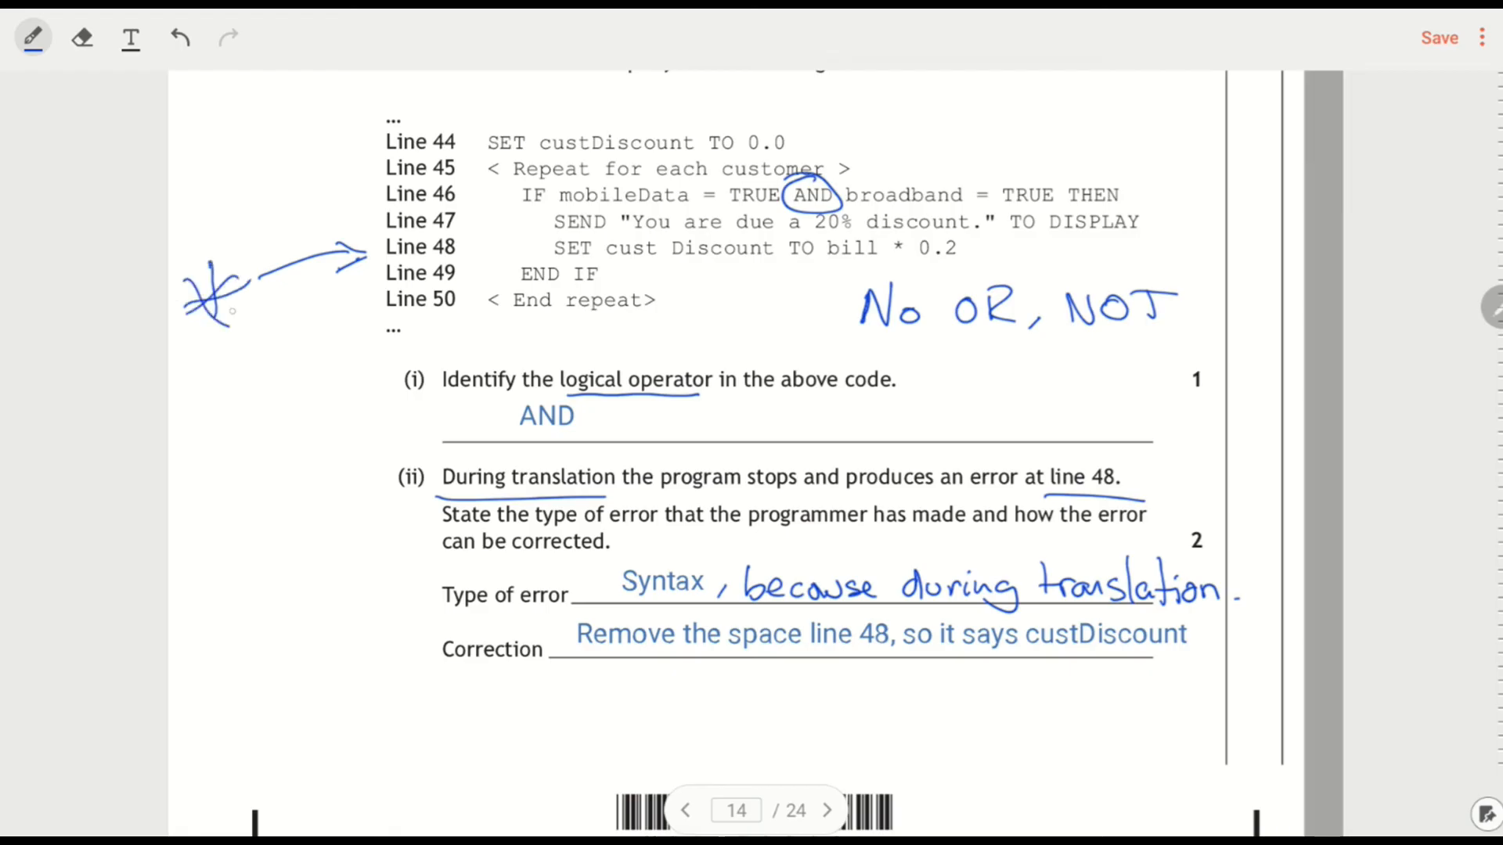
{"action": "left_click_drag", "start_coordinate": [604, 261], "coordinate": [633, 261]}
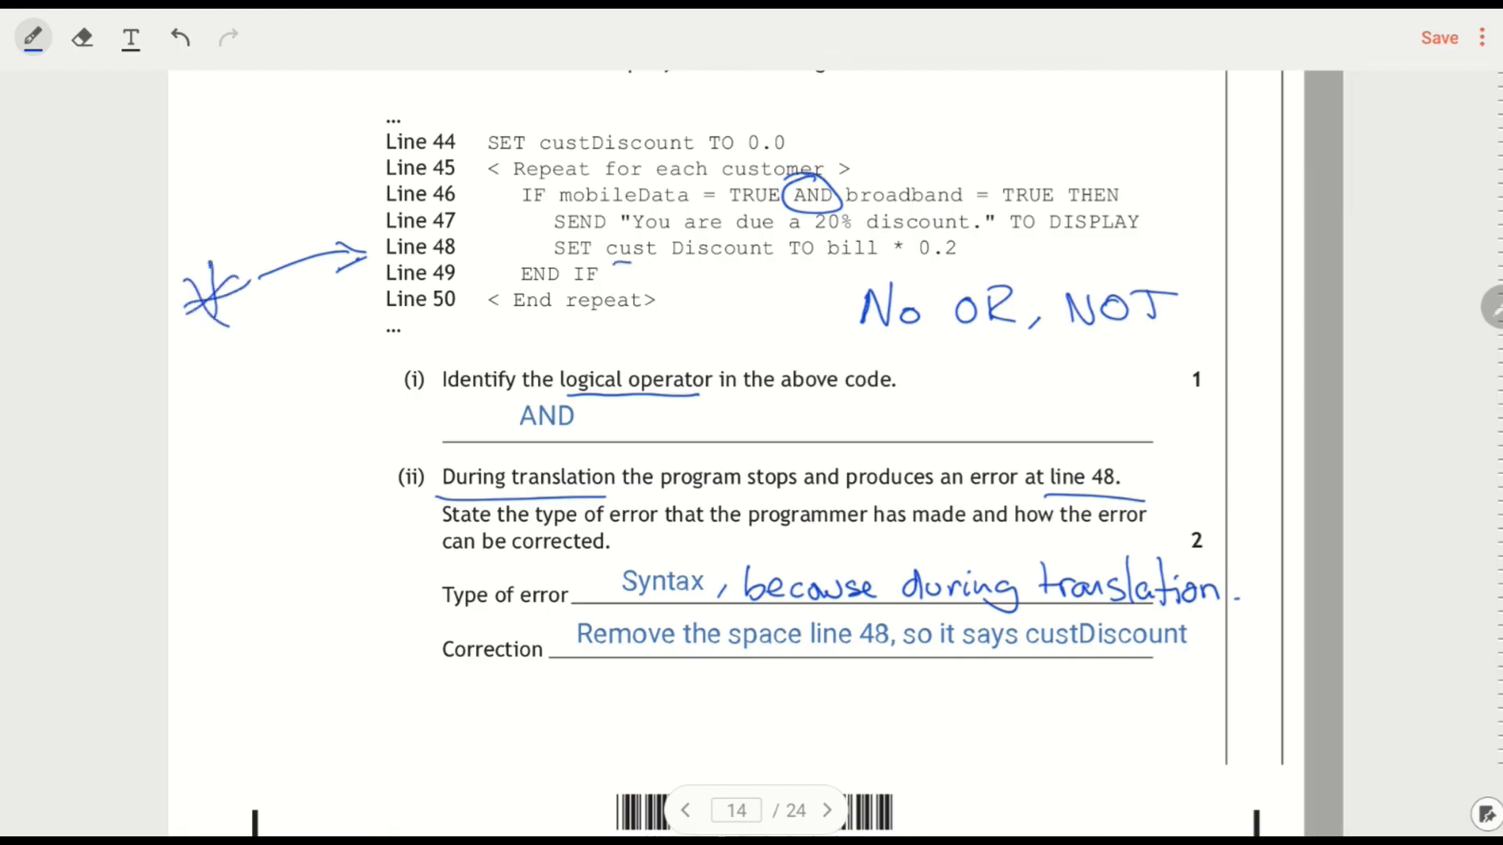
{"action": "left_click_drag", "start_coordinate": [614, 264], "coordinate": [767, 264]}
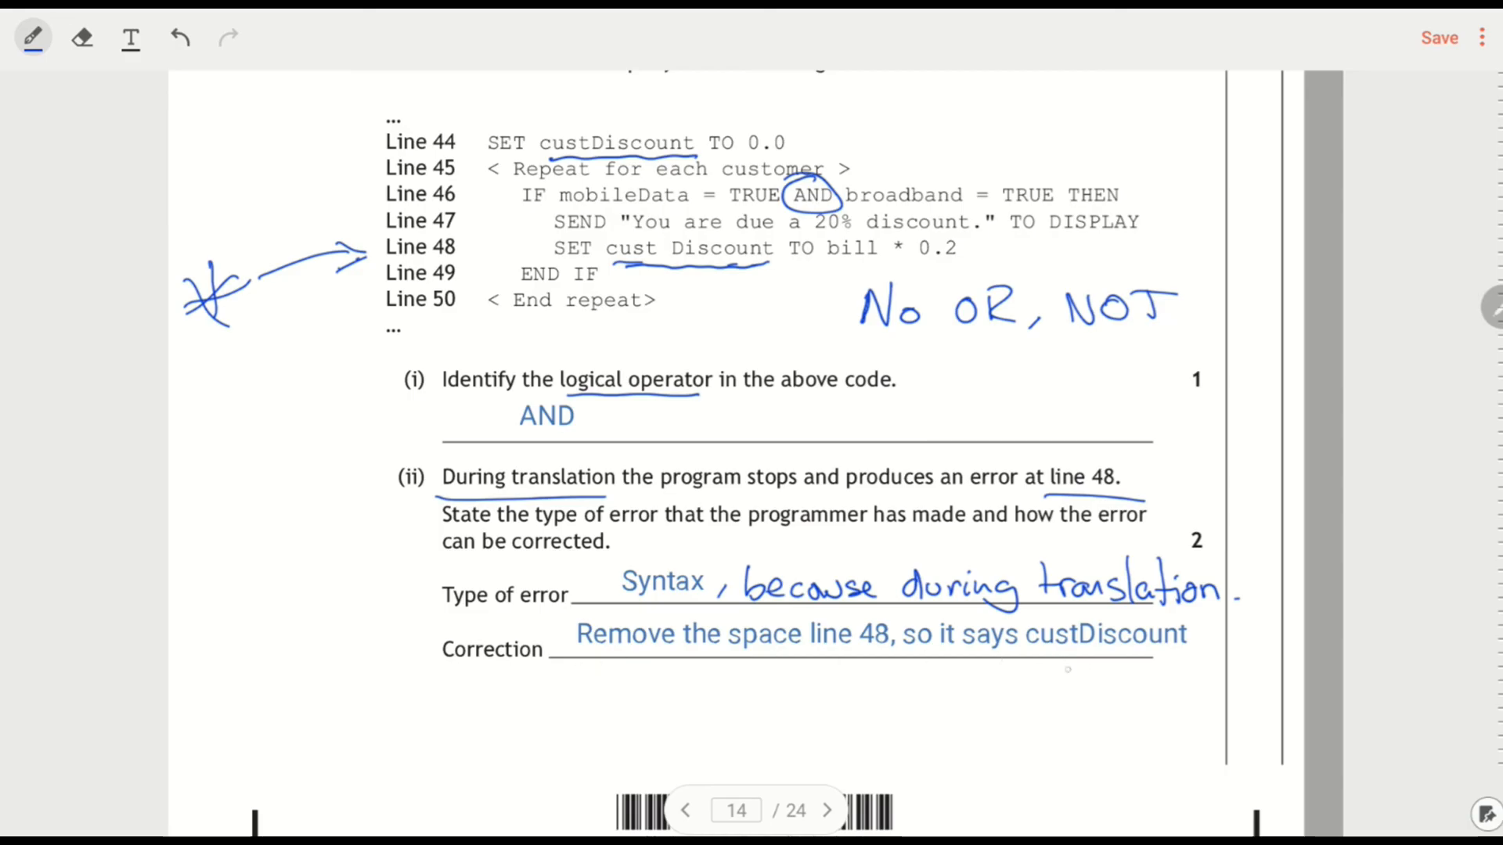
{"action": "left_click_drag", "start_coordinate": [1035, 666], "coordinate": [1179, 666]}
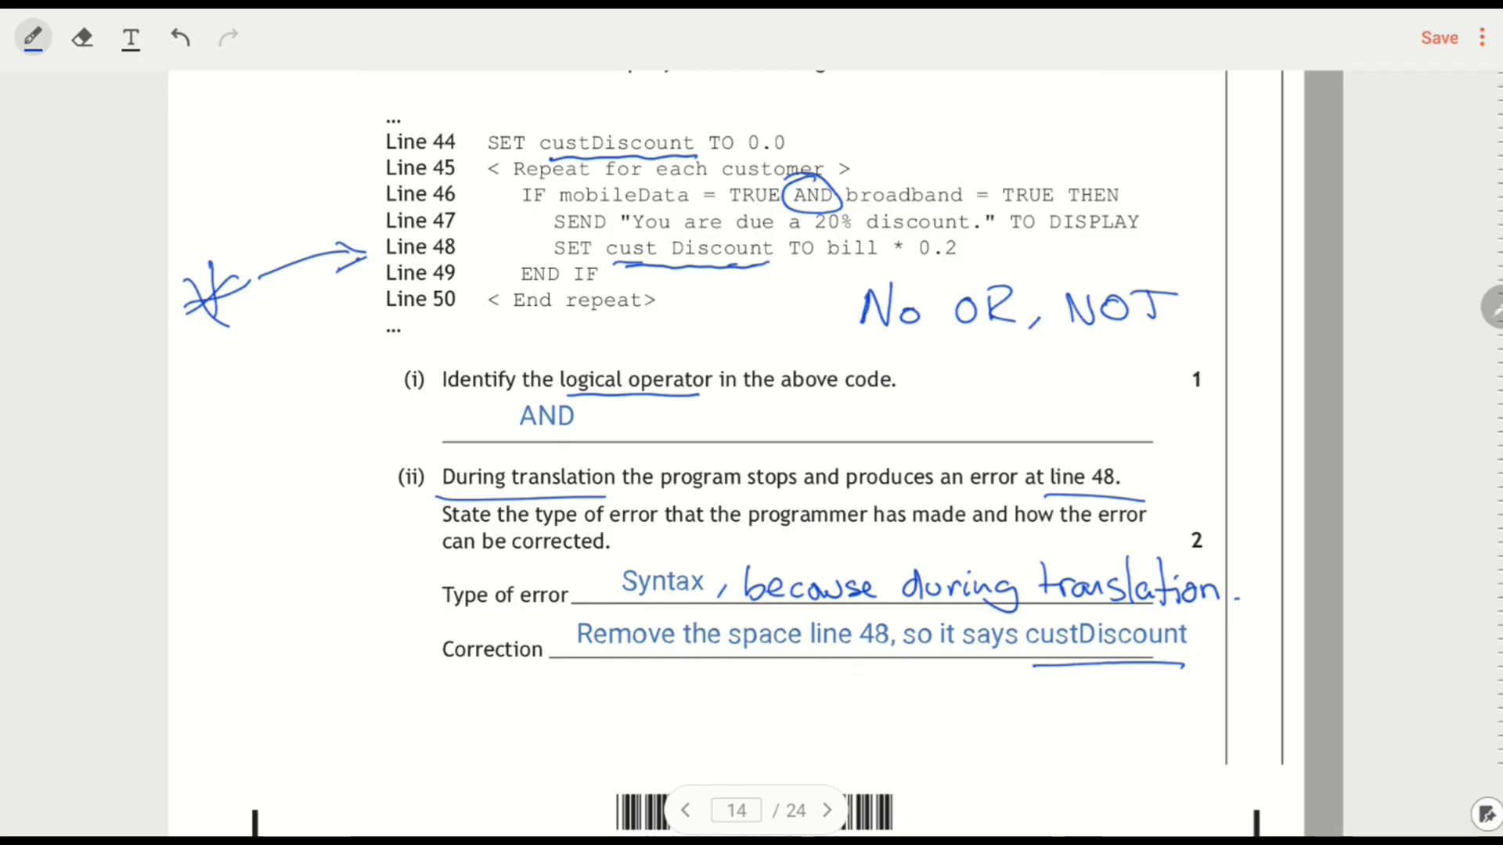
{"action": "mouse_move", "coordinate": [829, 809]}
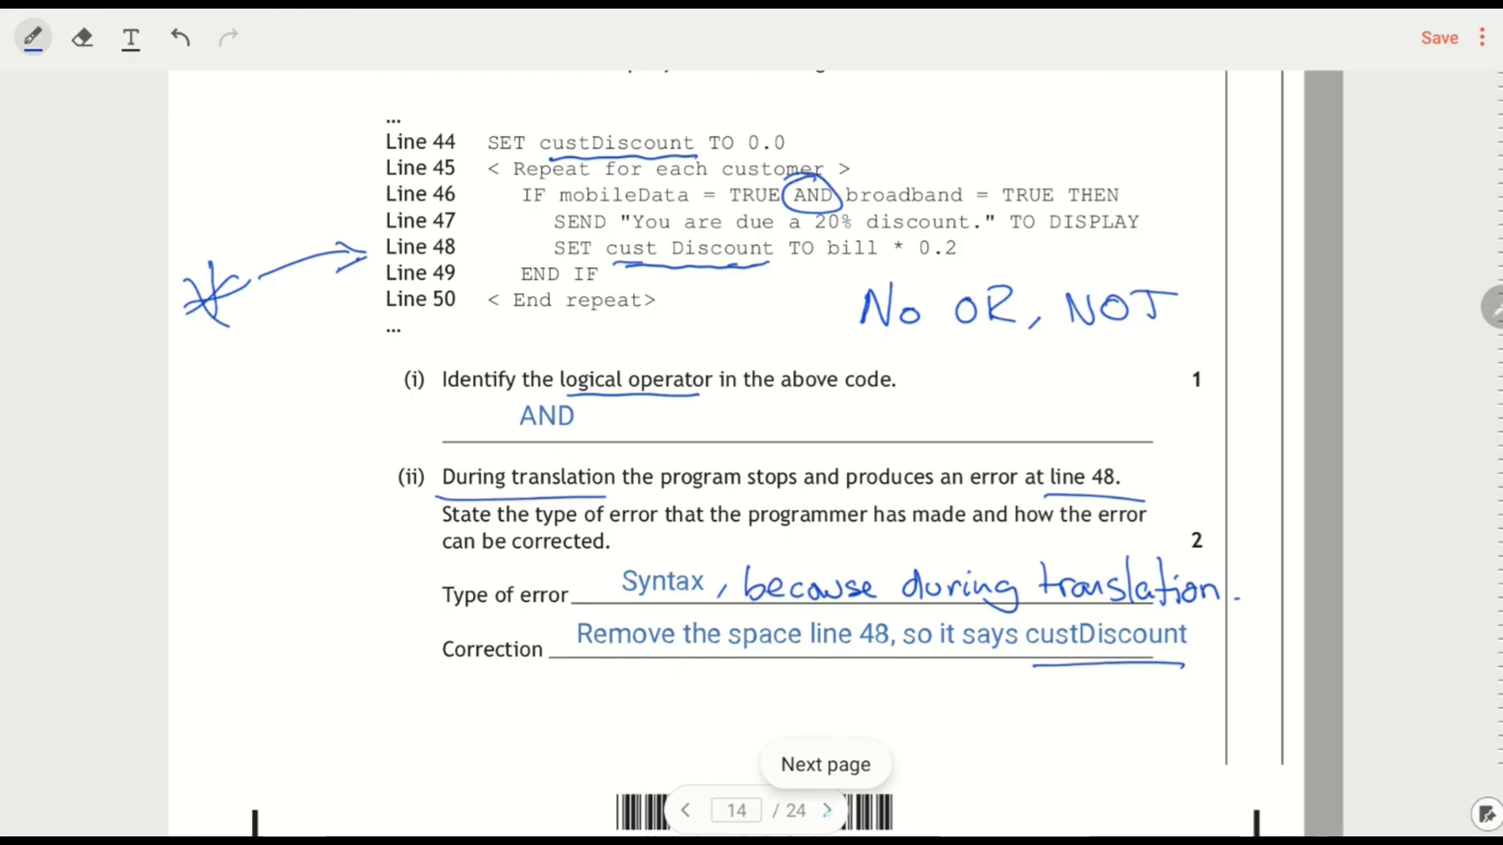